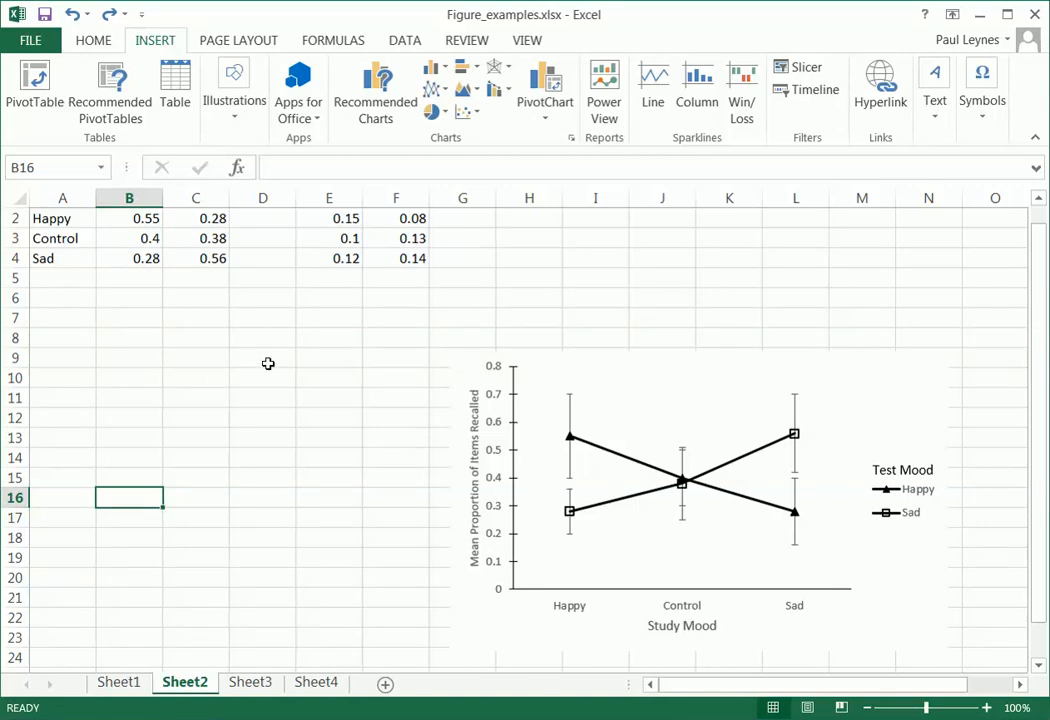
{"action": "mouse_move", "coordinate": [396, 436]}
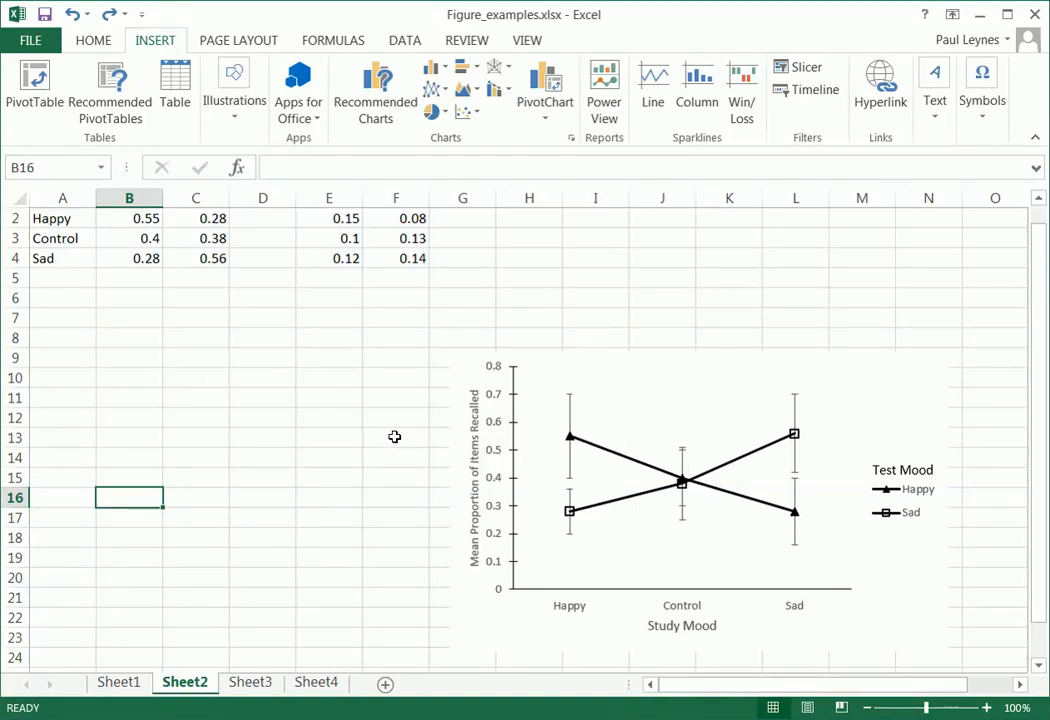
{"action": "mouse_move", "coordinate": [656, 412]}
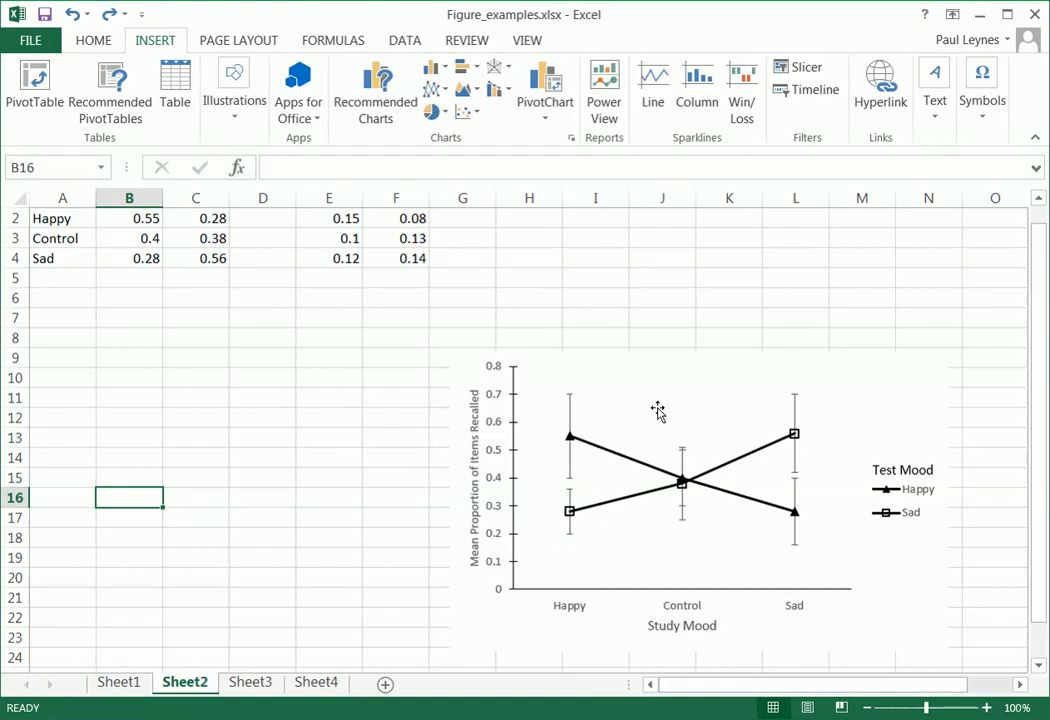
{"action": "mouse_move", "coordinate": [808, 548]}
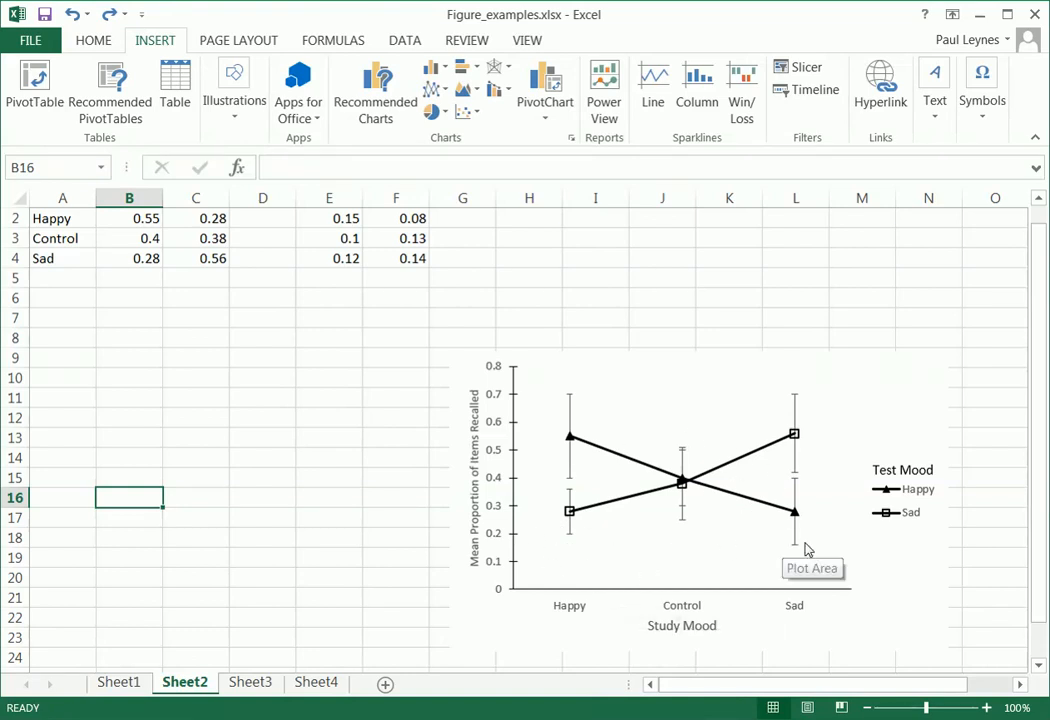
{"action": "mouse_move", "coordinate": [658, 608]}
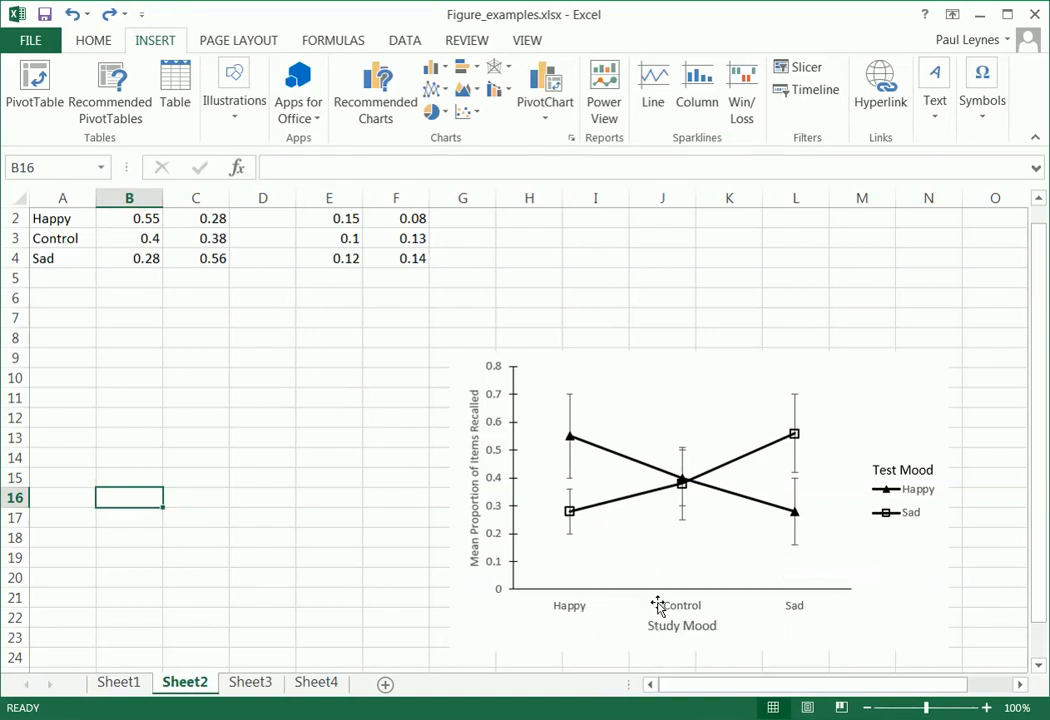
{"action": "mouse_move", "coordinate": [576, 612]}
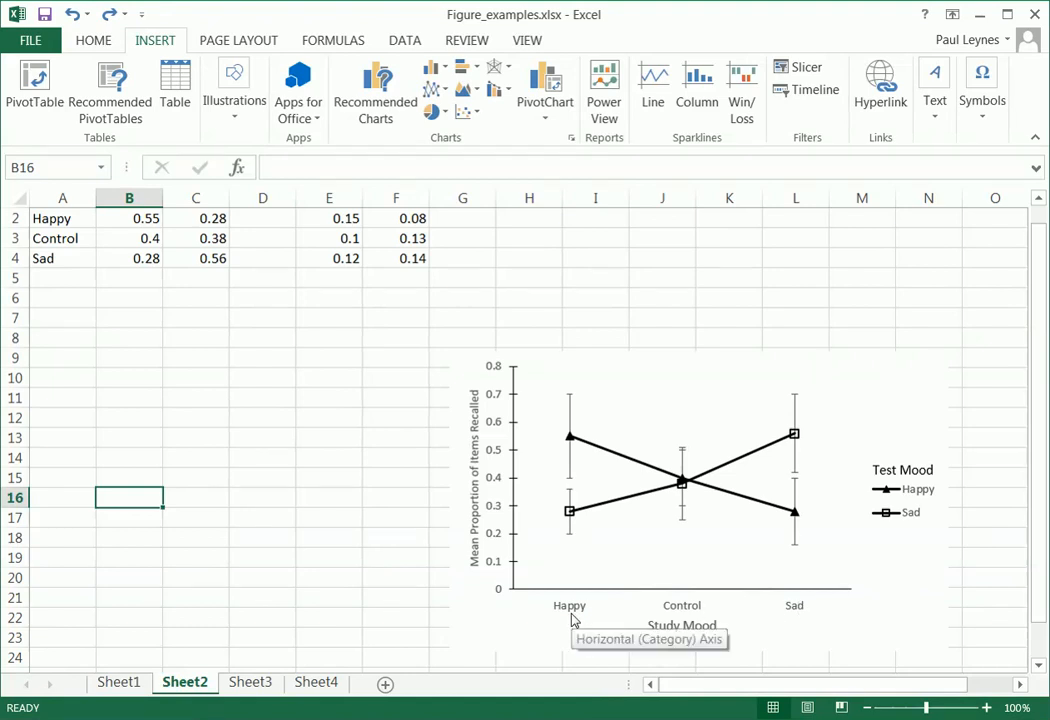
{"action": "mouse_move", "coordinate": [492, 388]}
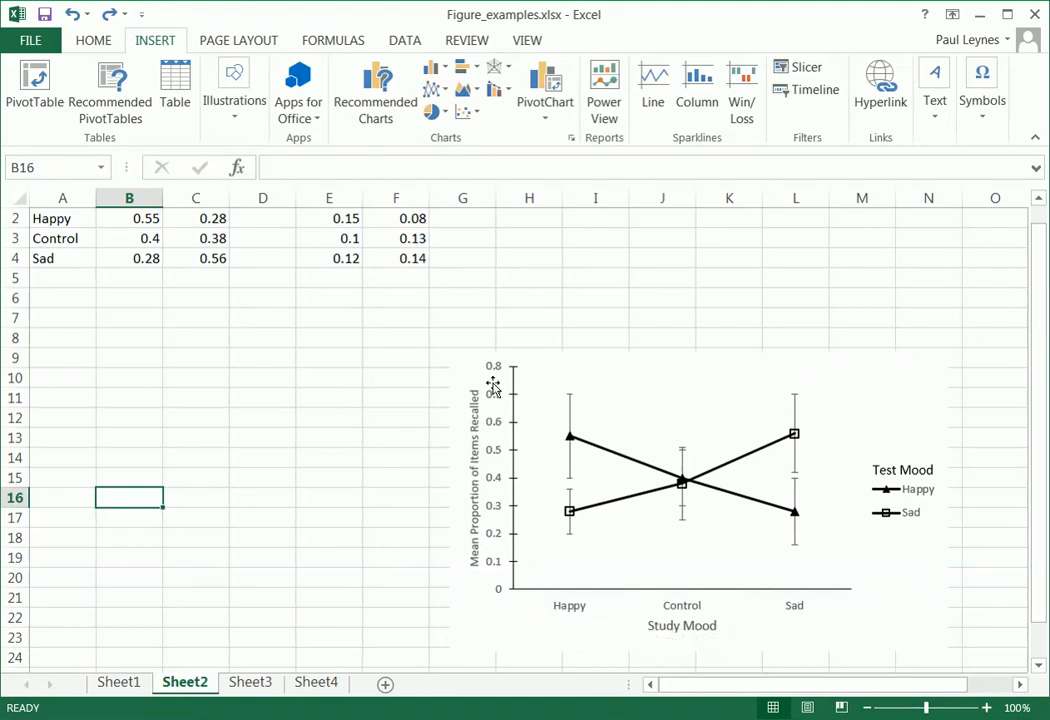
{"action": "mouse_move", "coordinate": [480, 414]}
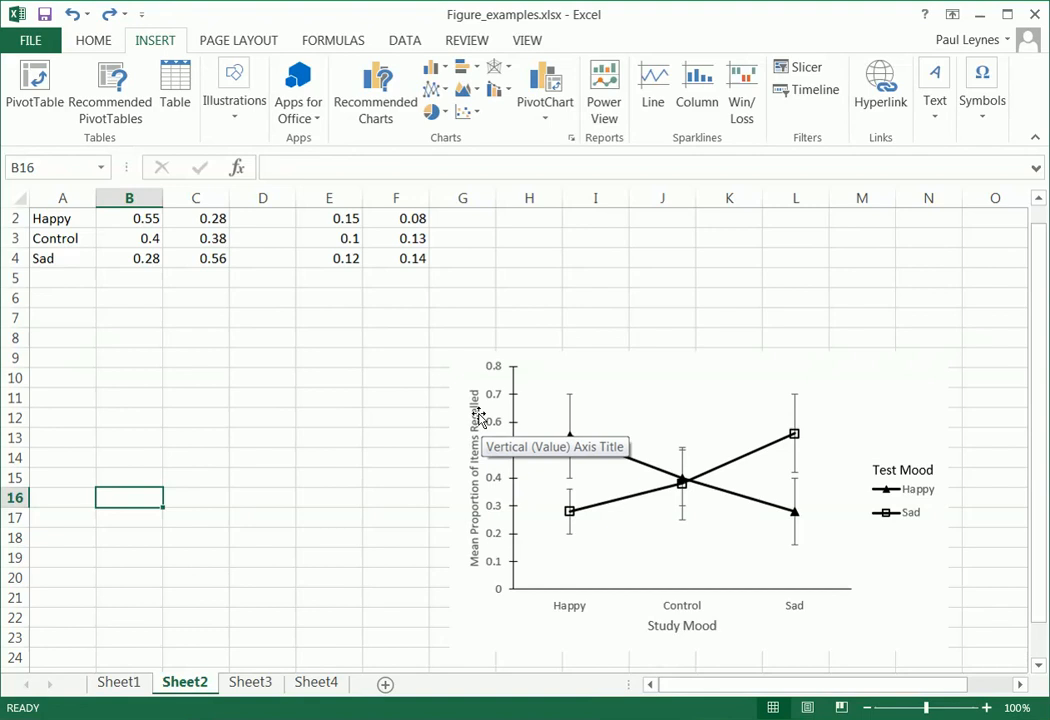
{"action": "mouse_move", "coordinate": [580, 558]}
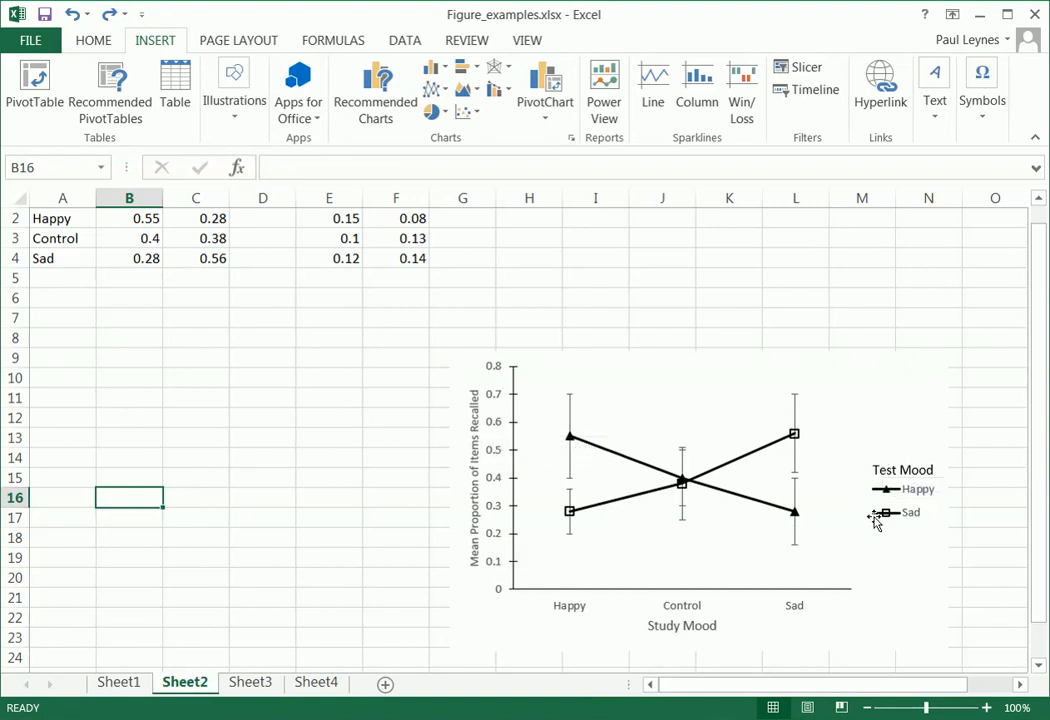
{"action": "mouse_move", "coordinate": [724, 500]}
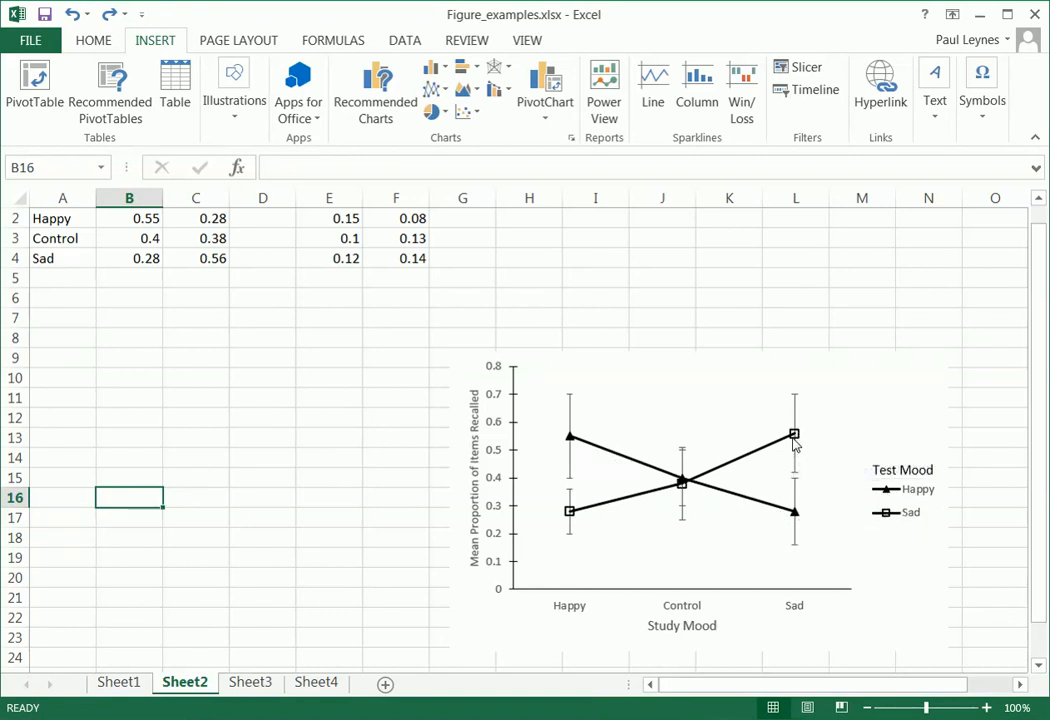
{"action": "mouse_move", "coordinate": [794, 460]}
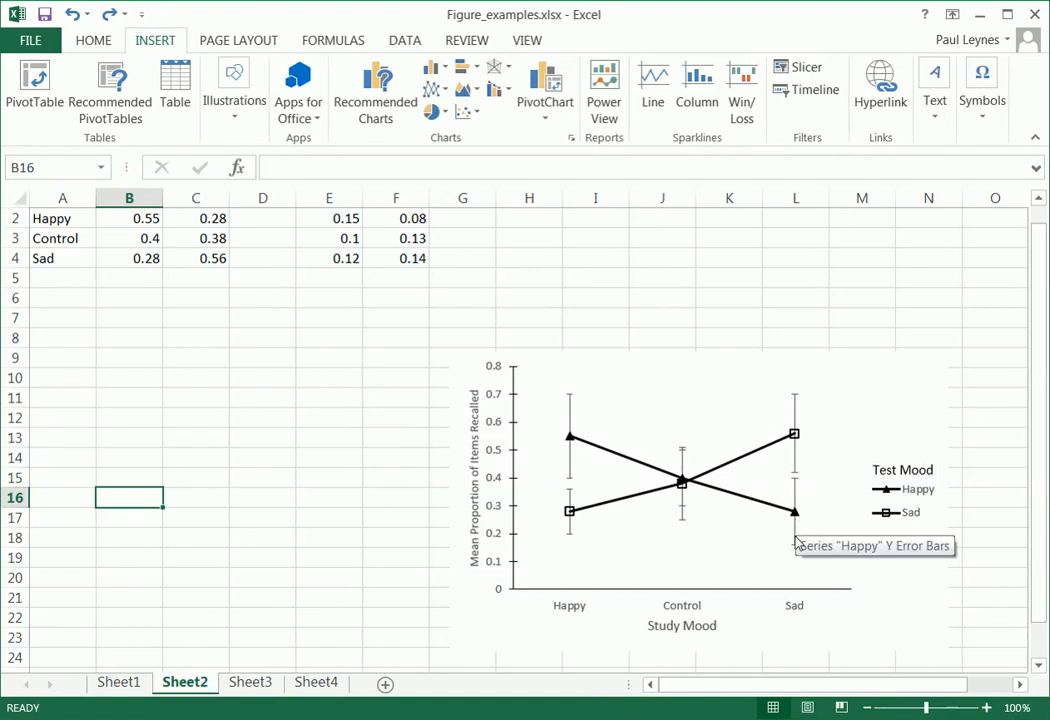
{"action": "mouse_move", "coordinate": [720, 652]}
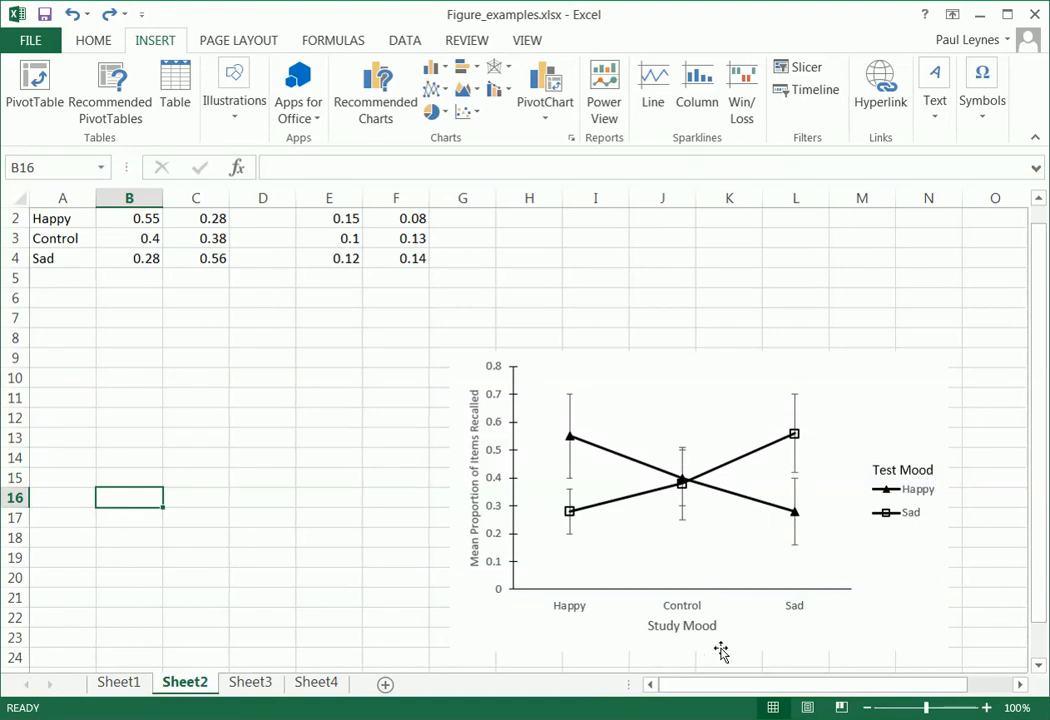
{"action": "mouse_move", "coordinate": [668, 642]}
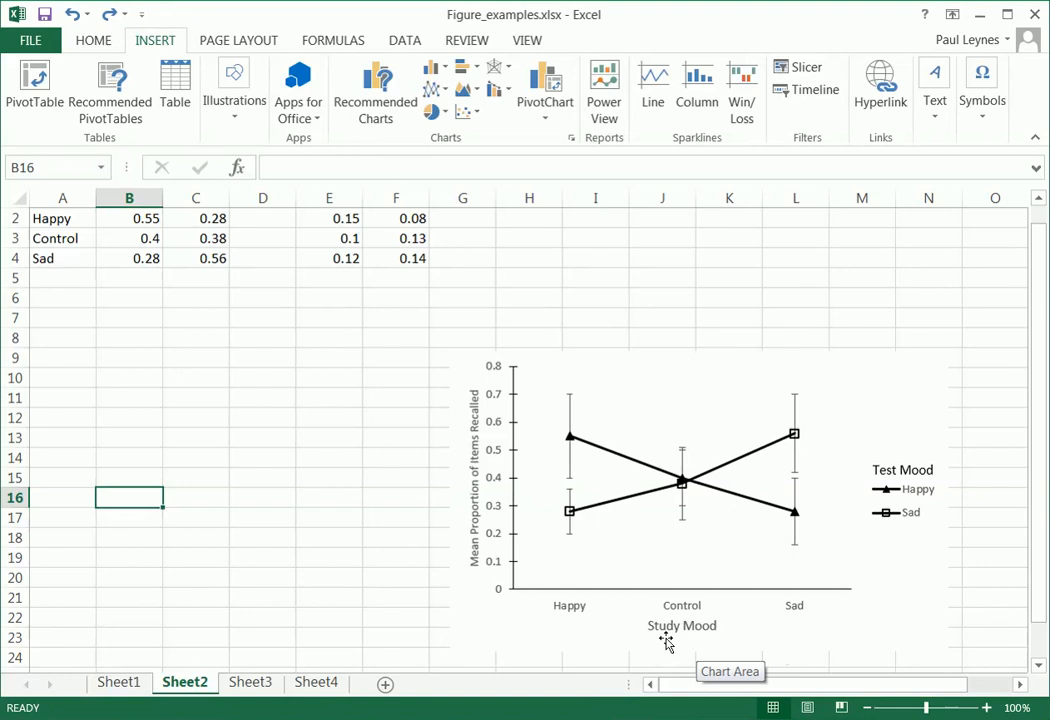
{"action": "mouse_move", "coordinate": [658, 562]}
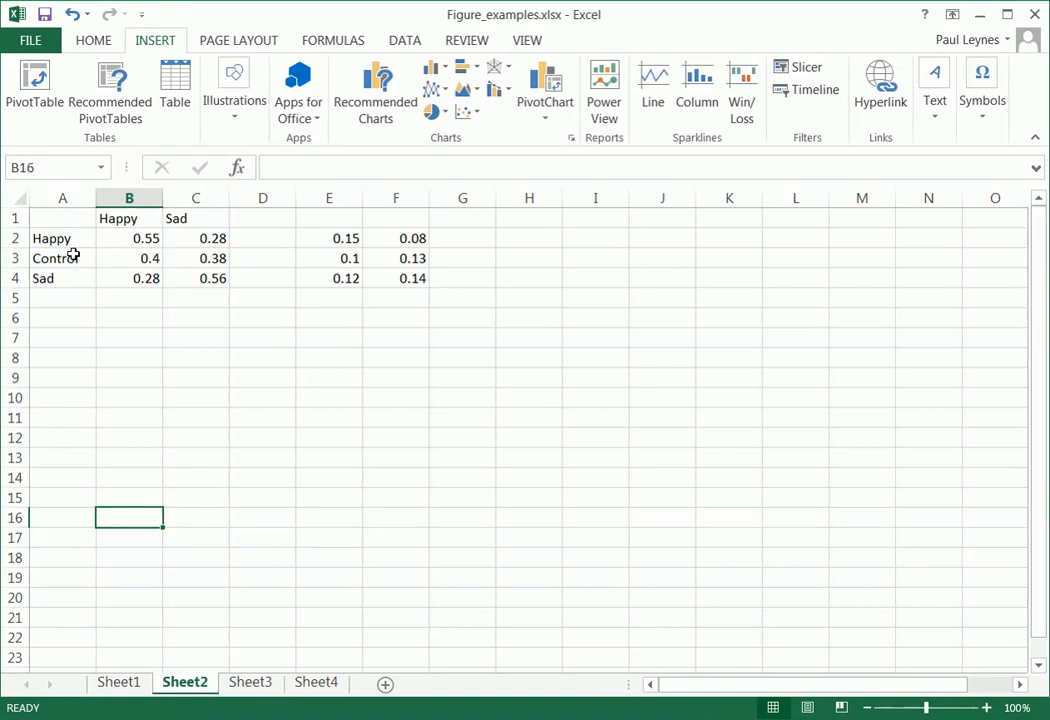
{"action": "mouse_move", "coordinate": [68, 284]}
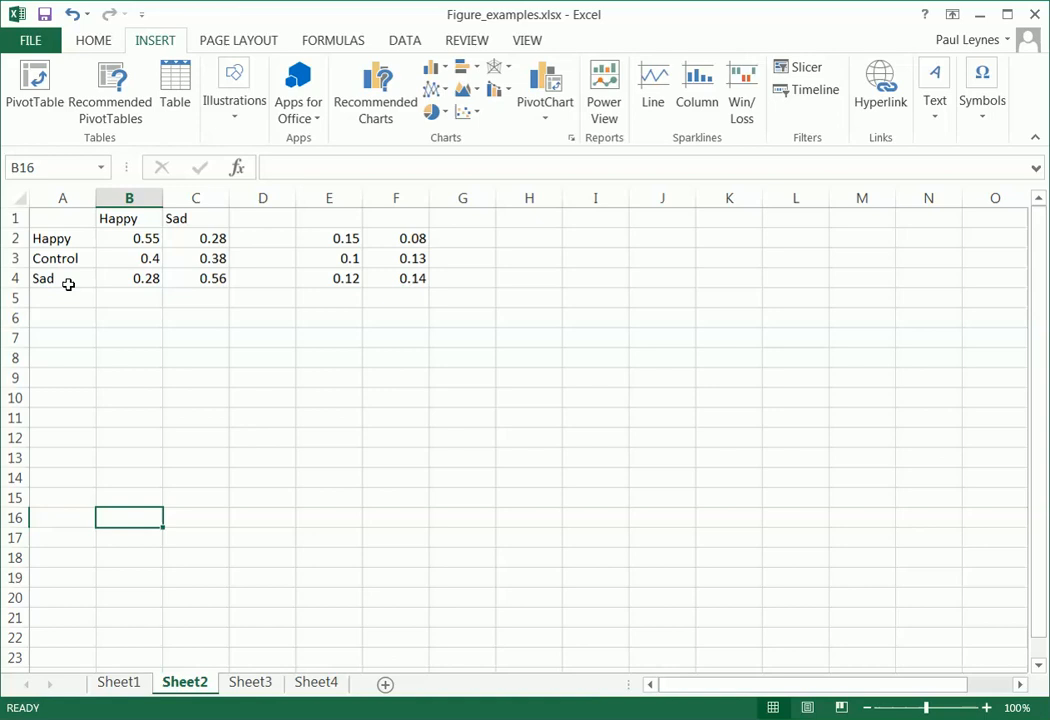
{"action": "mouse_move", "coordinate": [186, 232]}
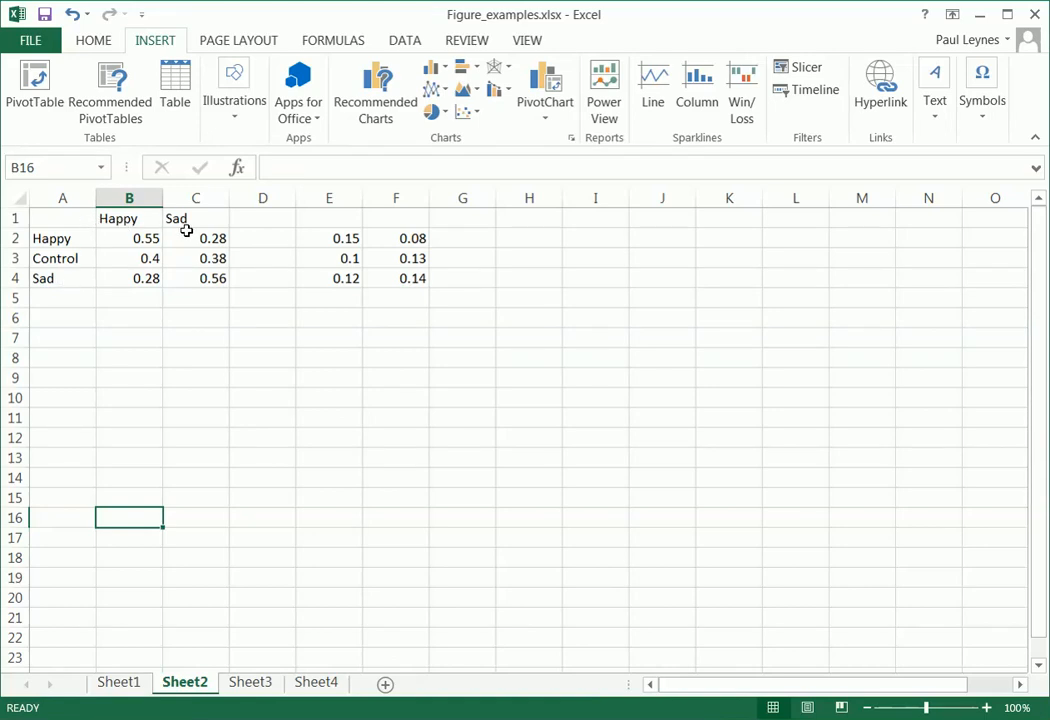
{"action": "mouse_move", "coordinate": [220, 352]}
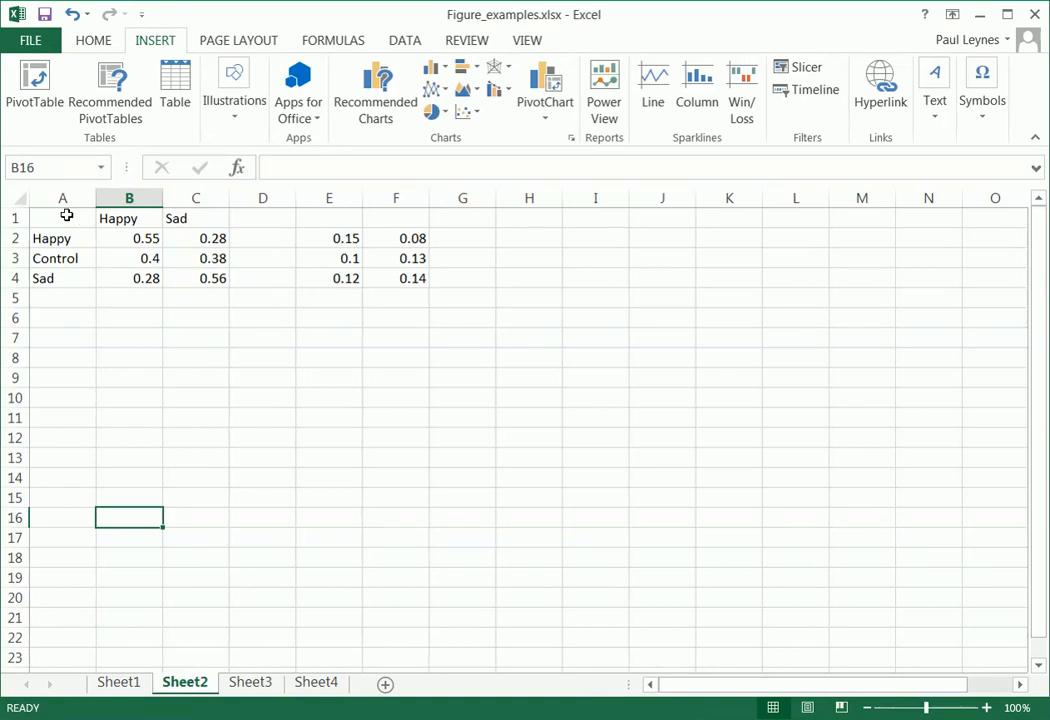
- Insert a 2-D line chart of A1:C4 (Happy and Sad means) and remove its chart title
{"action": "left_click_drag", "start_coordinate": [62, 218], "coordinate": [196, 278]}
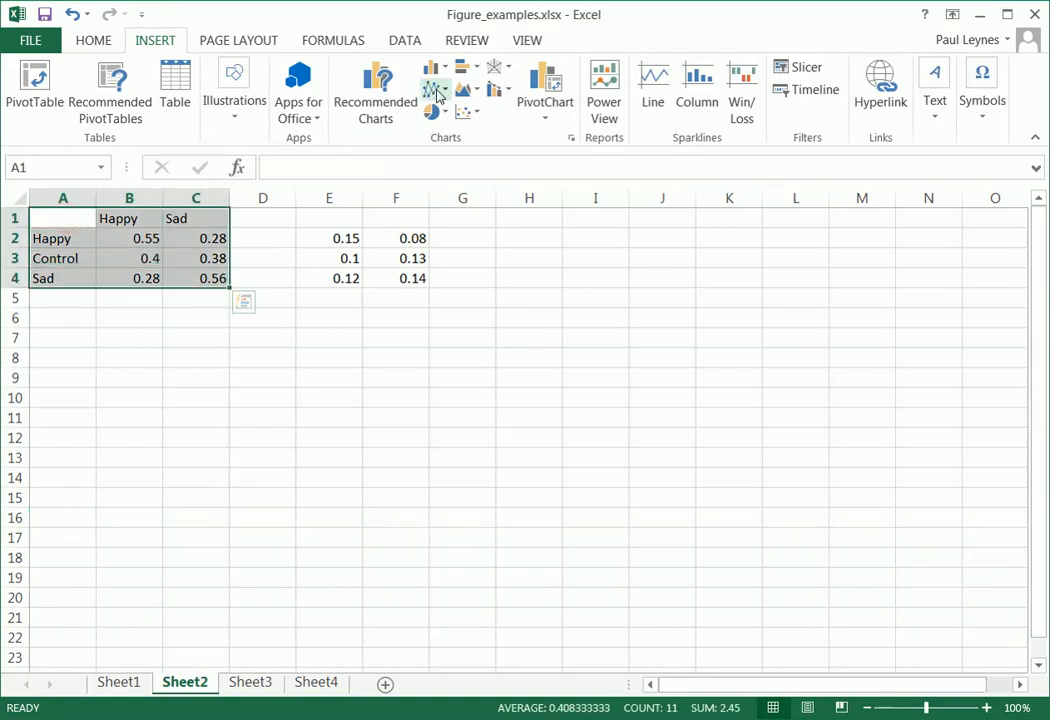
{"action": "left_click", "coordinate": [434, 88]}
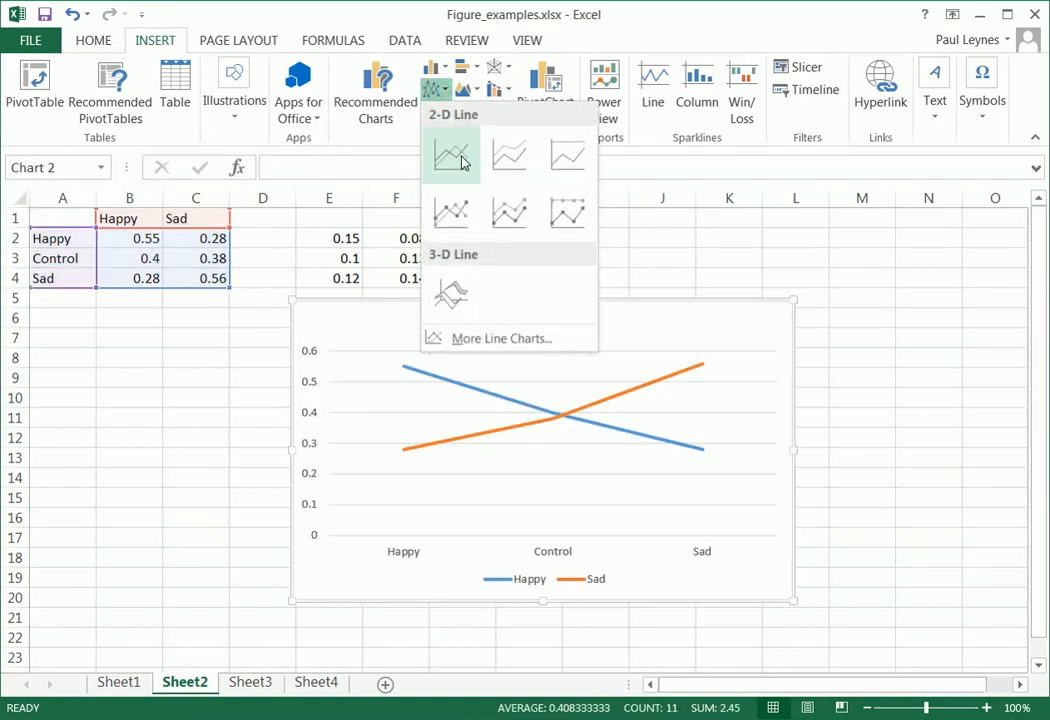
{"action": "left_click", "coordinate": [450, 156]}
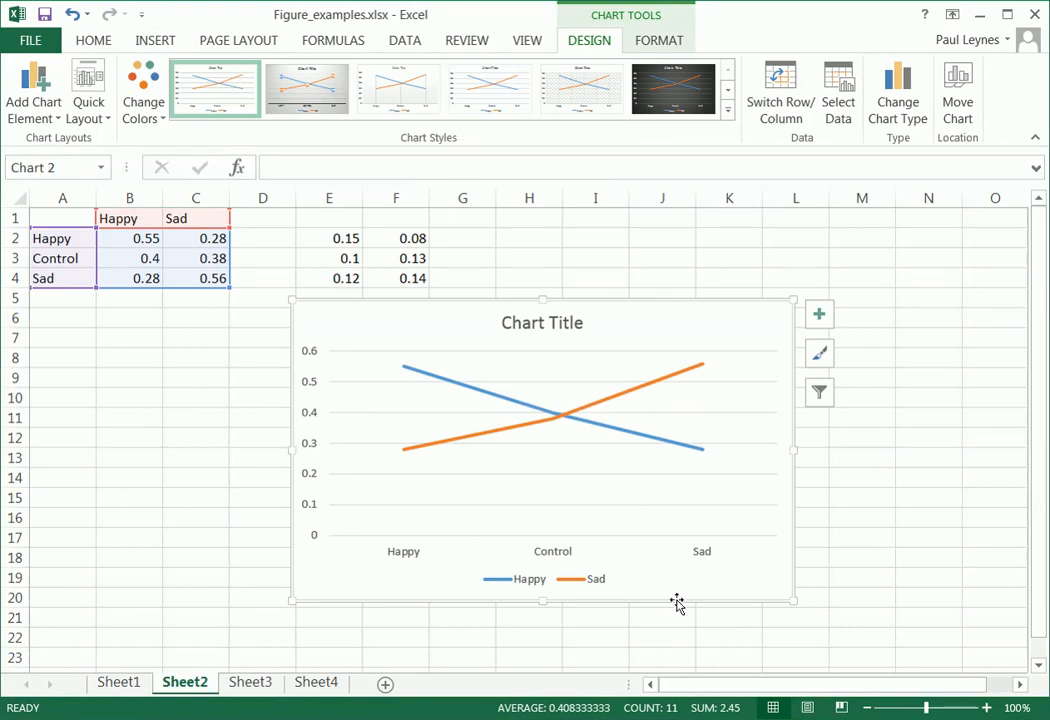
{"action": "mouse_move", "coordinate": [738, 588]}
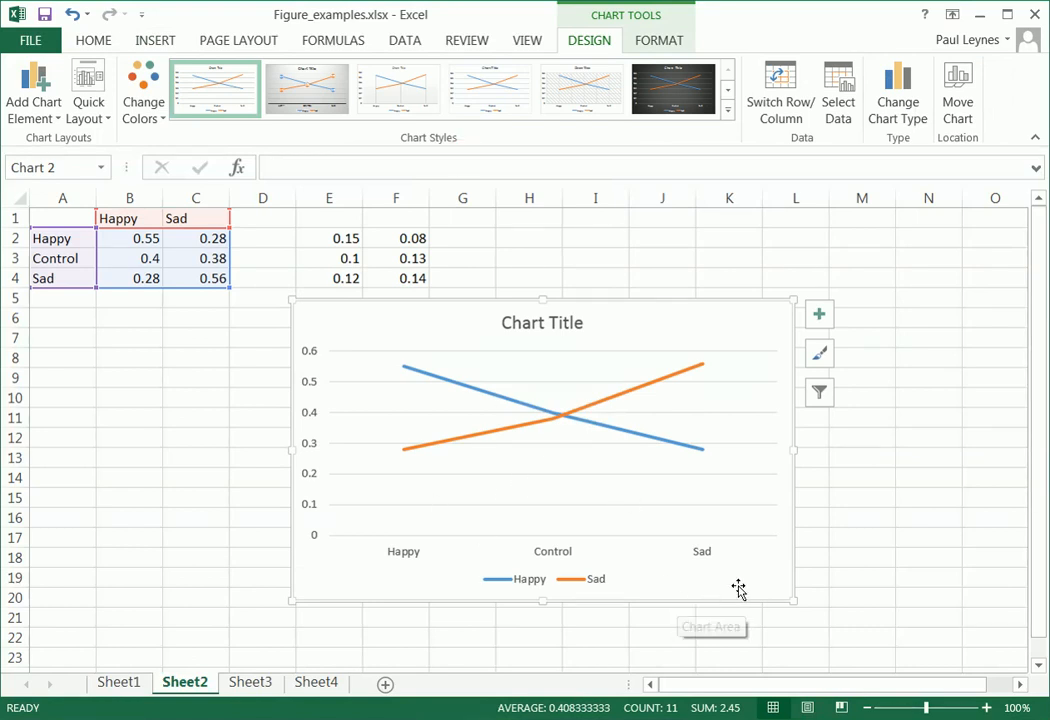
{"action": "mouse_move", "coordinate": [740, 584]}
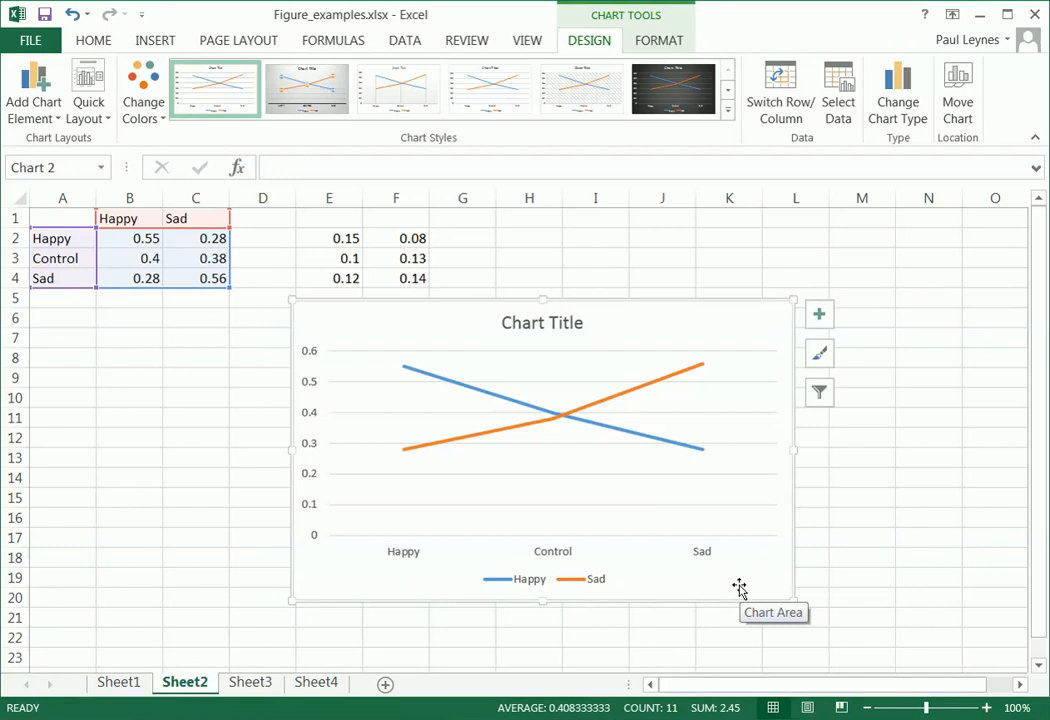
{"action": "mouse_move", "coordinate": [560, 348]}
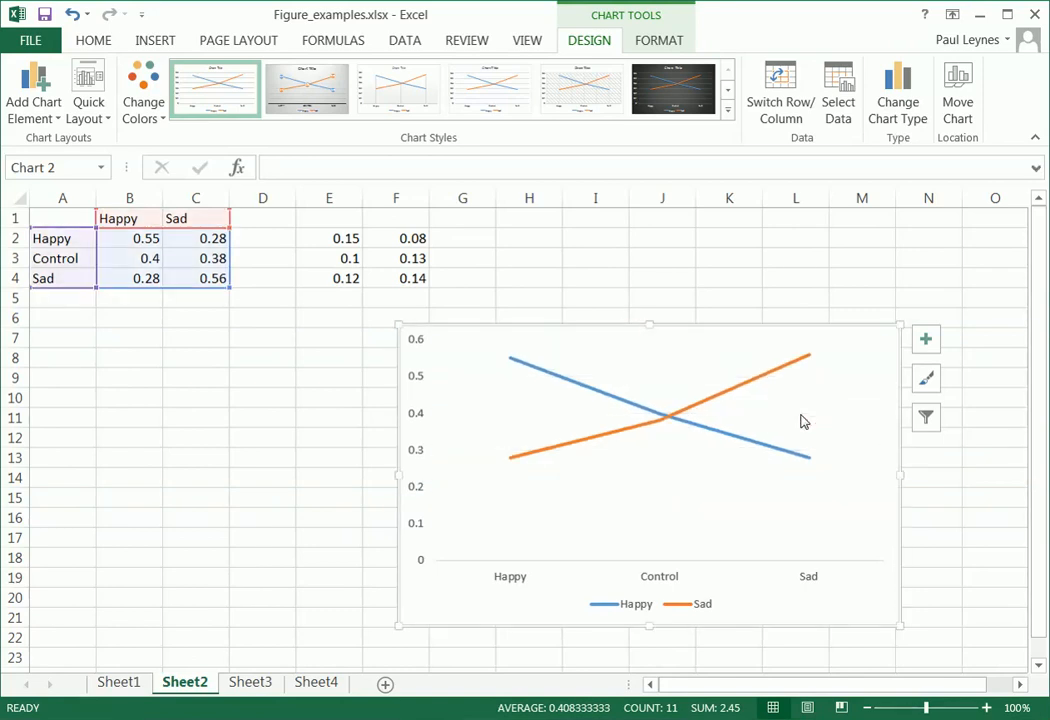
{"action": "mouse_move", "coordinate": [704, 496]}
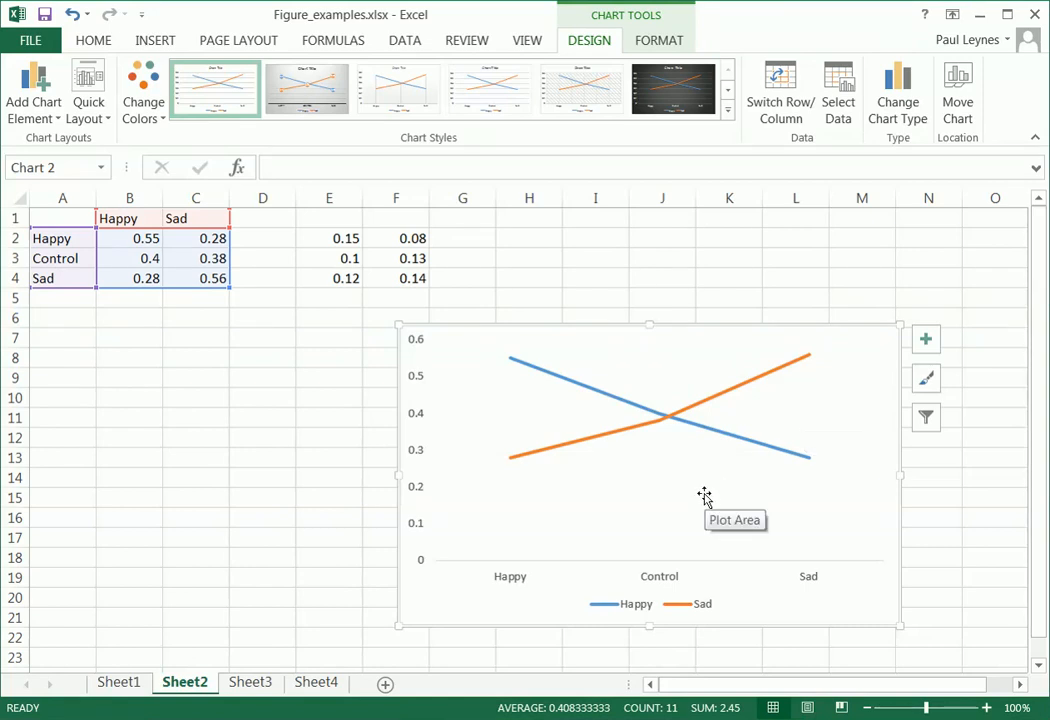
{"action": "left_click", "coordinate": [924, 340]}
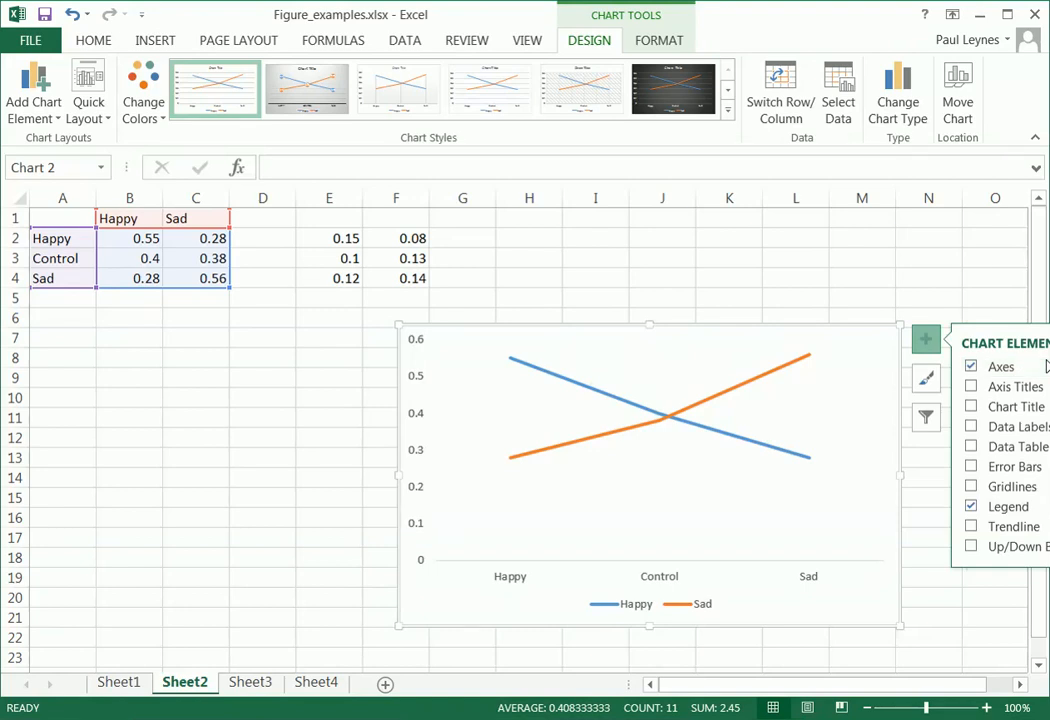
{"action": "mouse_move", "coordinate": [864, 288]}
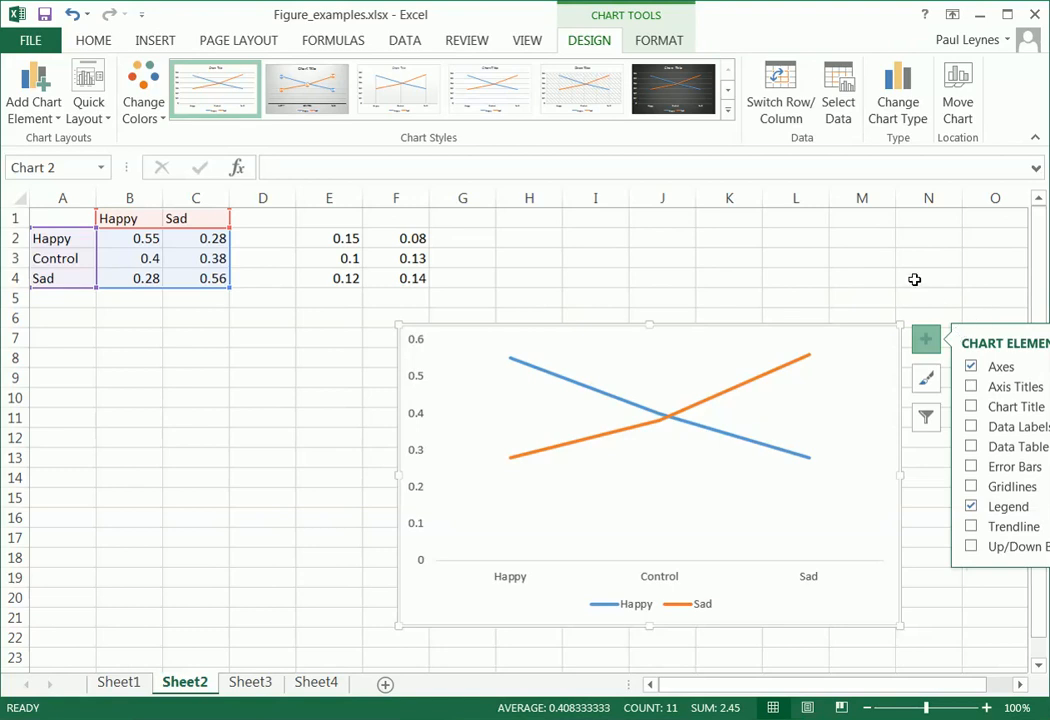
{"action": "left_click", "coordinate": [928, 278]}
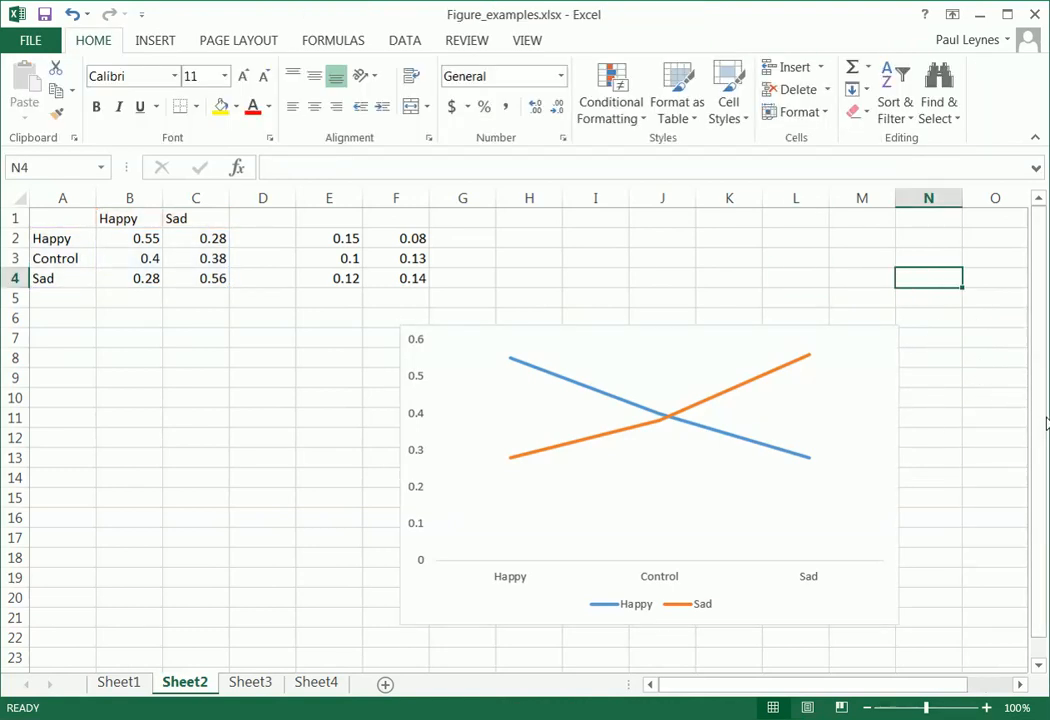
{"action": "mouse_move", "coordinate": [904, 340]}
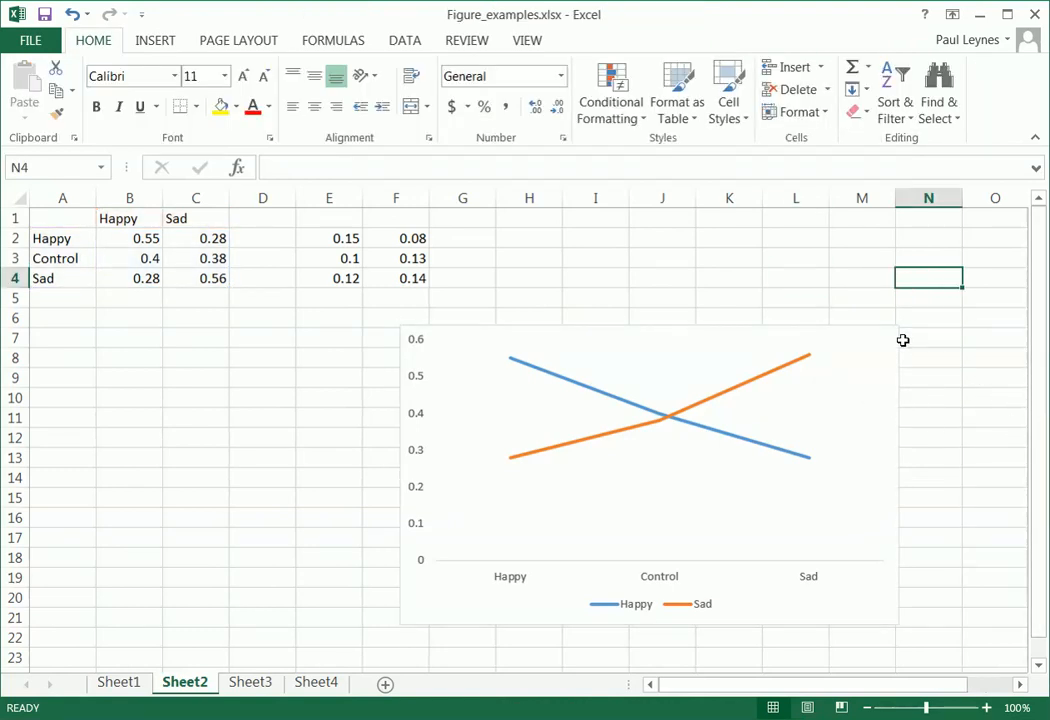
- Toggle the chart axes off and back on from the chart elements list
{"action": "left_click", "coordinate": [650, 450]}
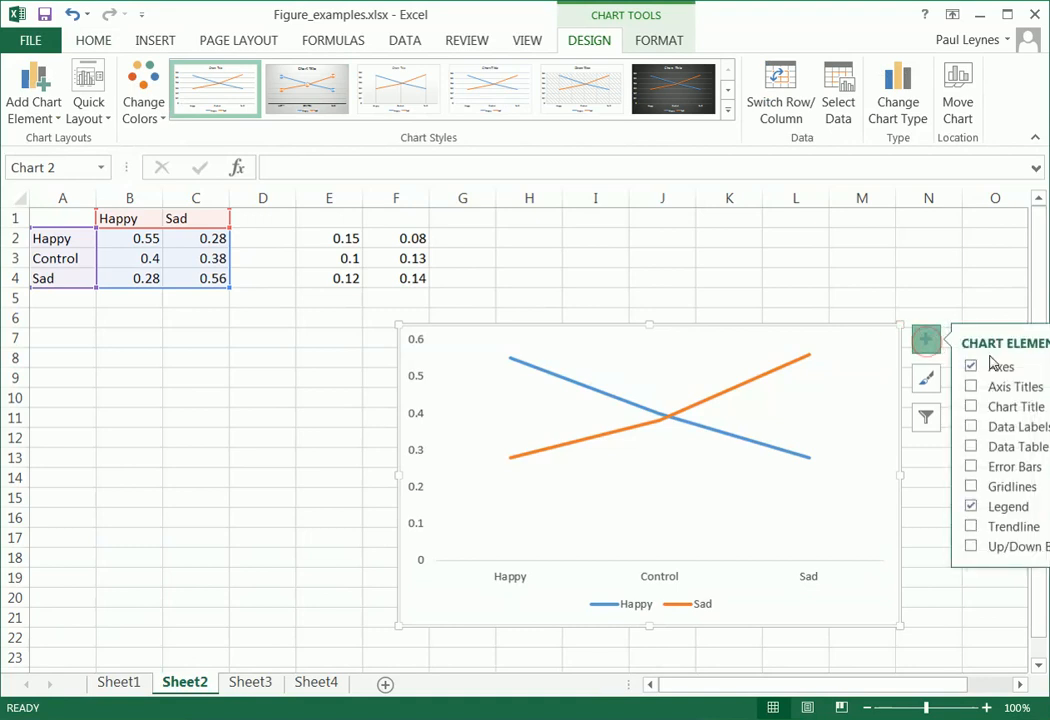
{"action": "left_click", "coordinate": [970, 366]}
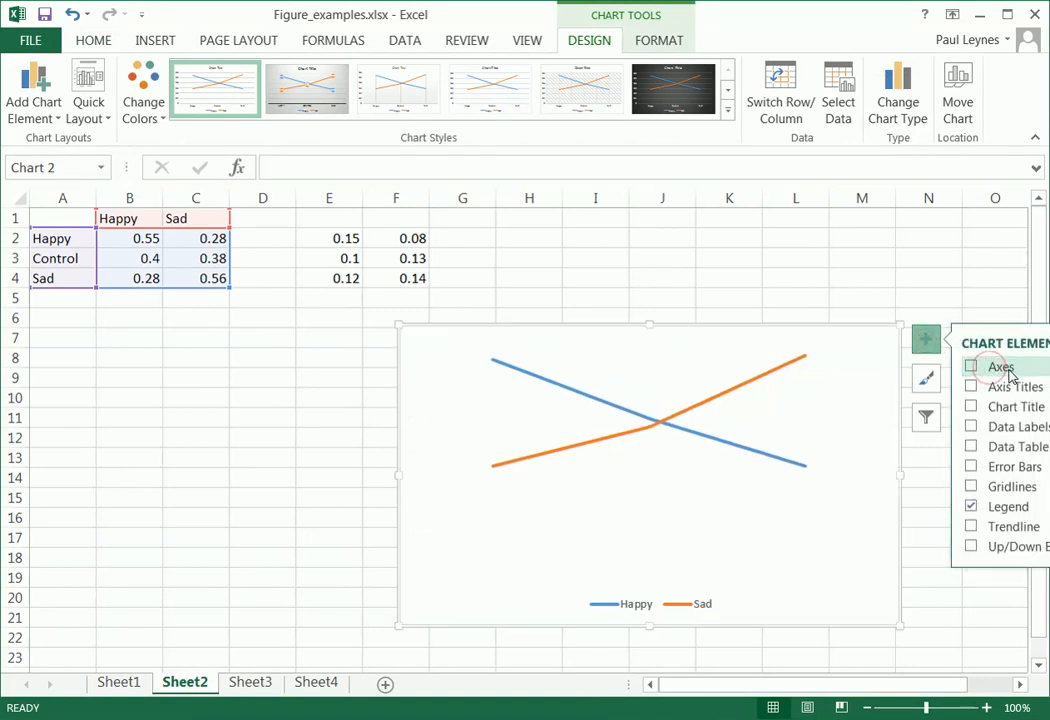
{"action": "left_click", "coordinate": [970, 366]}
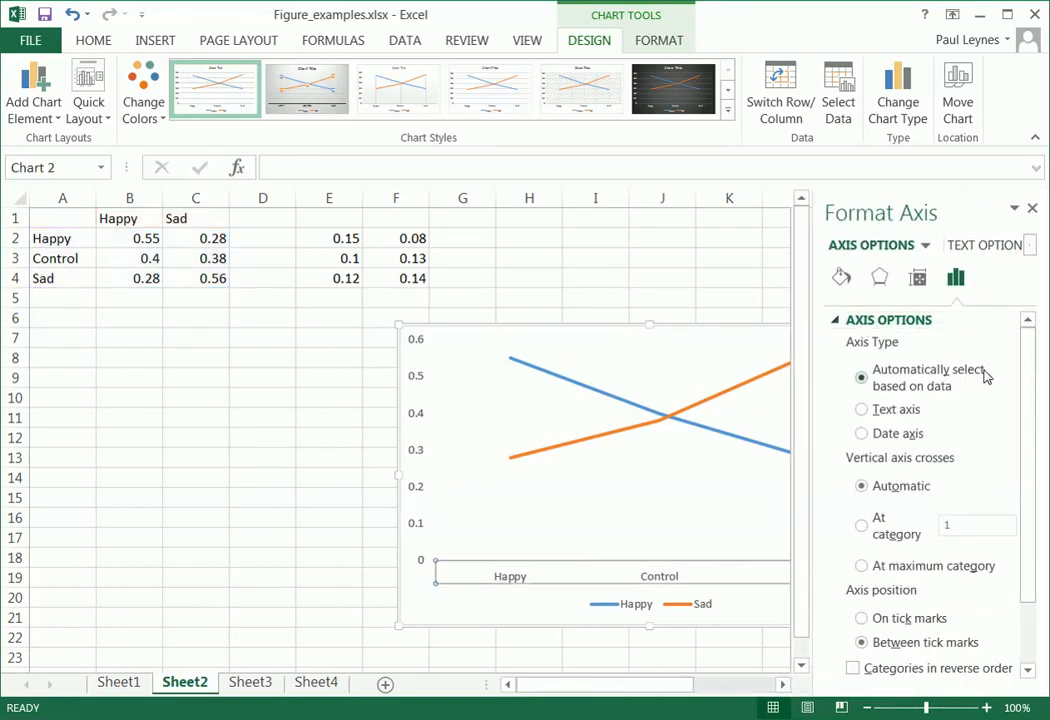
{"action": "mouse_move", "coordinate": [956, 278]}
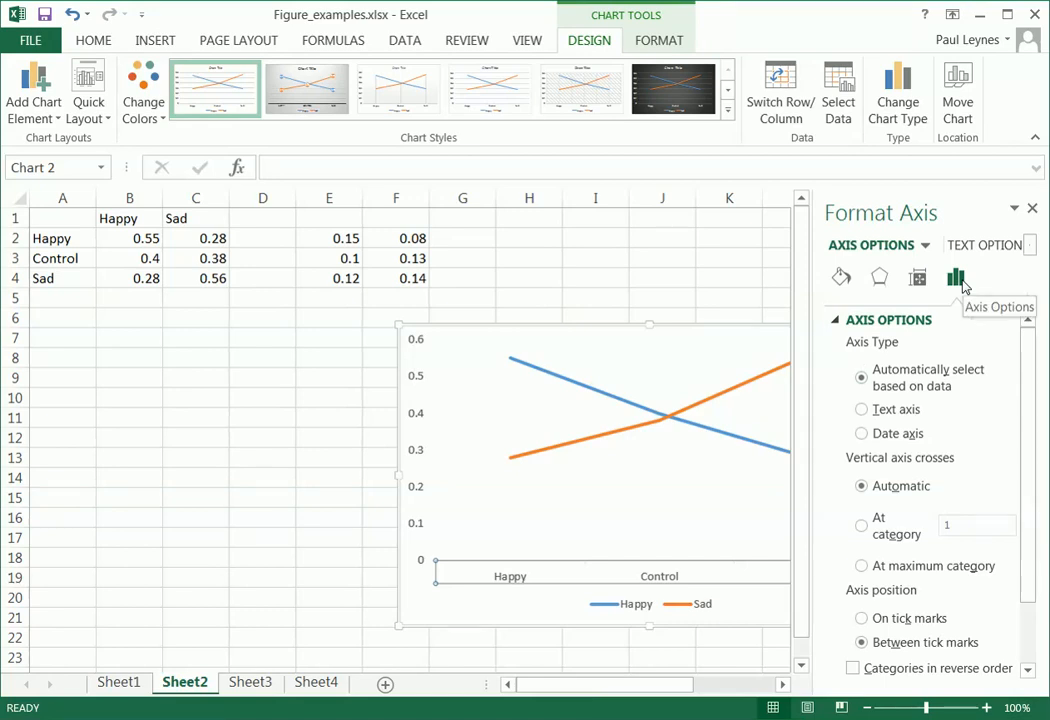
{"action": "mouse_move", "coordinate": [960, 284]}
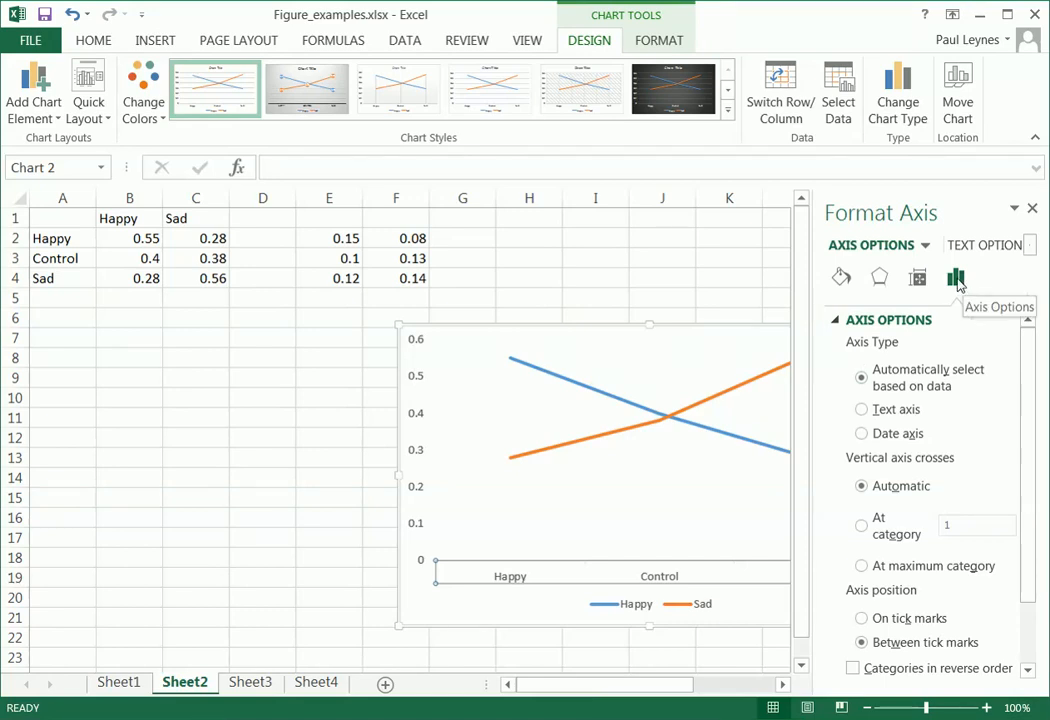
{"action": "mouse_move", "coordinate": [916, 278]}
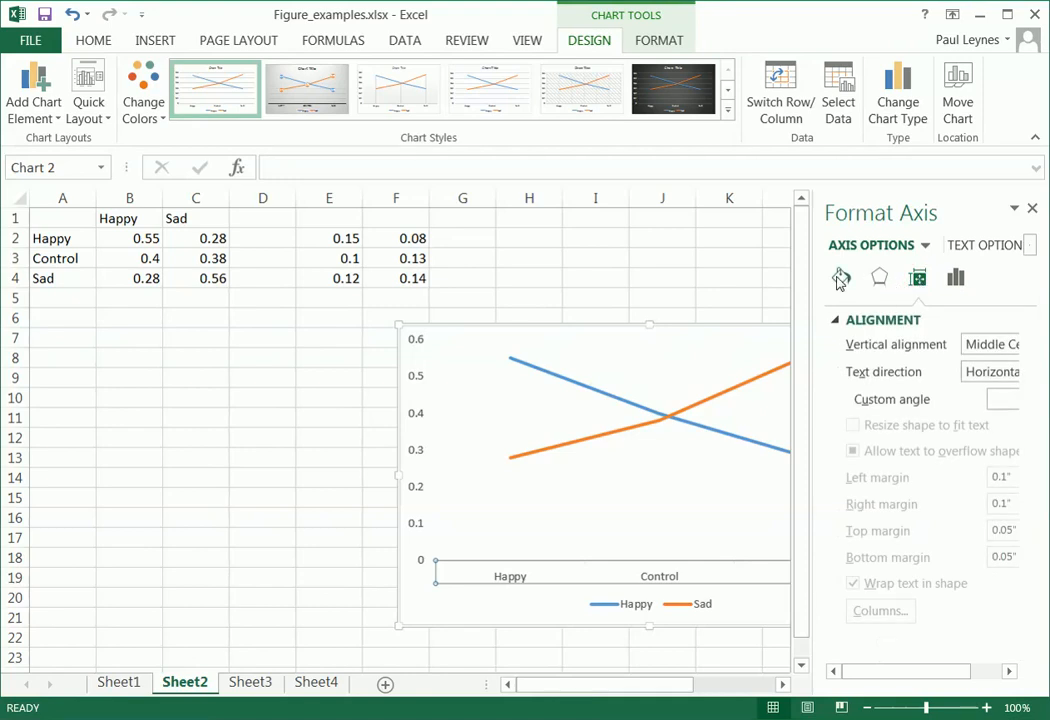
- In Format Axis, choose a Major tick mark type for the horizontal category axis
{"action": "left_click", "coordinate": [878, 278]}
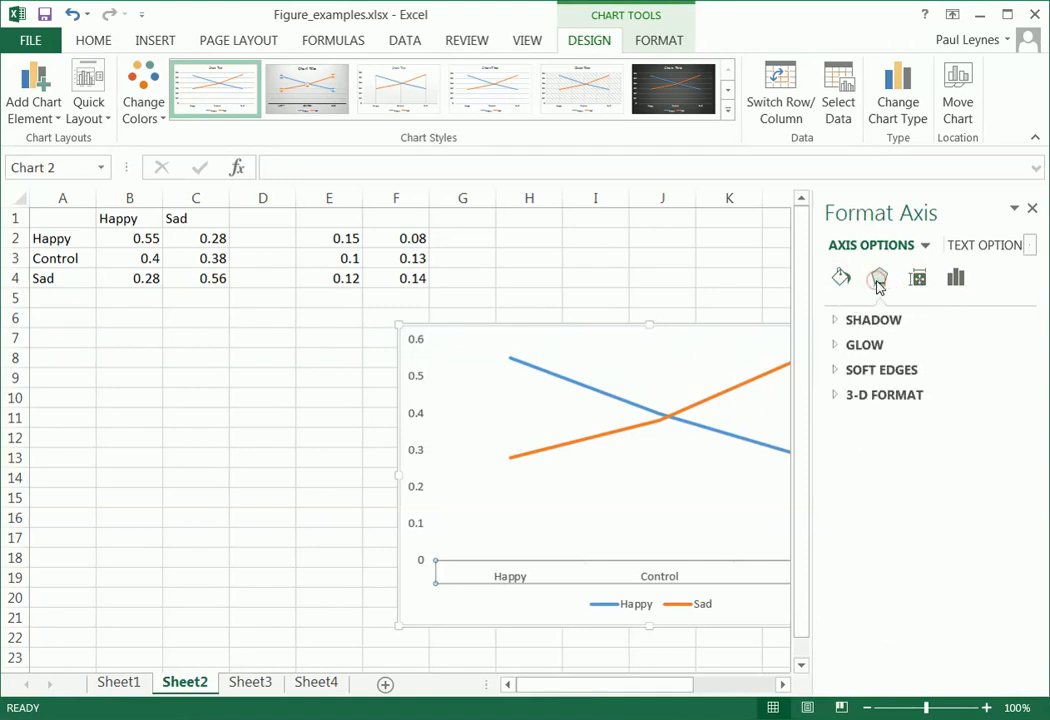
{"action": "left_click", "coordinate": [956, 278]}
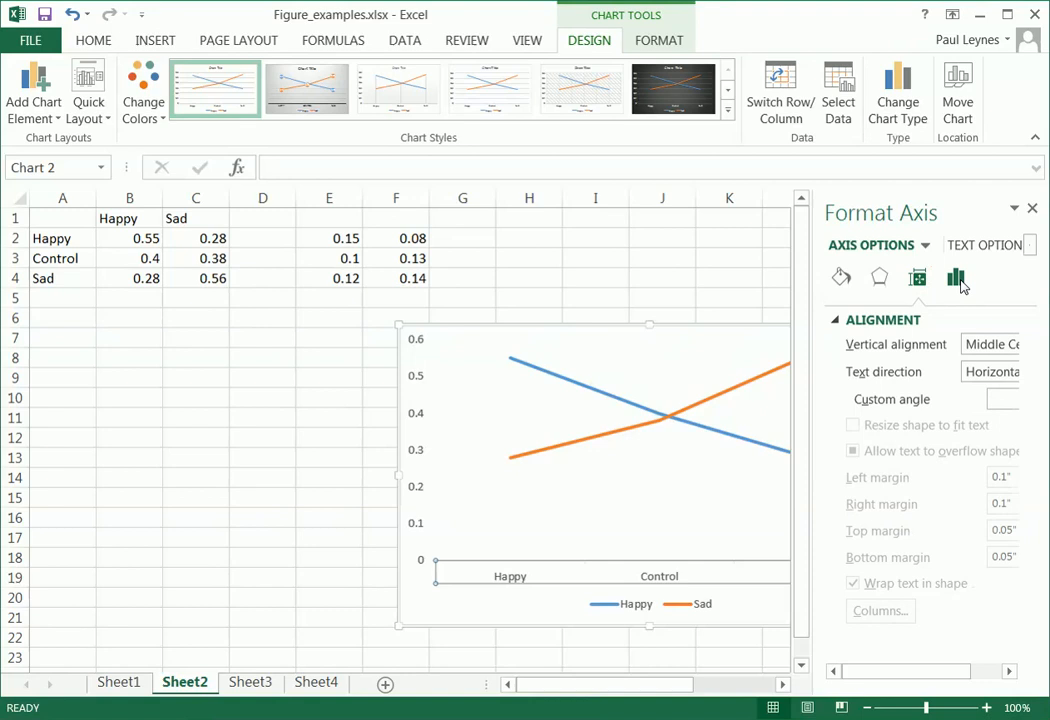
{"action": "left_click", "coordinate": [956, 276]}
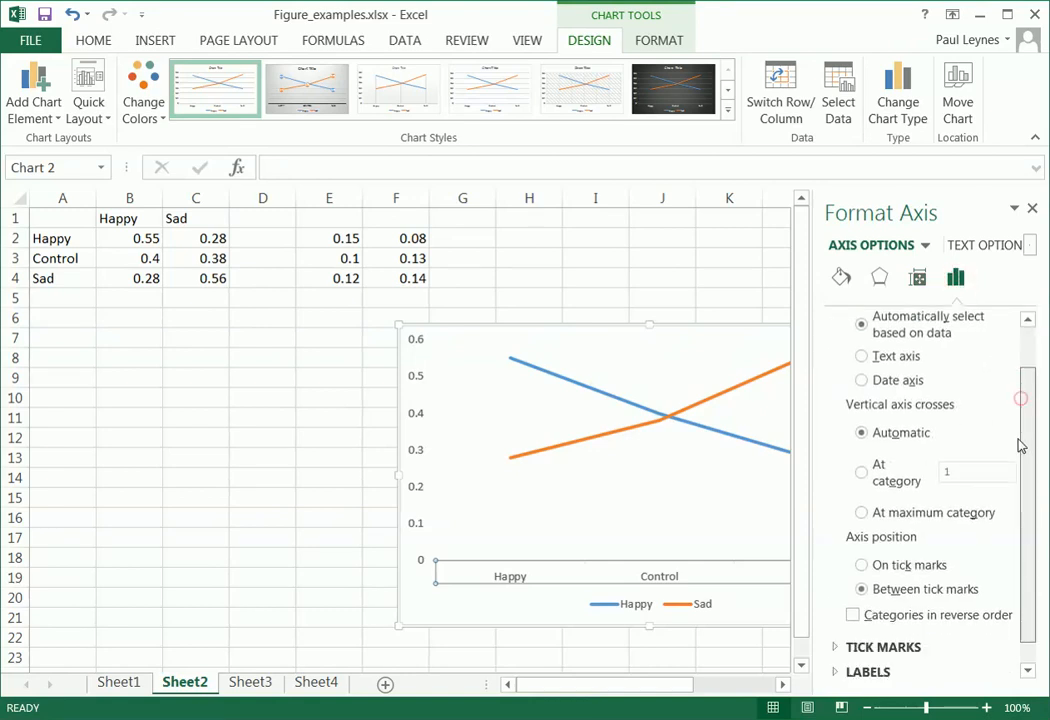
{"action": "scroll", "scroll_direction": "down", "scroll_amount": 3}
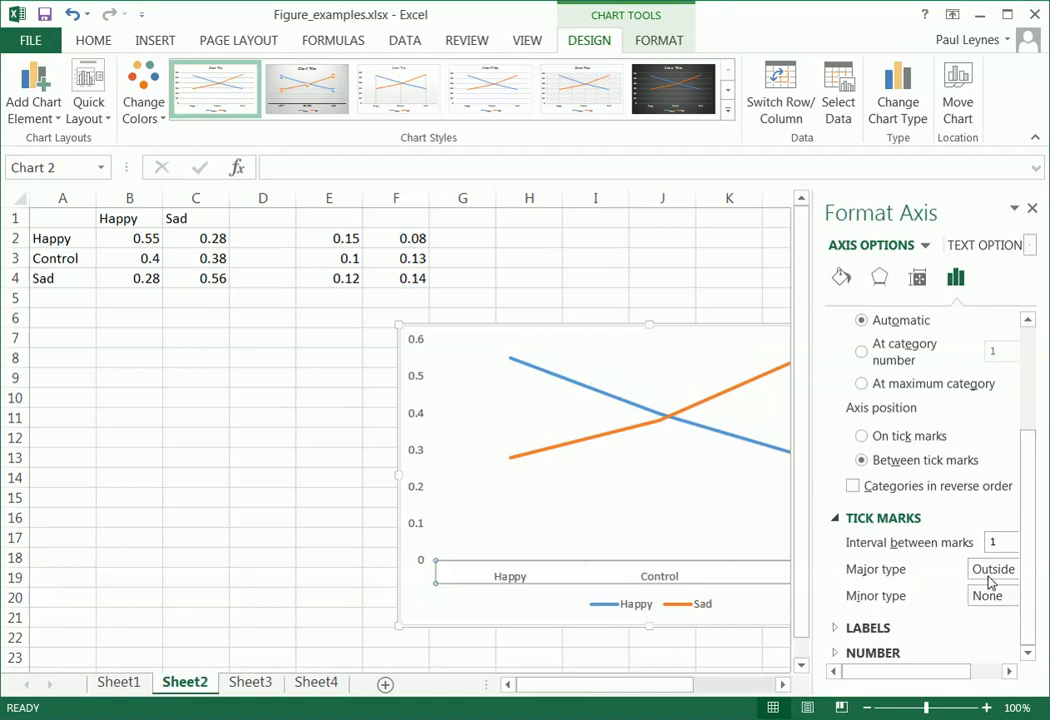
{"action": "left_click", "coordinate": [992, 568]}
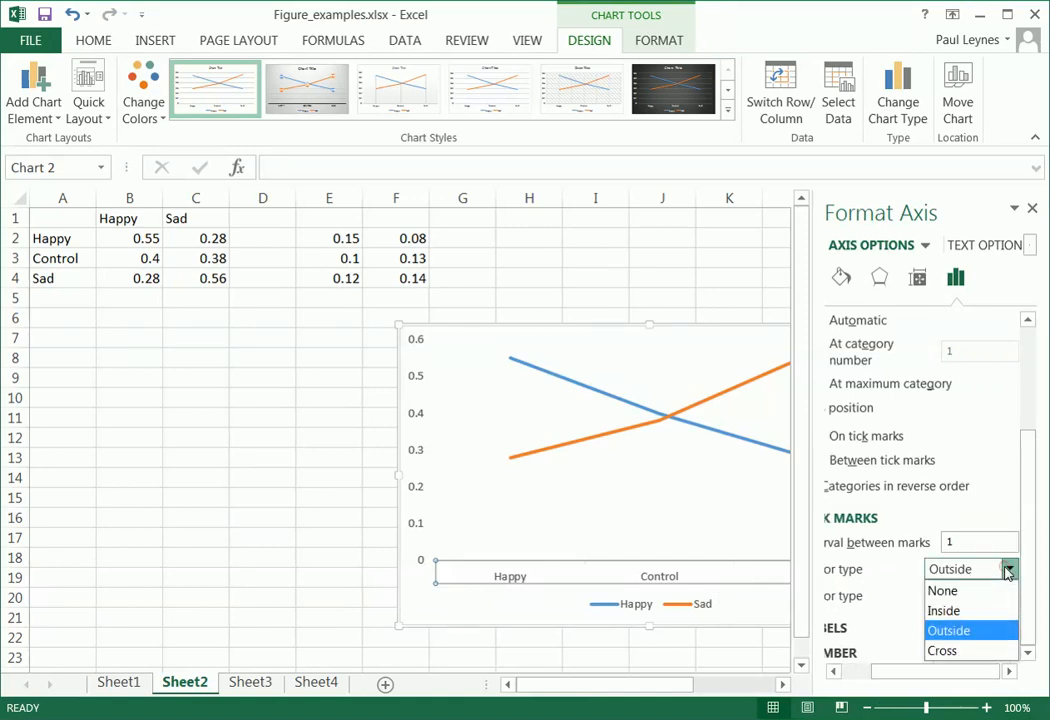
{"action": "left_click", "coordinate": [940, 652]}
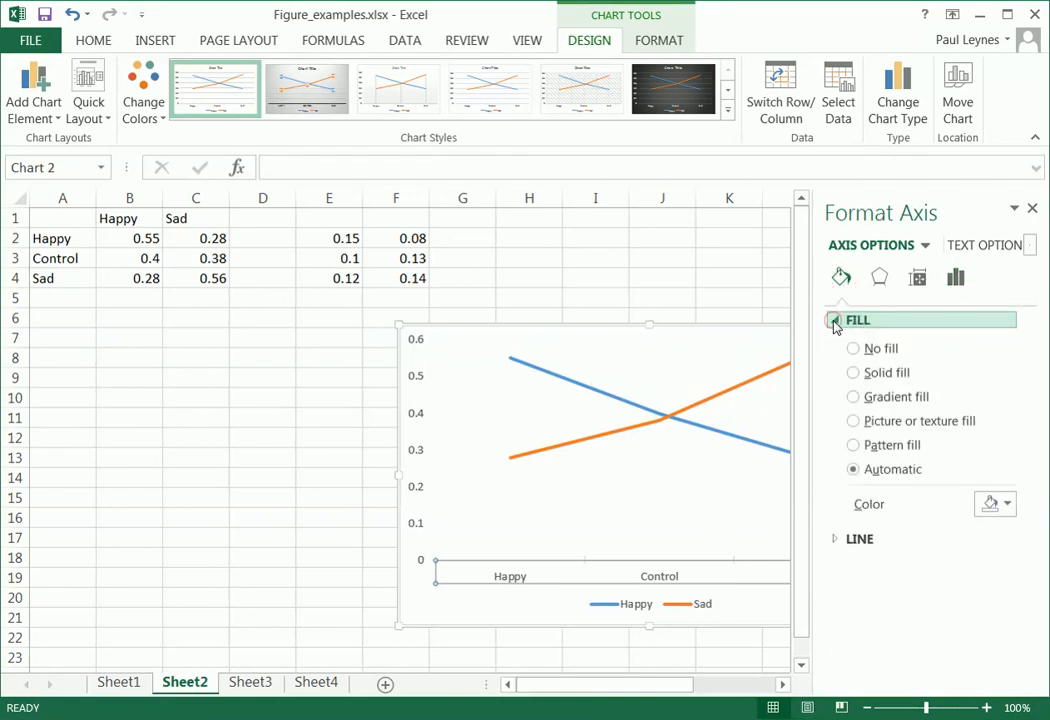
- Give the horizontal and vertical axes solid lines, then close the Format Axis pane
{"action": "left_click", "coordinate": [858, 538]}
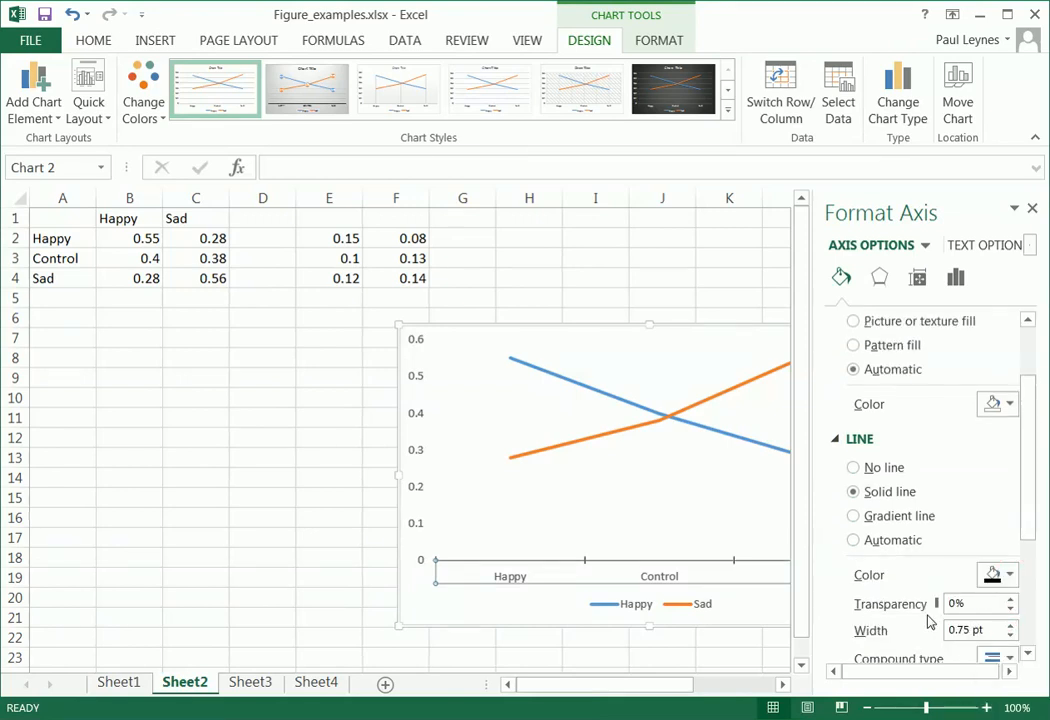
{"action": "mouse_move", "coordinate": [930, 584]}
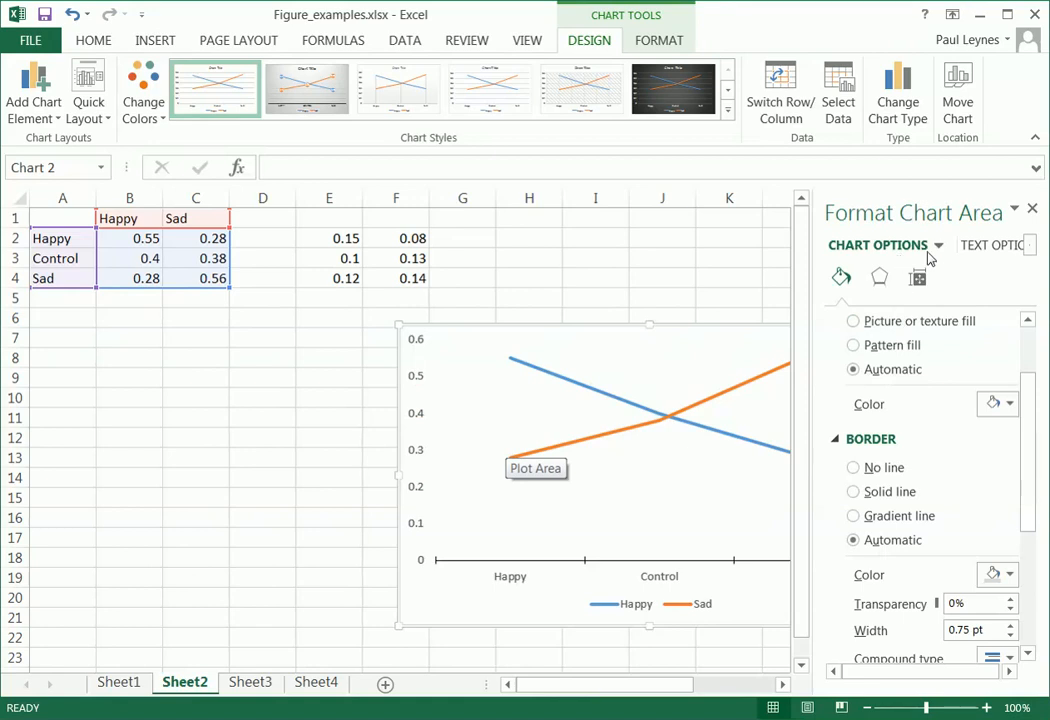
{"action": "left_click", "coordinate": [936, 244]}
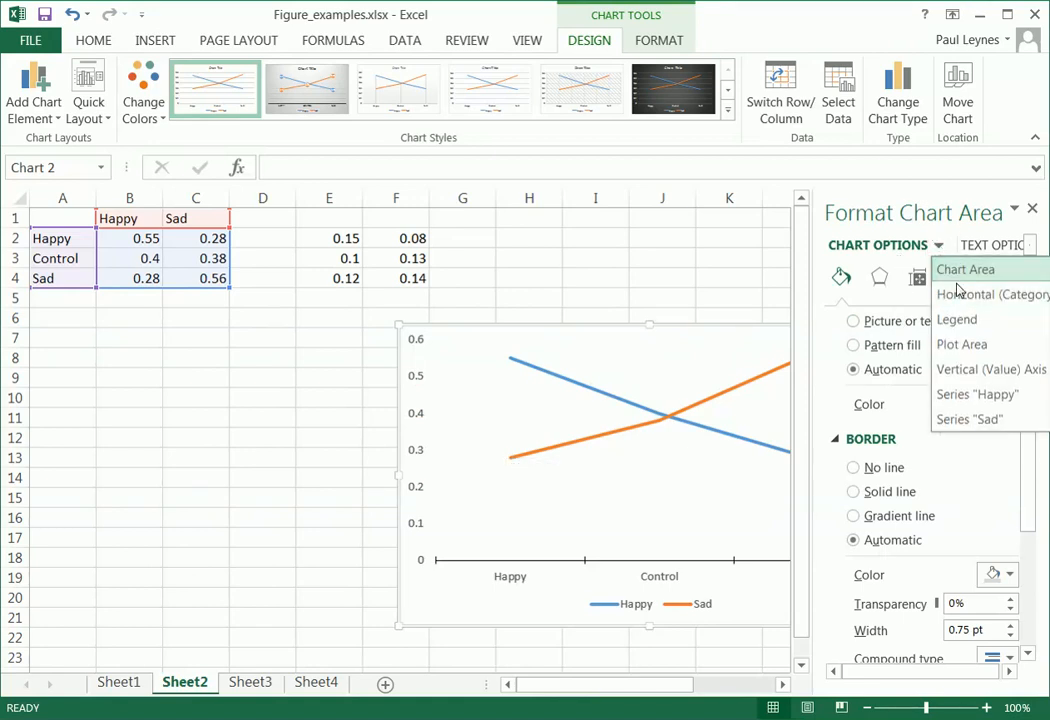
{"action": "mouse_move", "coordinate": [990, 368]}
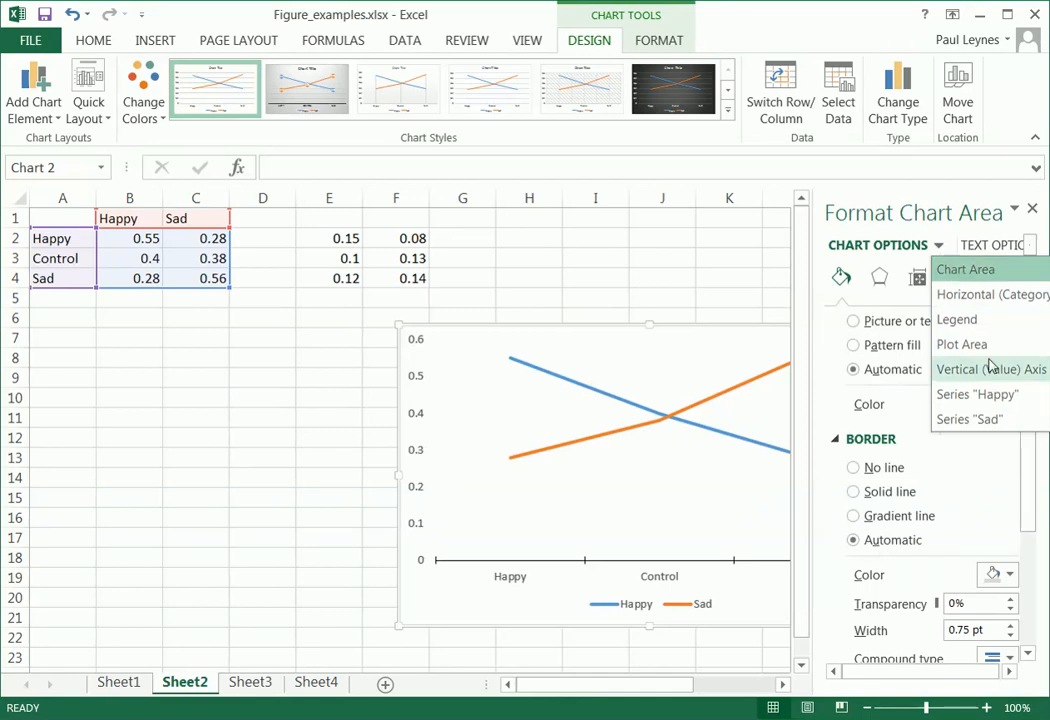
{"action": "left_click", "coordinate": [990, 368]}
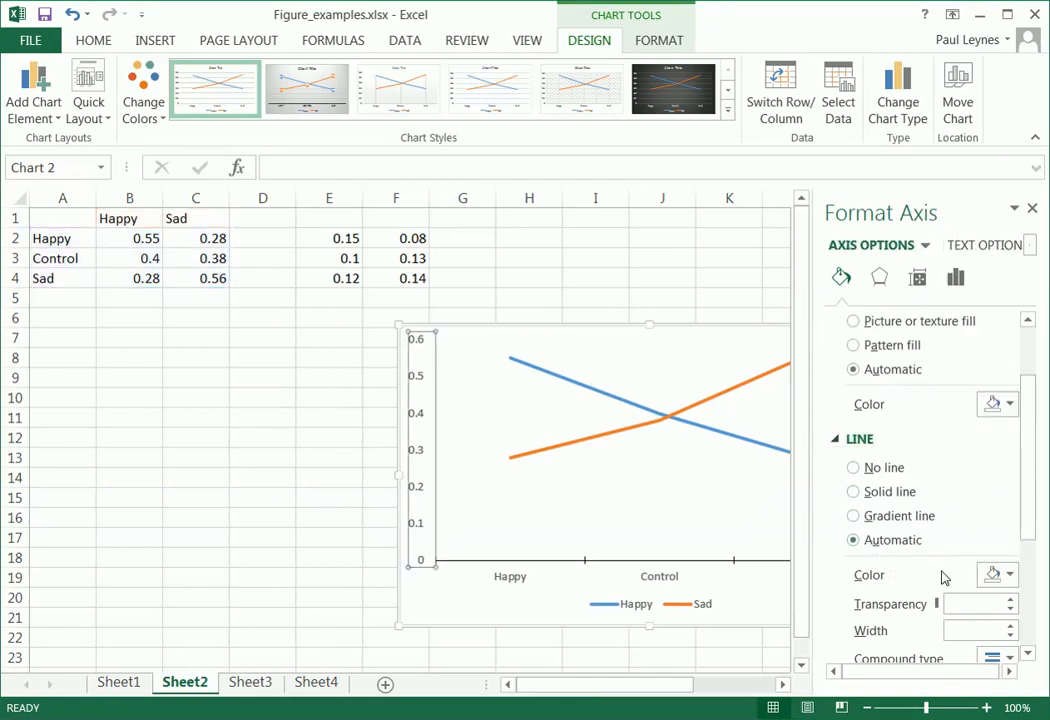
{"action": "left_click", "coordinate": [852, 492]}
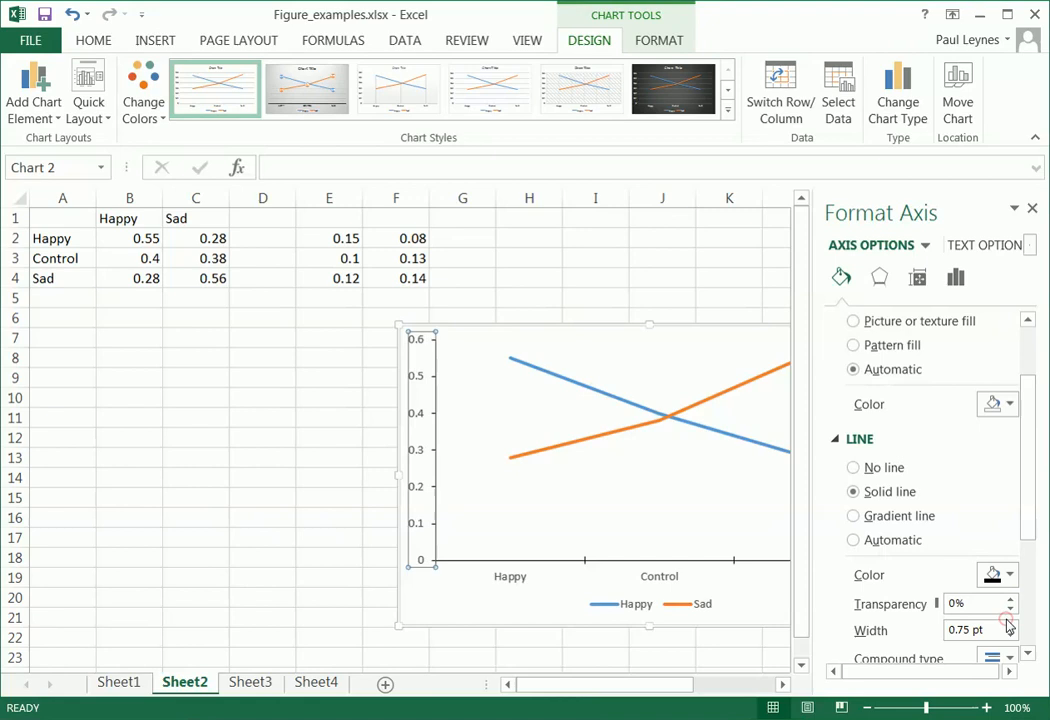
{"action": "mouse_move", "coordinate": [436, 388]}
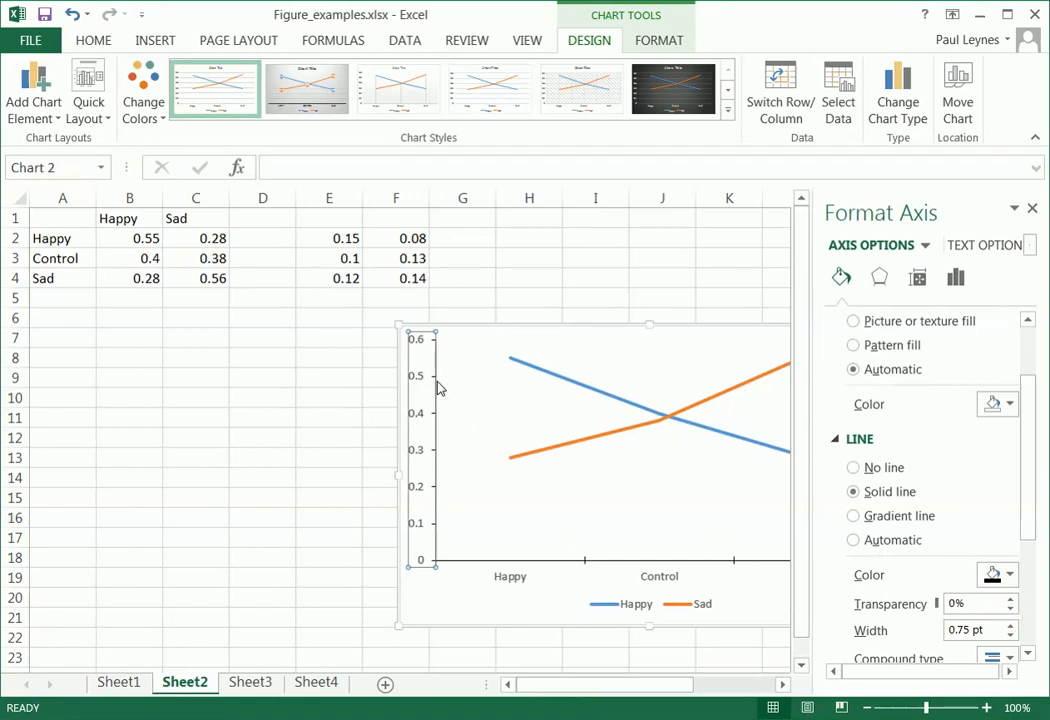
{"action": "mouse_move", "coordinate": [500, 584]}
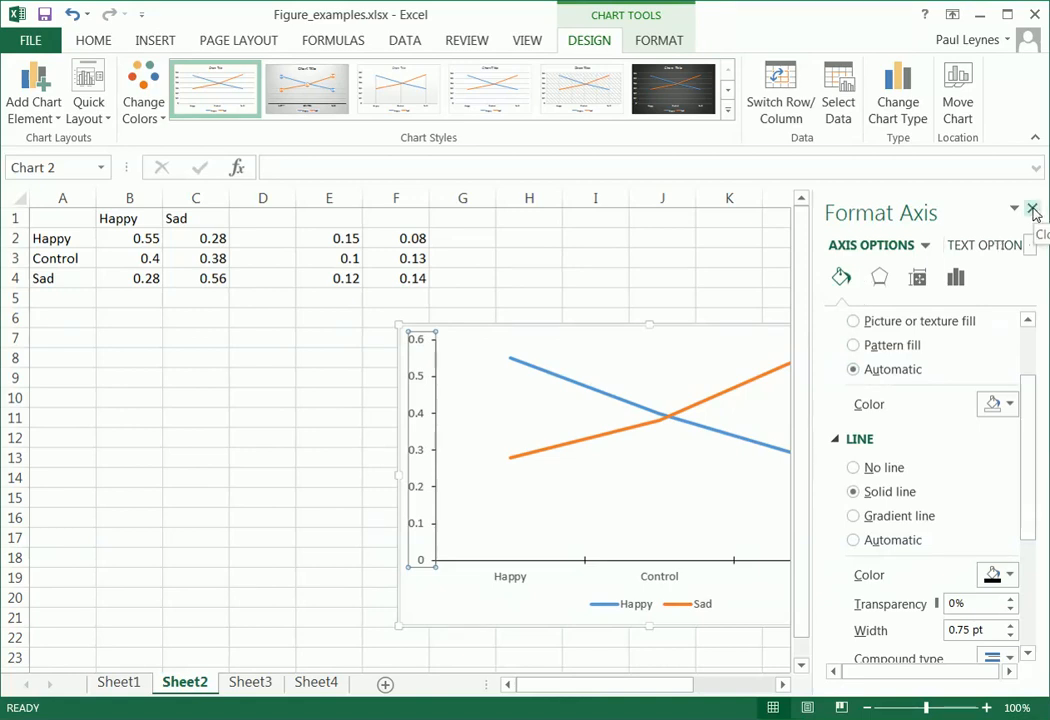
{"action": "left_click", "coordinate": [1032, 208]}
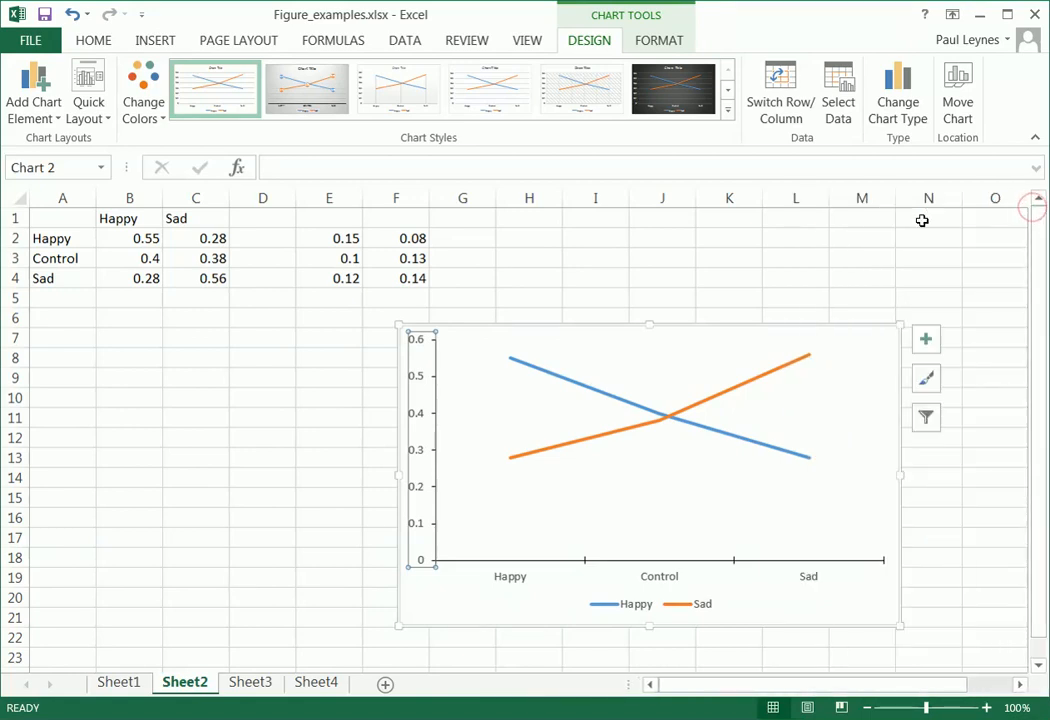
- Add axis titles 'Mean Proportion of Items Recalled' (vertical) and 'Study Mood' (horizontal)
{"action": "left_click", "coordinate": [924, 338]}
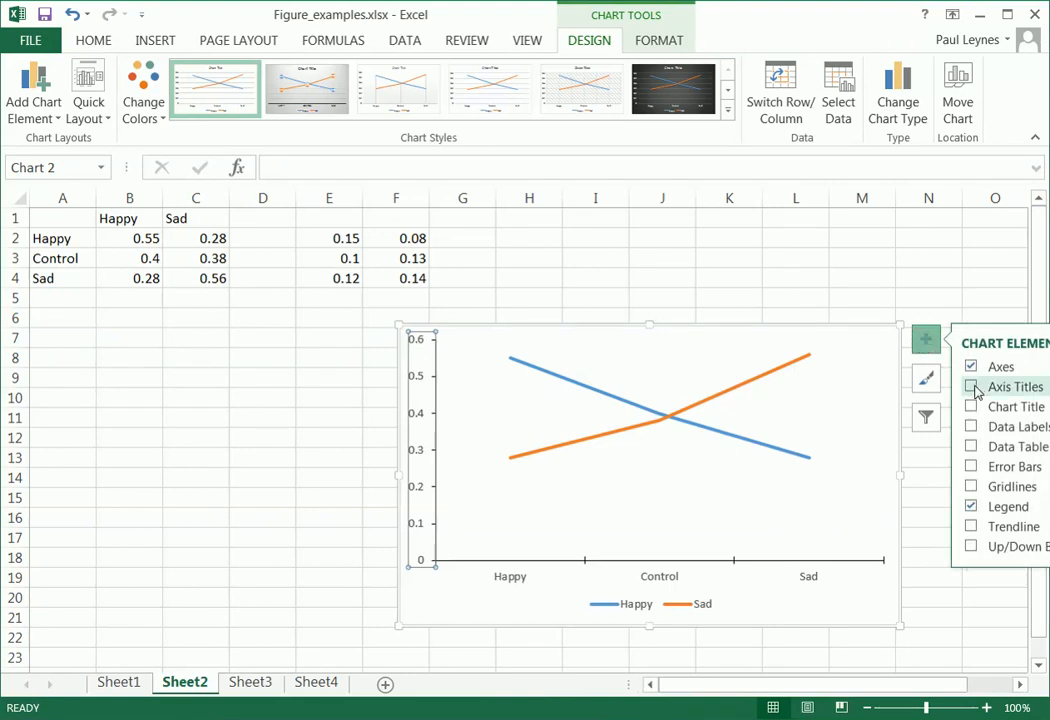
{"action": "left_click", "coordinate": [970, 388]}
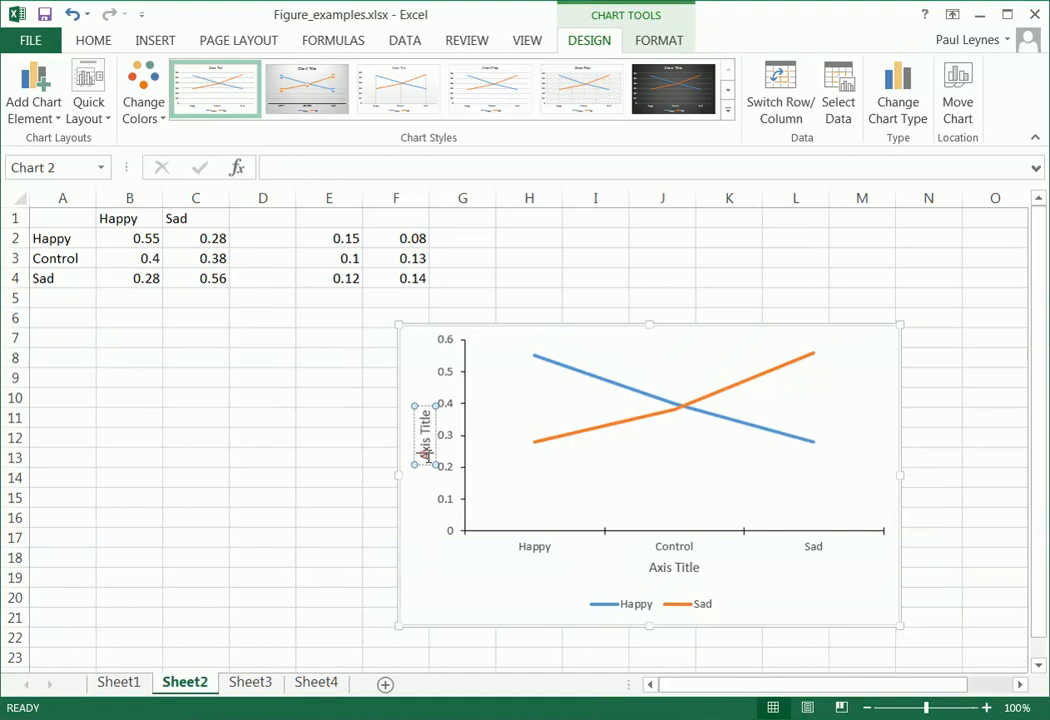
{"action": "mouse_move", "coordinate": [504, 568]}
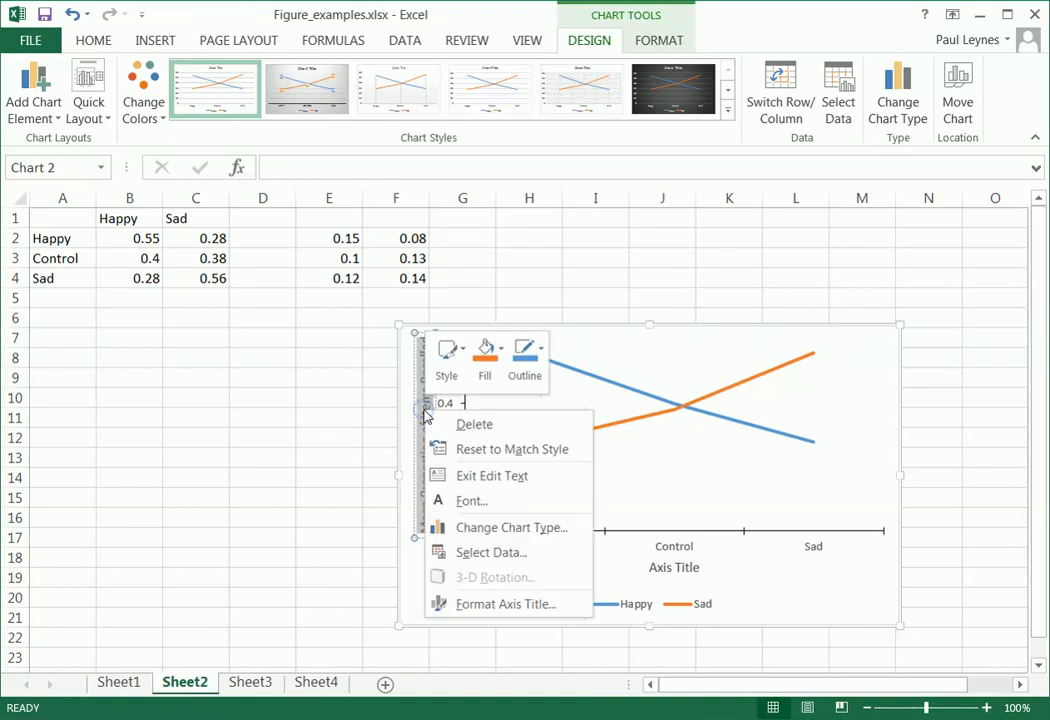
{"action": "left_click", "coordinate": [472, 500]}
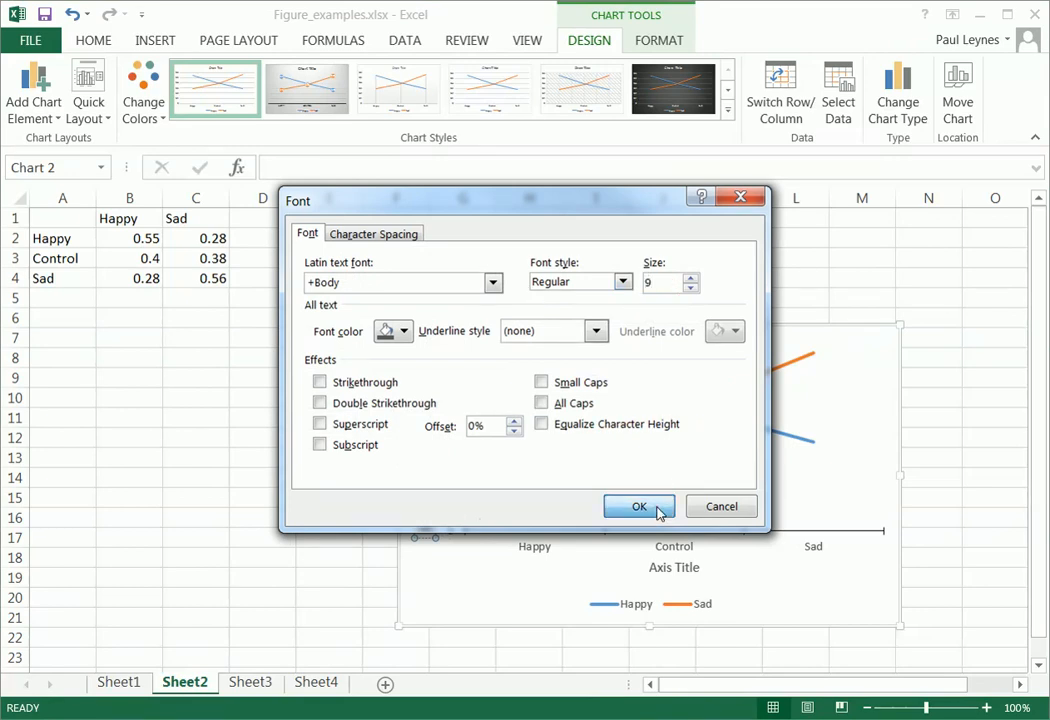
{"action": "left_click", "coordinate": [640, 506]}
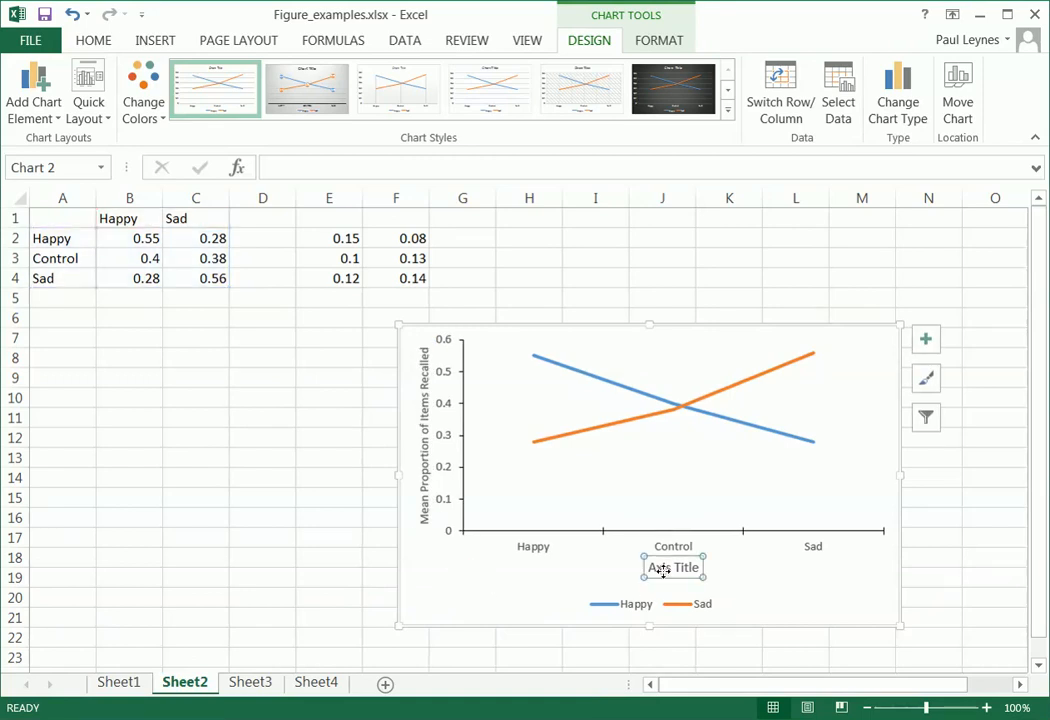
{"action": "double_click", "coordinate": [672, 568]}
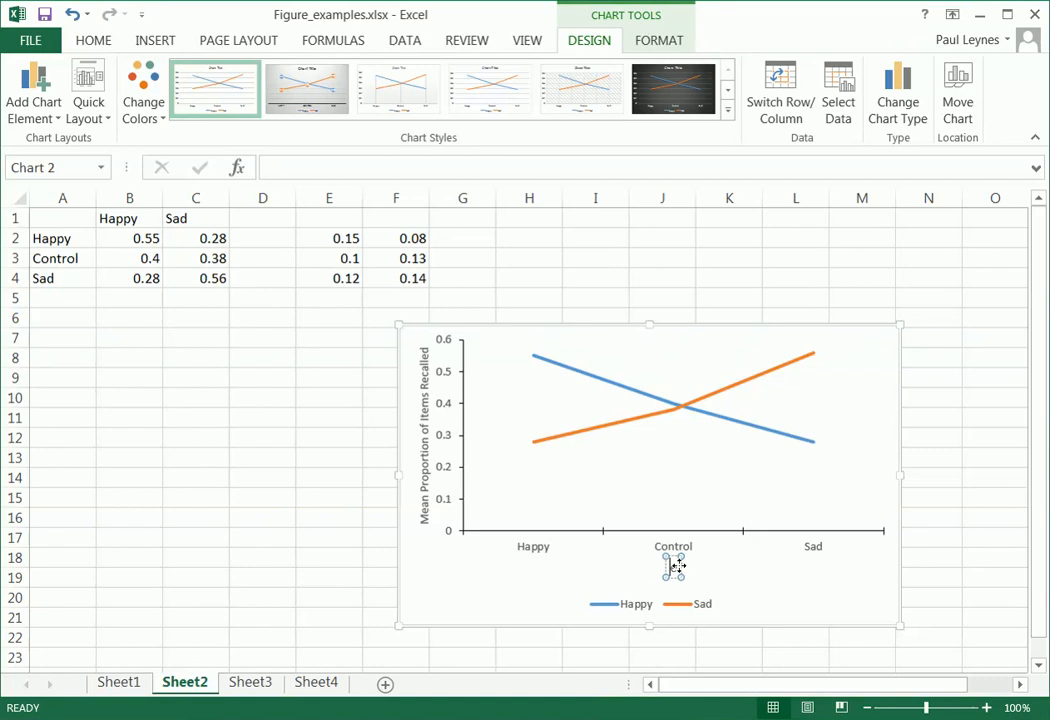
{"action": "left_click", "coordinate": [672, 568]}
{"action": "type", "text": "Study Mood"}
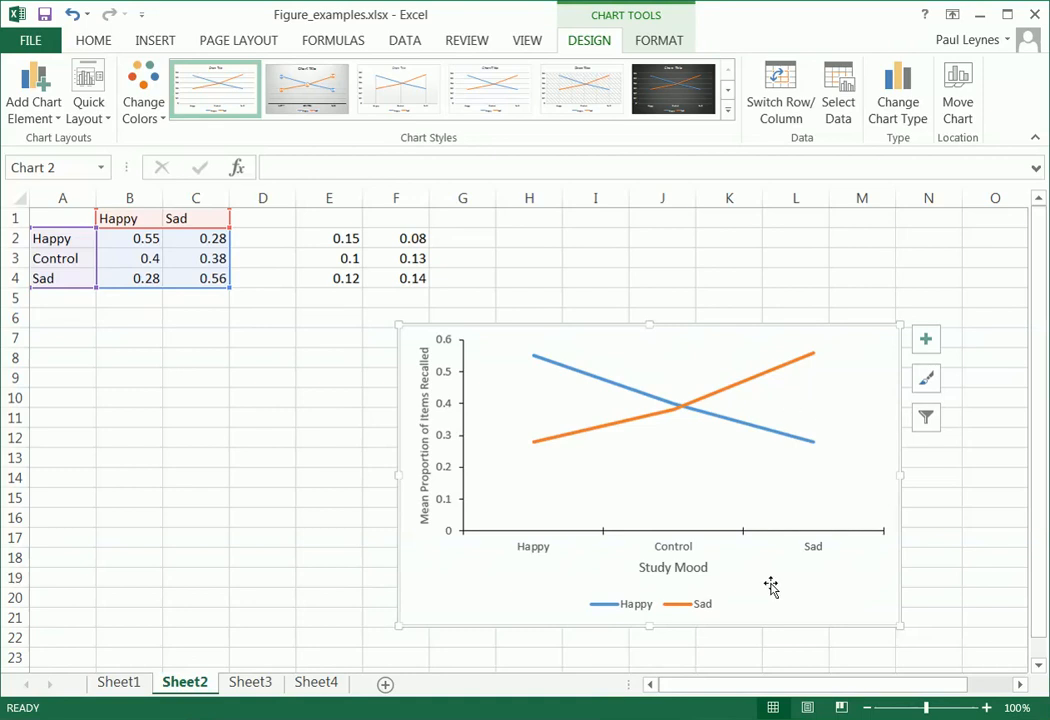
{"action": "mouse_move", "coordinate": [890, 420]}
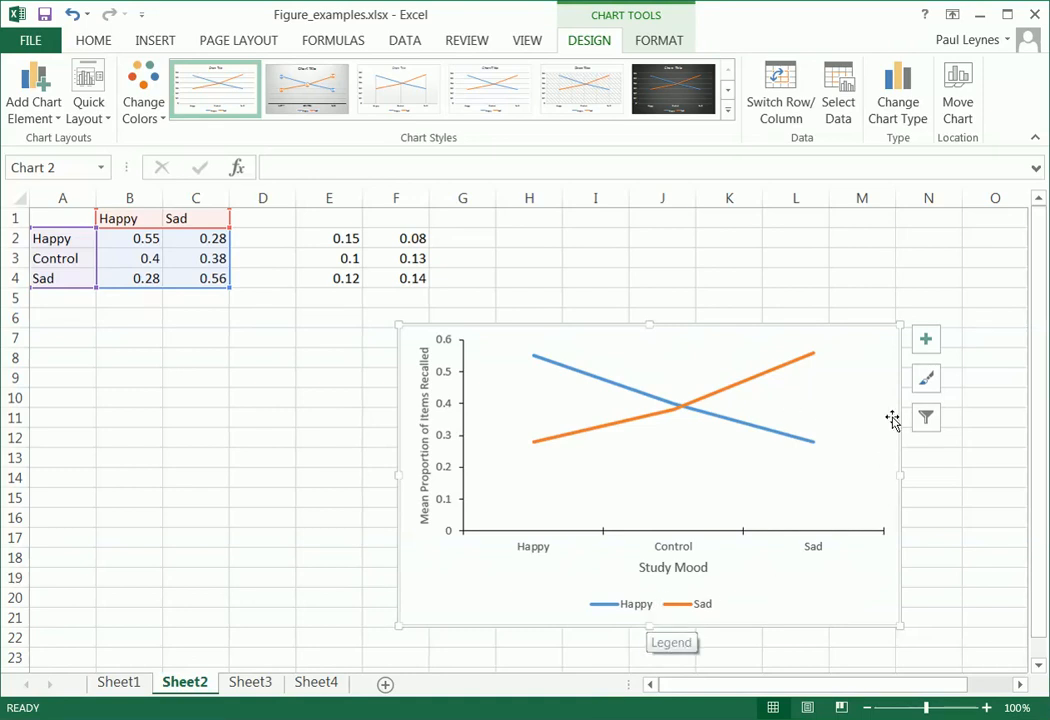
- Reposition the legend to the right of the plot via Chart Elements
{"action": "left_click", "coordinate": [924, 338]}
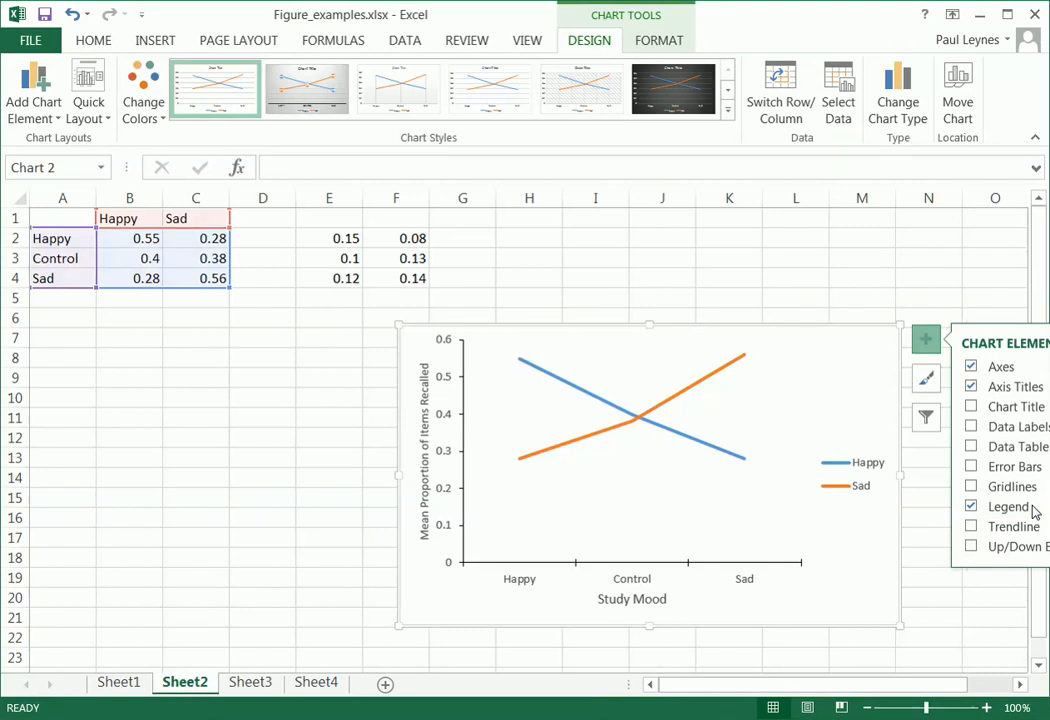
{"action": "mouse_move", "coordinate": [864, 534]}
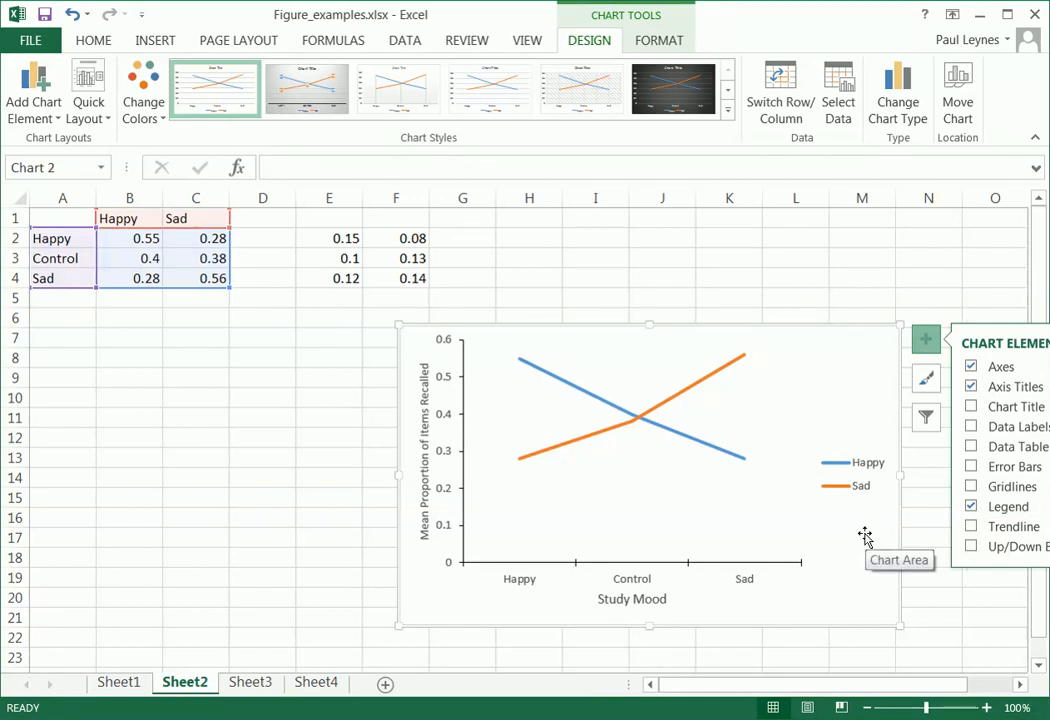
{"action": "mouse_move", "coordinate": [588, 408]}
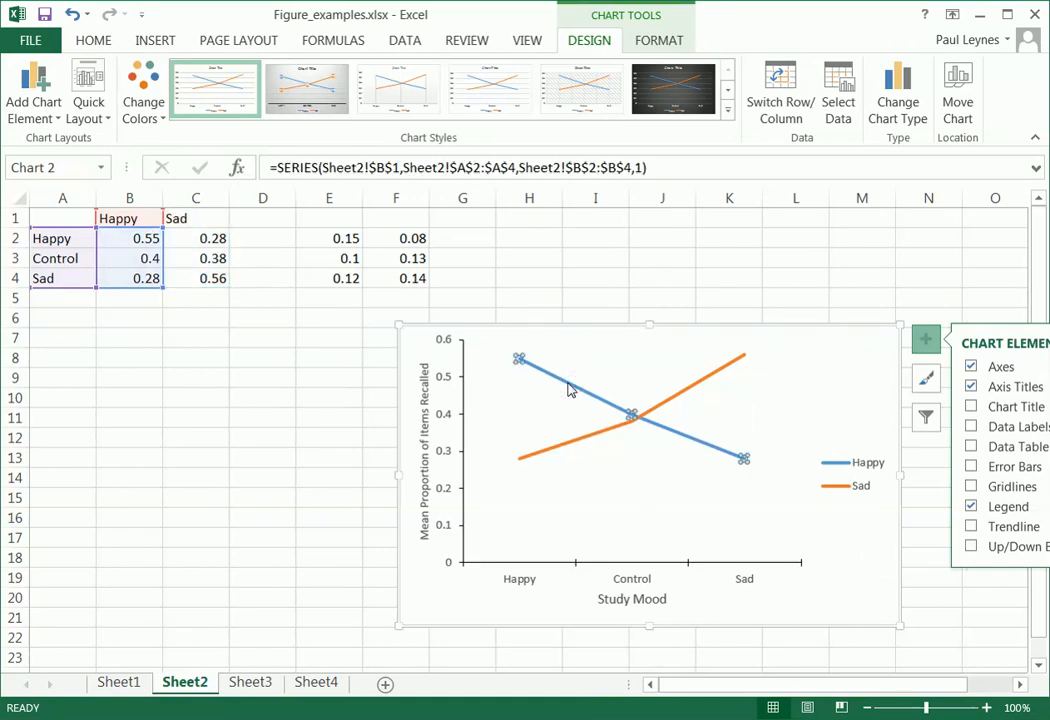
{"action": "mouse_move", "coordinate": [596, 362]}
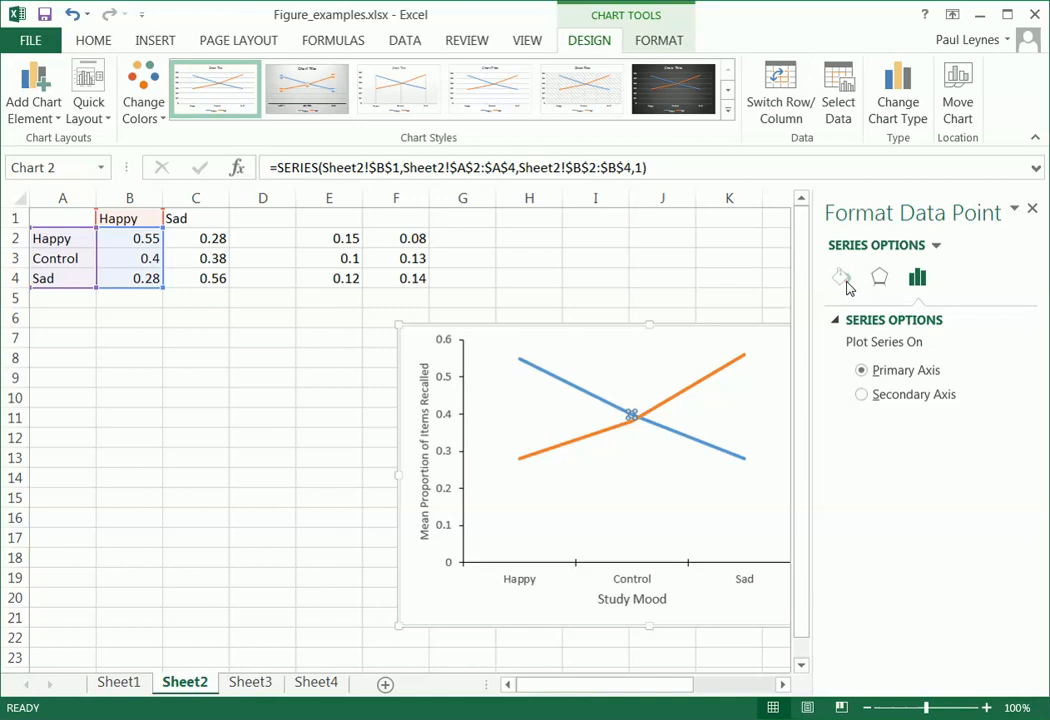
- Colour the Happy series line black in Format Data Series and select the whole series
{"action": "left_click", "coordinate": [842, 276]}
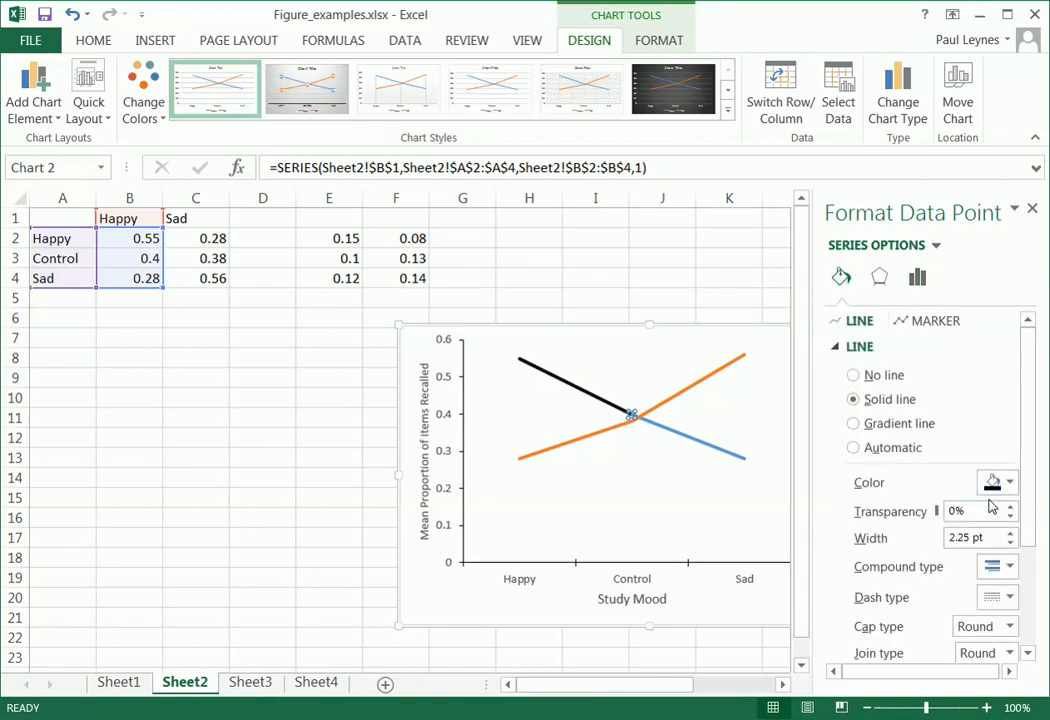
{"action": "left_click", "coordinate": [852, 448]}
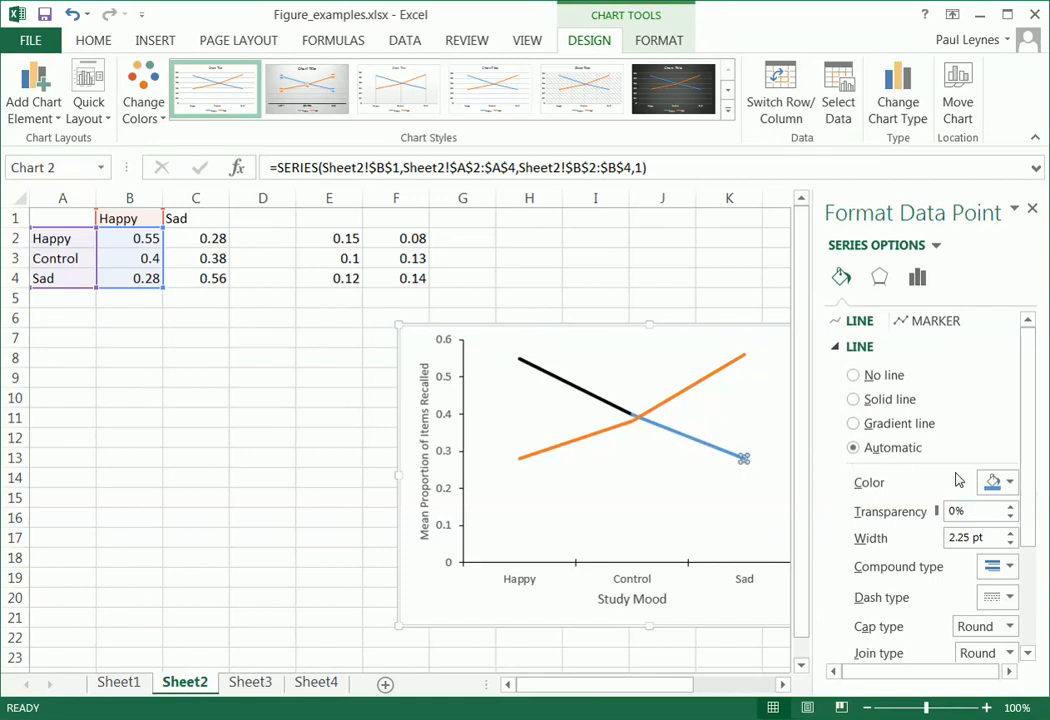
{"action": "left_click", "coordinate": [852, 400]}
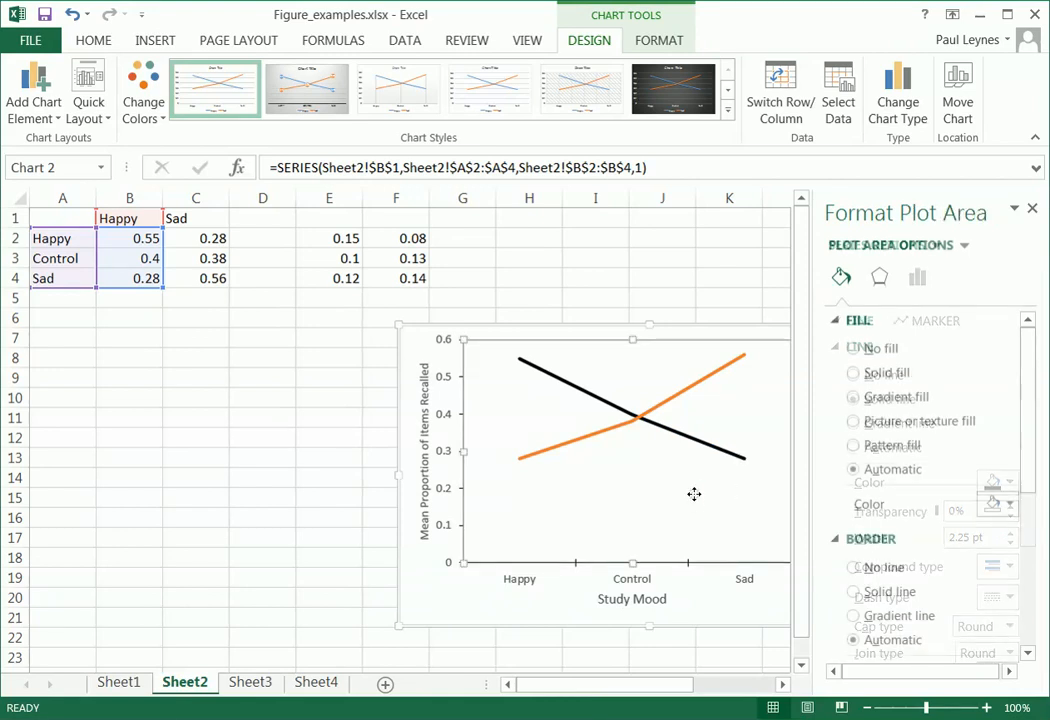
{"action": "left_click", "coordinate": [732, 452]}
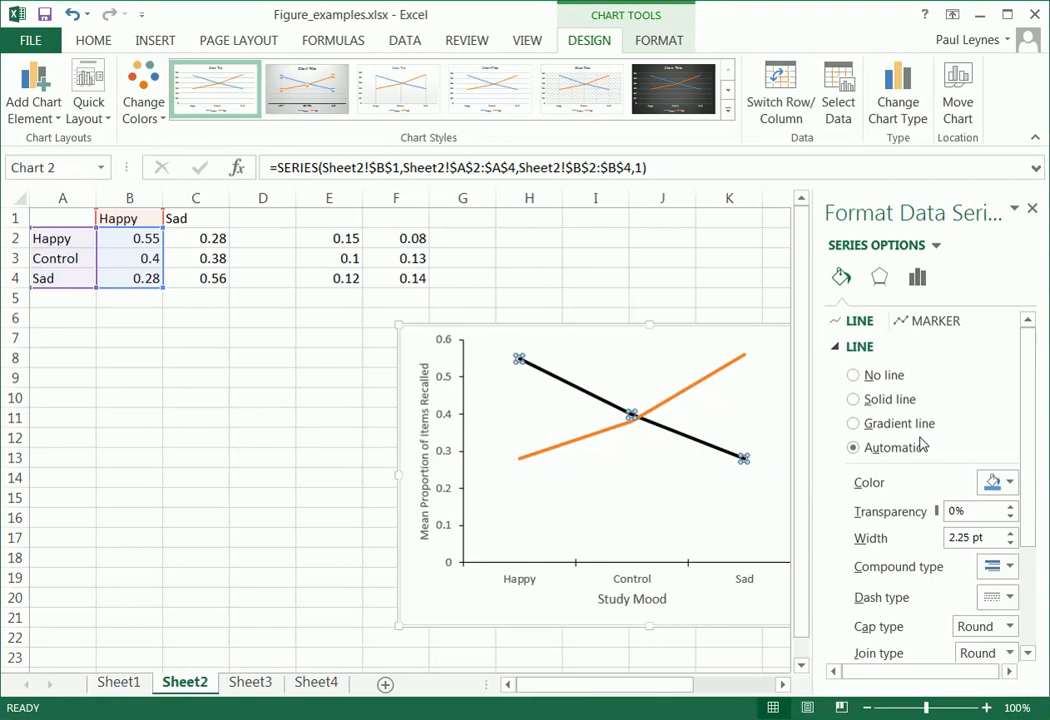
{"action": "mouse_move", "coordinate": [920, 324]}
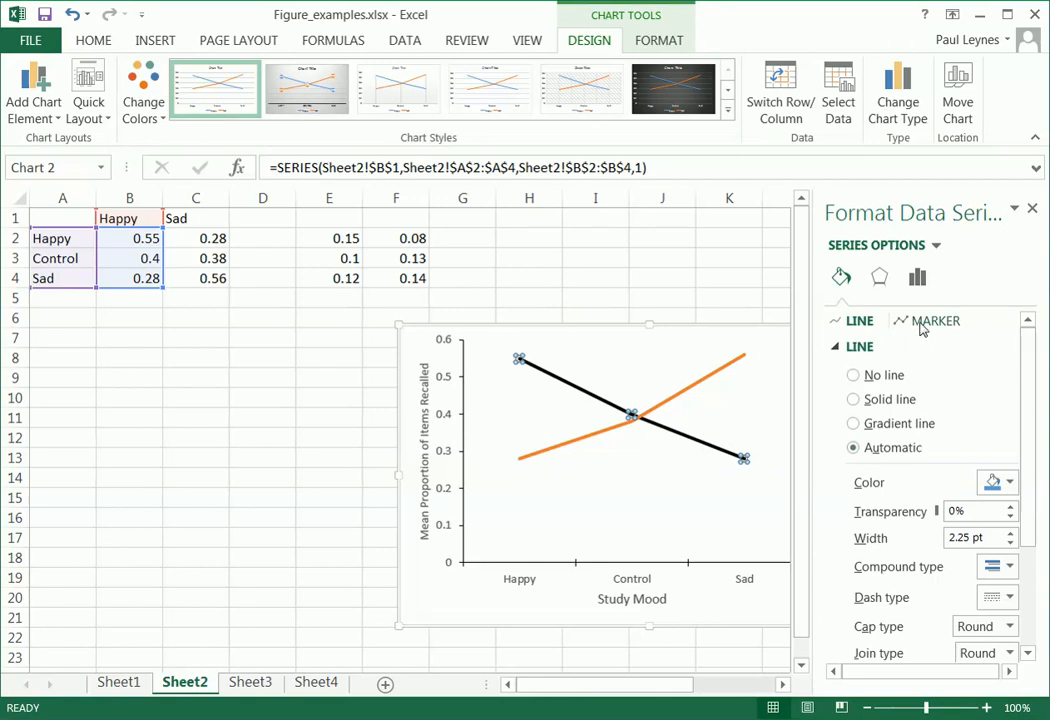
- Give the Happy line built-in triangle markers with a solid-line border
{"action": "left_click", "coordinate": [934, 320]}
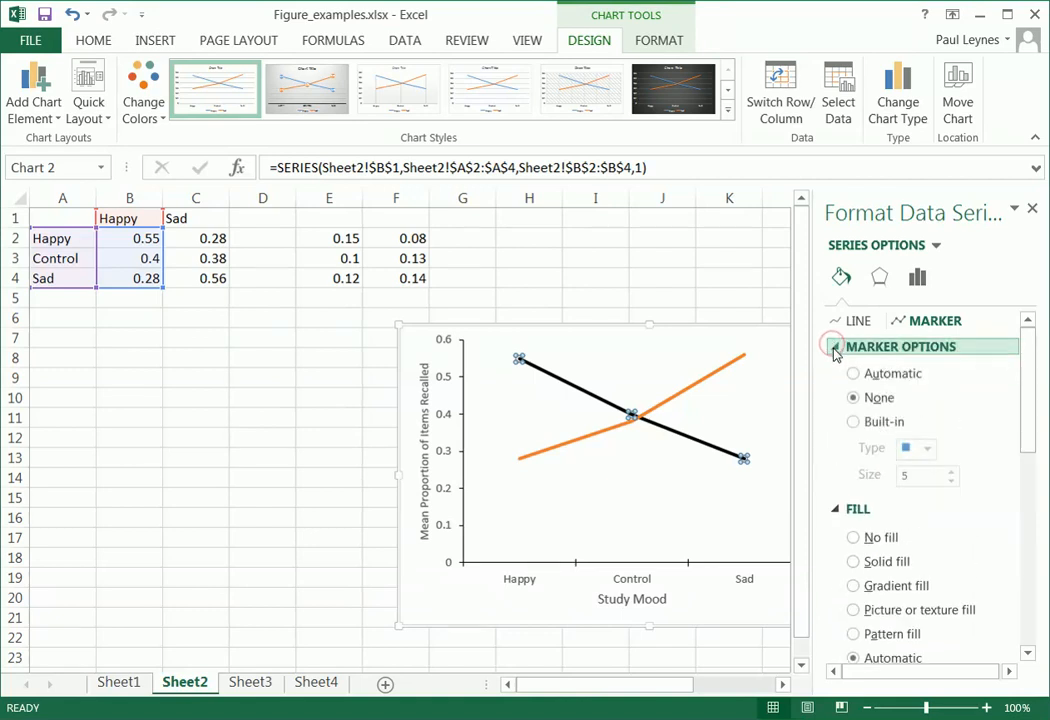
{"action": "left_click", "coordinate": [852, 420]}
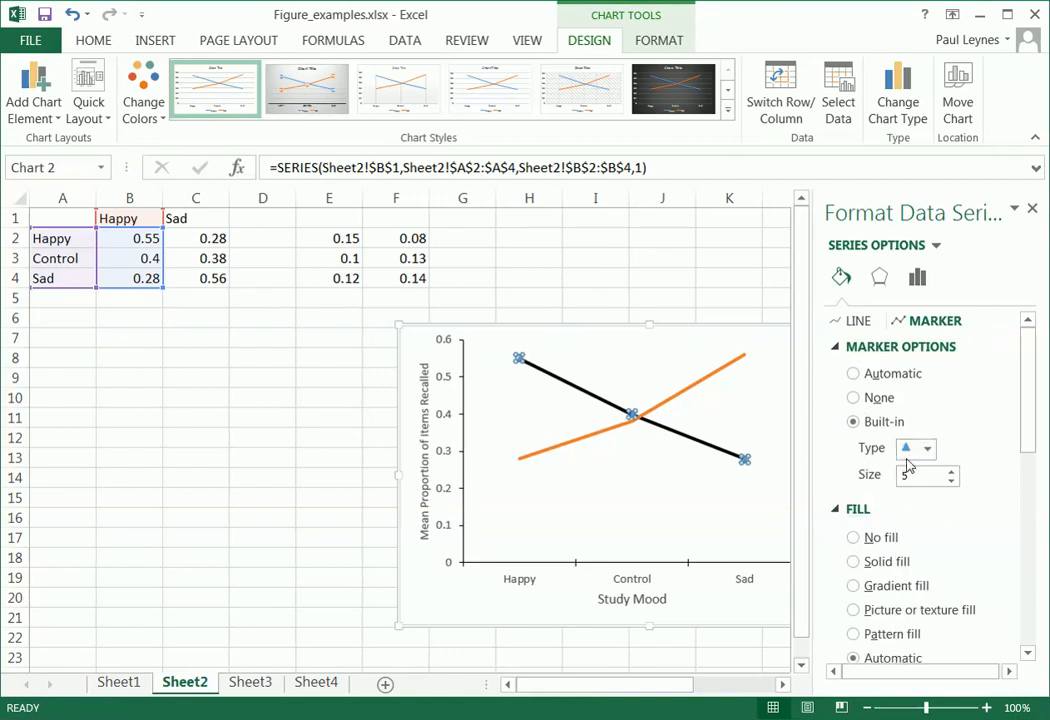
{"action": "scroll", "scroll_direction": "down", "scroll_amount": 3}
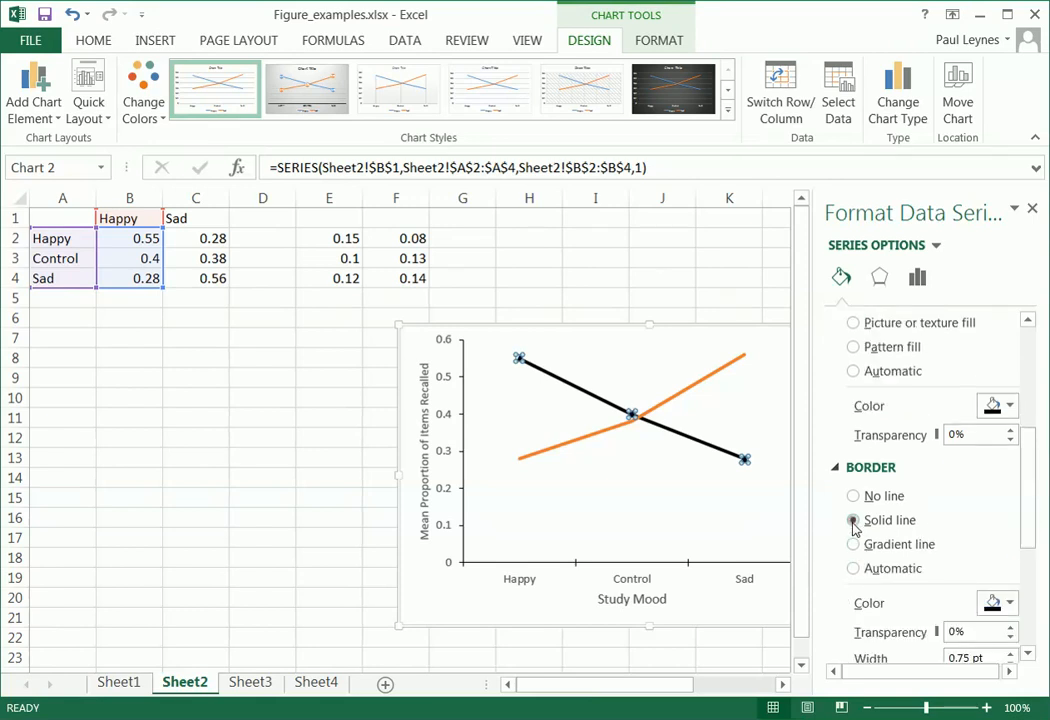
{"action": "left_click", "coordinate": [680, 504]}
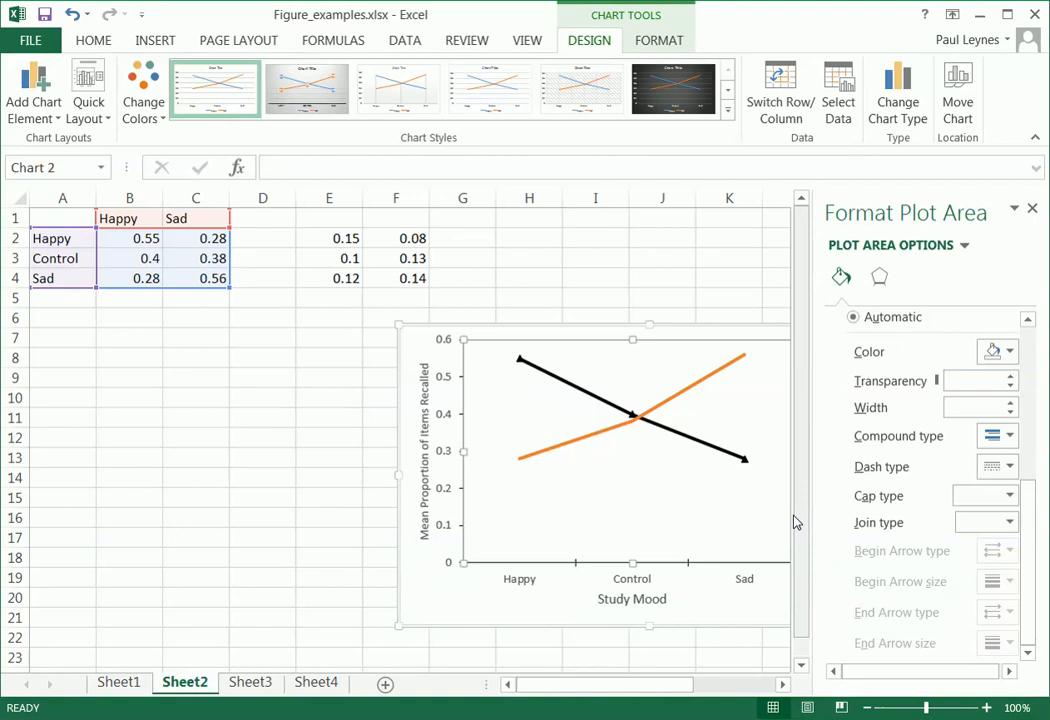
{"action": "mouse_move", "coordinate": [744, 460]}
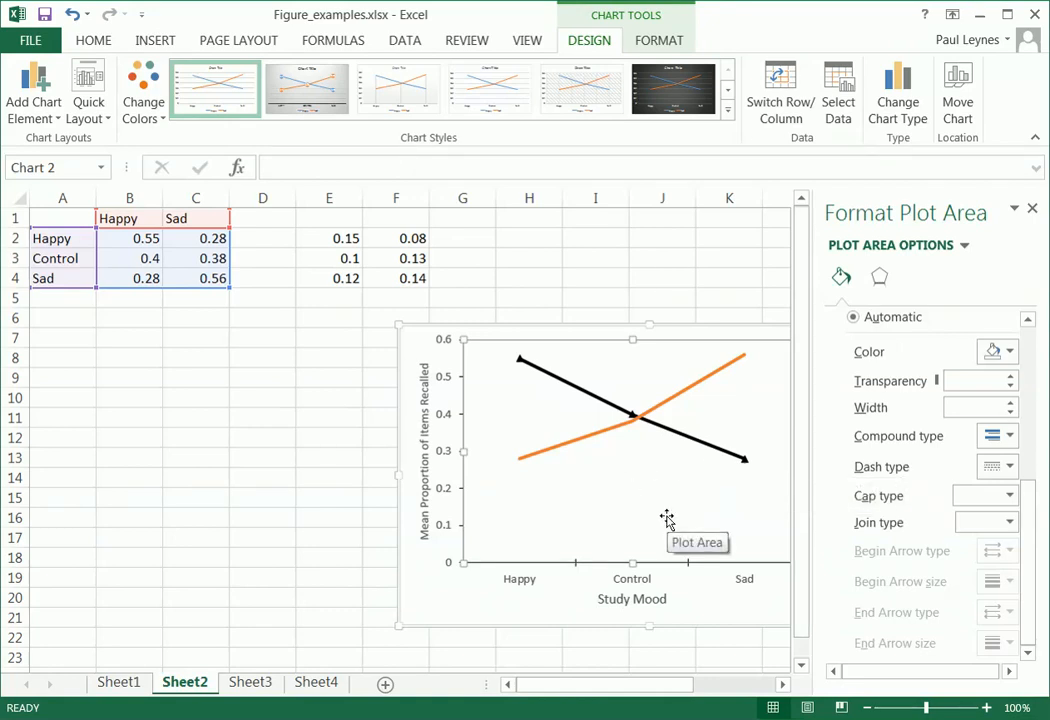
{"action": "mouse_move", "coordinate": [744, 460]}
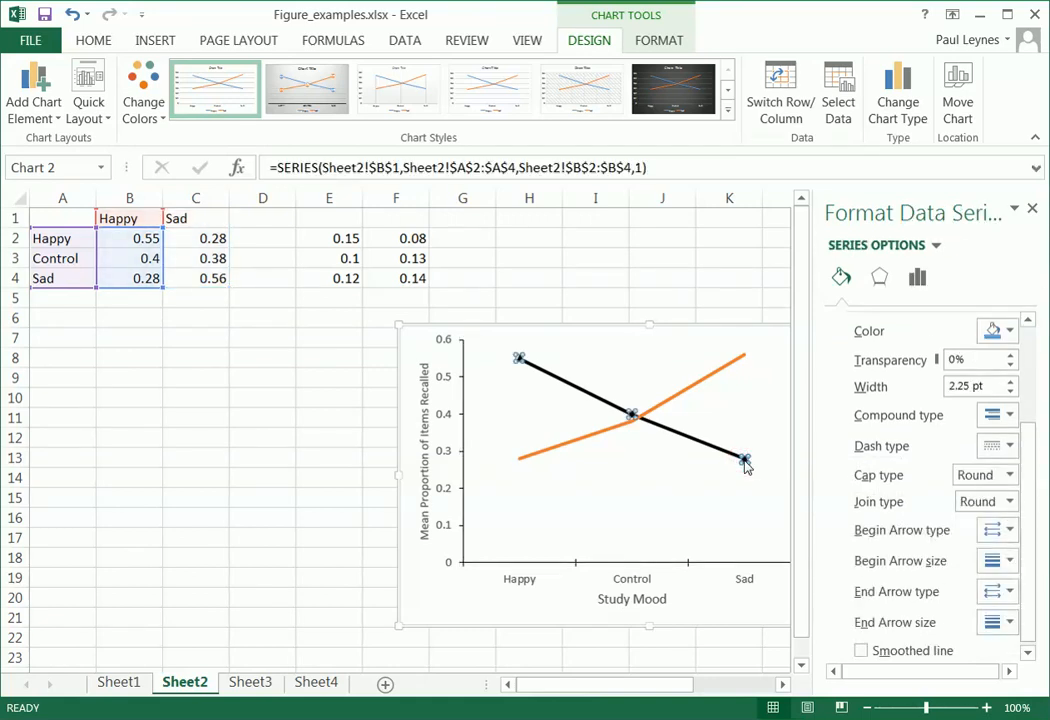
- Add error bars from Chart Elements and bring up Format Error Bars via More Options
{"action": "left_click", "coordinate": [916, 276]}
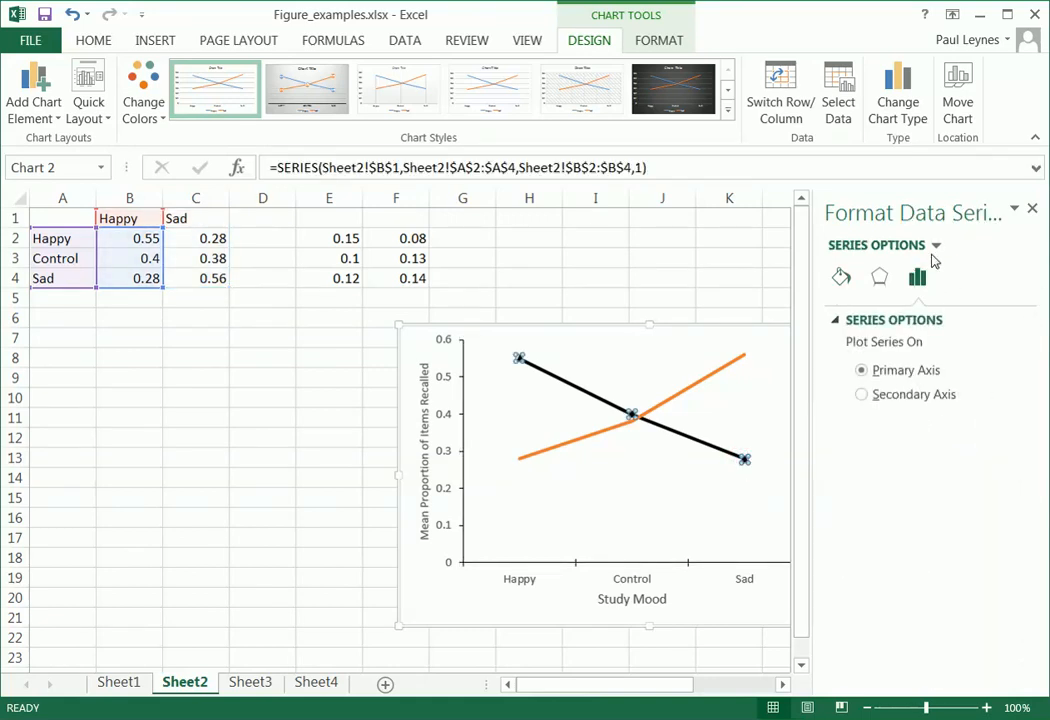
{"action": "left_click", "coordinate": [1032, 208]}
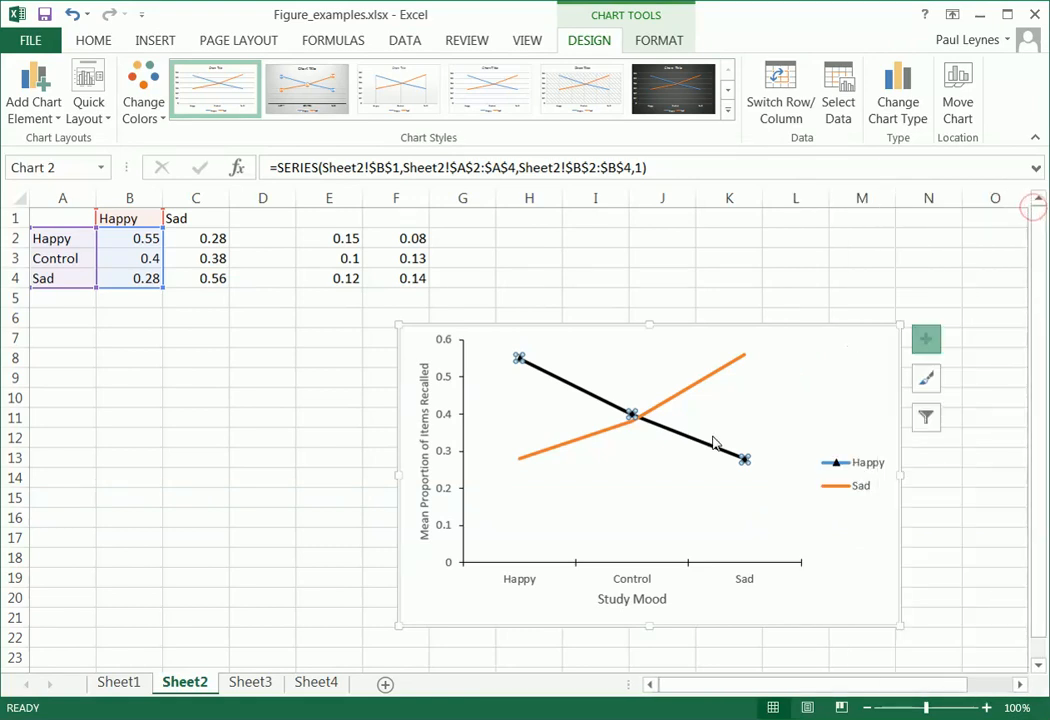
{"action": "left_click", "coordinate": [924, 338]}
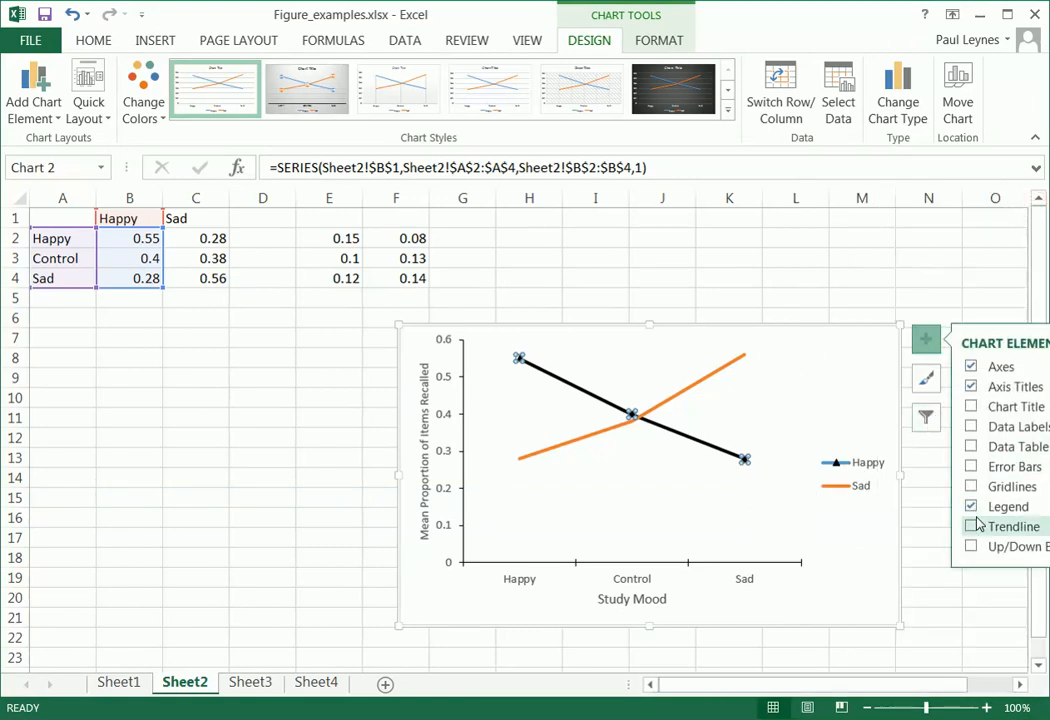
{"action": "left_click", "coordinate": [970, 466]}
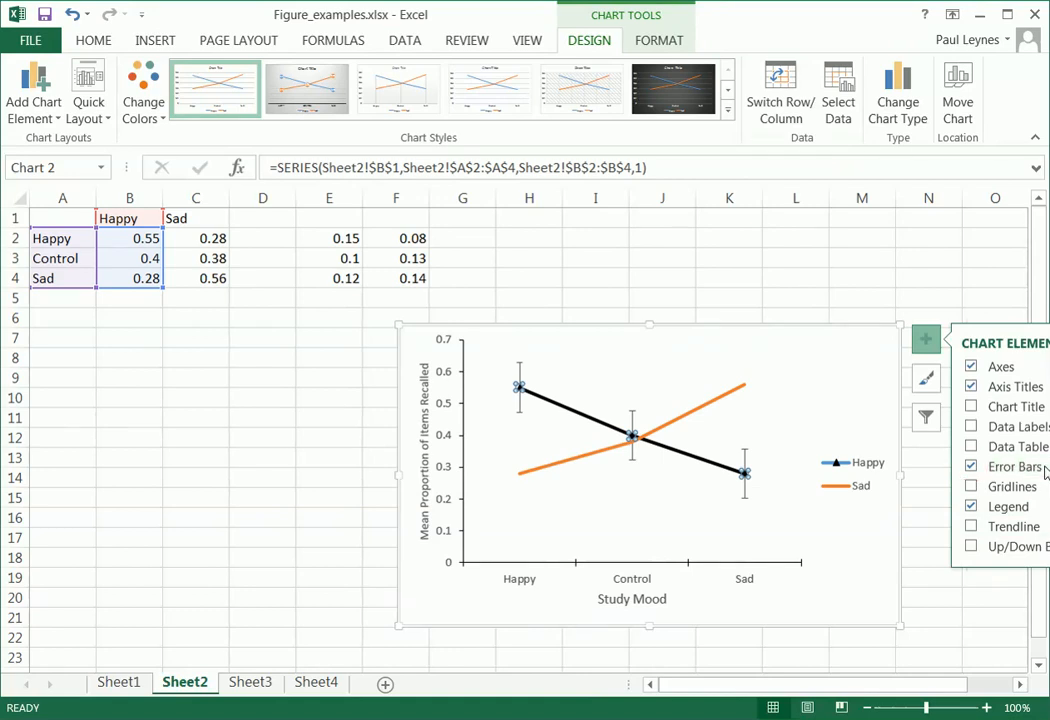
{"action": "left_click", "coordinate": [1016, 466]}
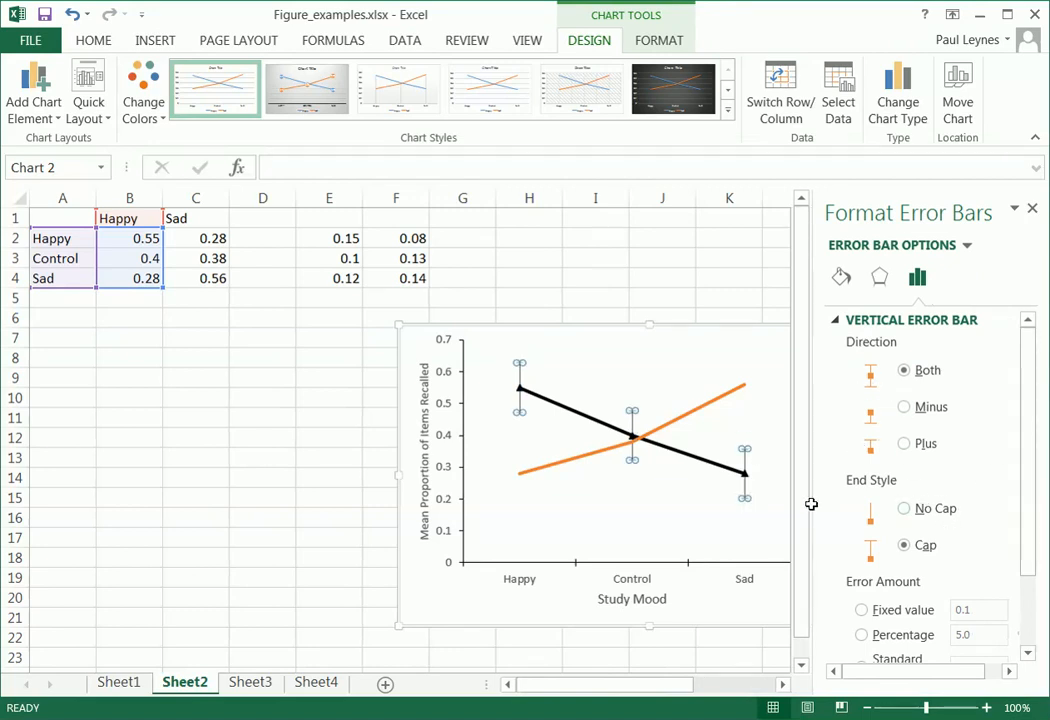
- Set the Happy error bars to Custom values taken from cells F2:F4
{"action": "scroll", "scroll_direction": "down", "scroll_amount": 3}
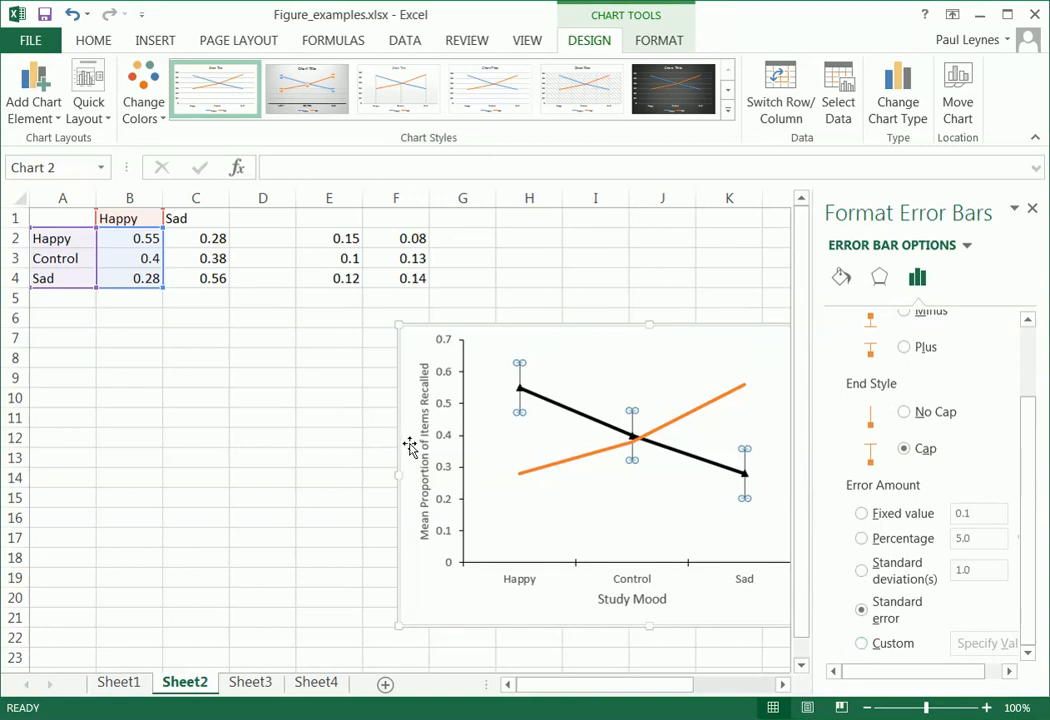
{"action": "mouse_move", "coordinate": [396, 290]}
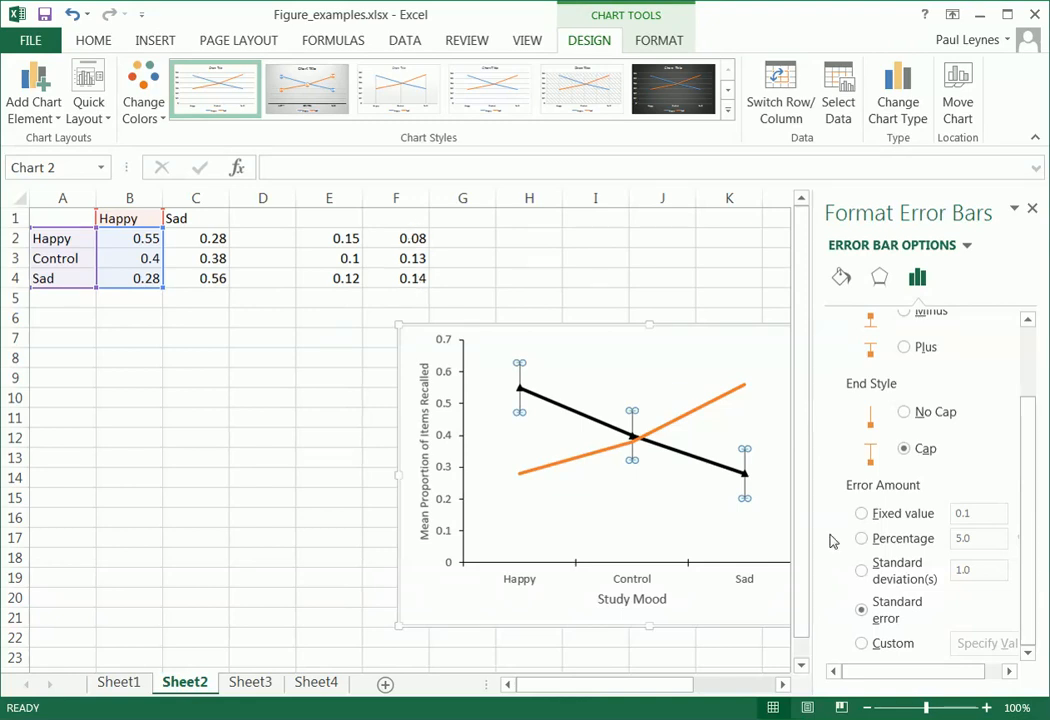
{"action": "left_click", "coordinate": [862, 644]}
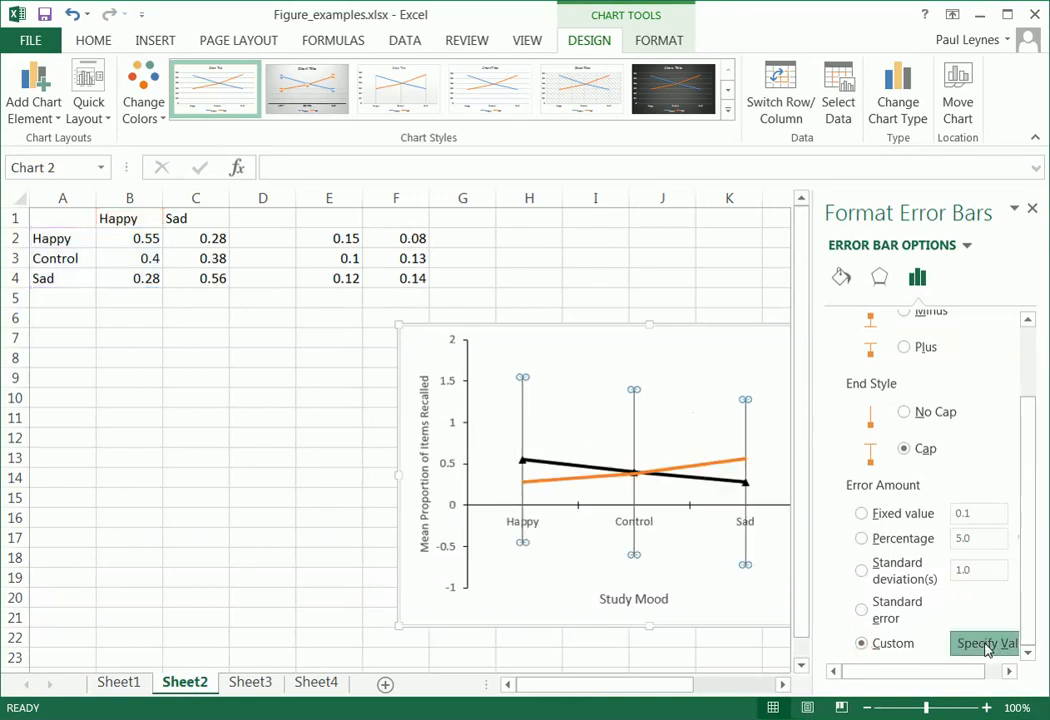
{"action": "left_click", "coordinate": [984, 644]}
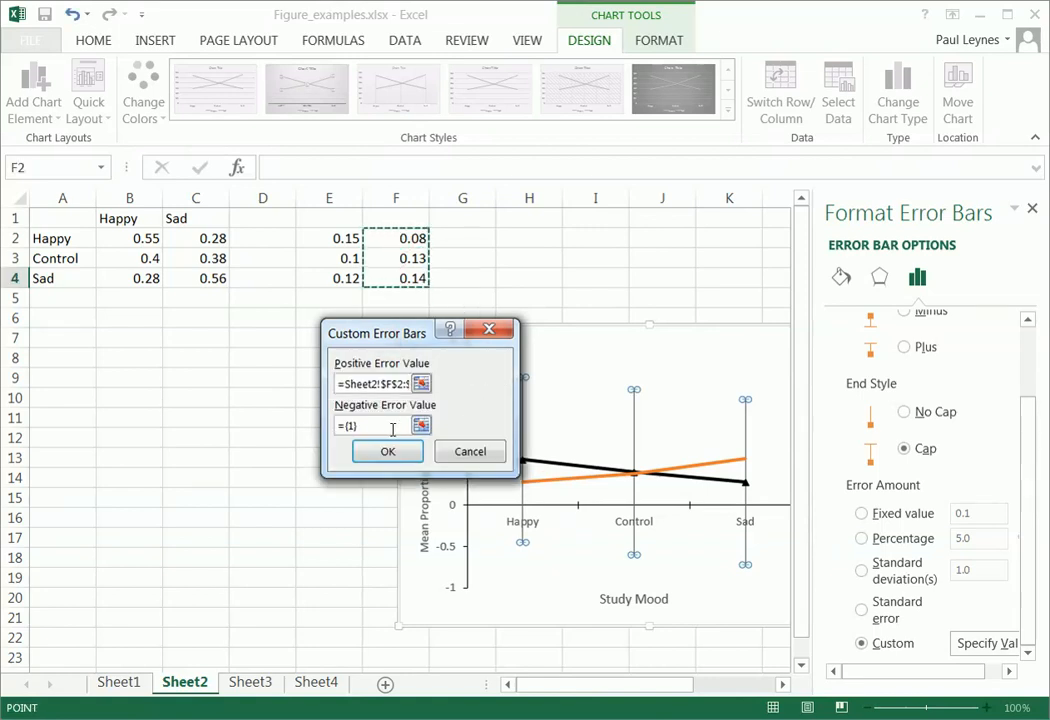
{"action": "left_click", "coordinate": [376, 426]}
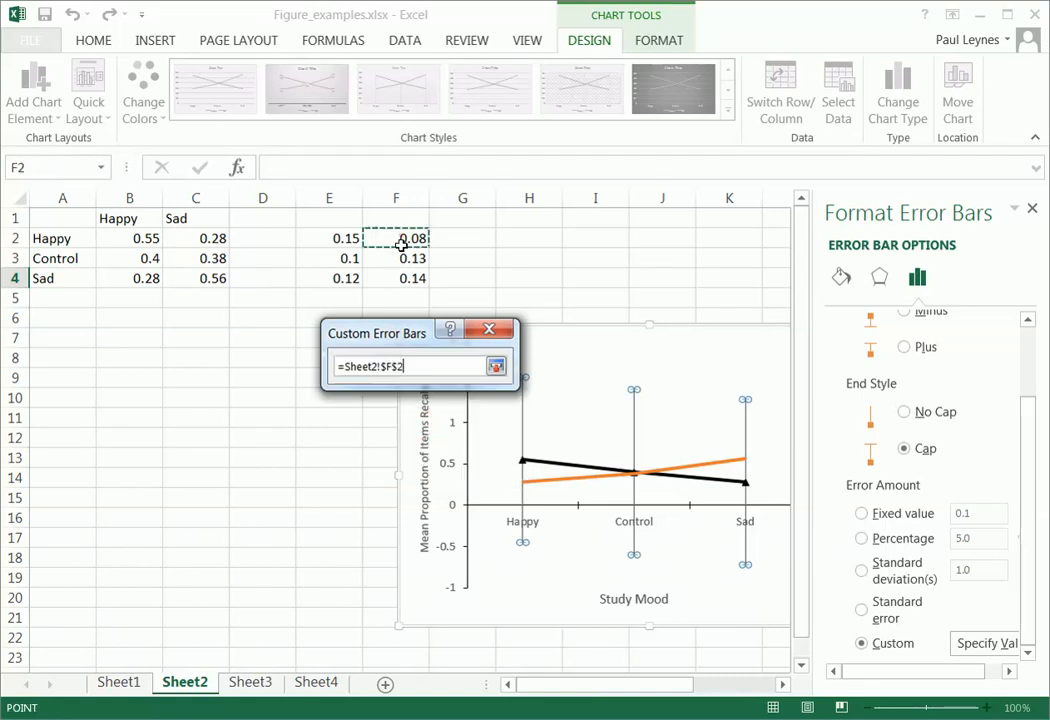
{"action": "left_click_drag", "start_coordinate": [396, 238], "coordinate": [396, 278]}
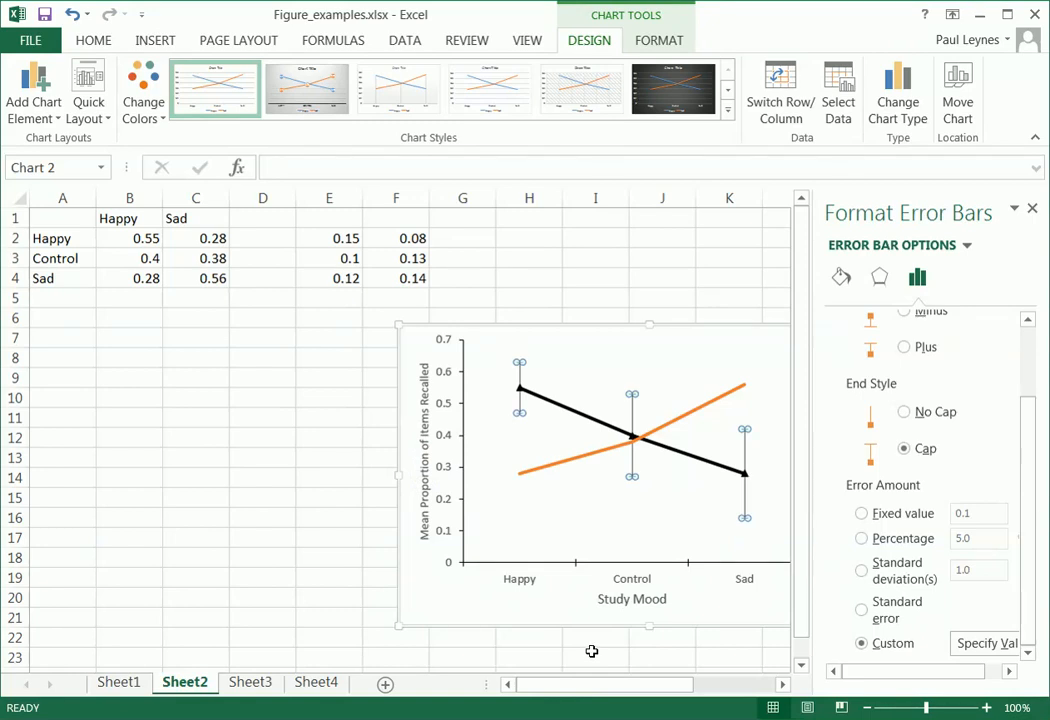
{"action": "mouse_move", "coordinate": [664, 464]}
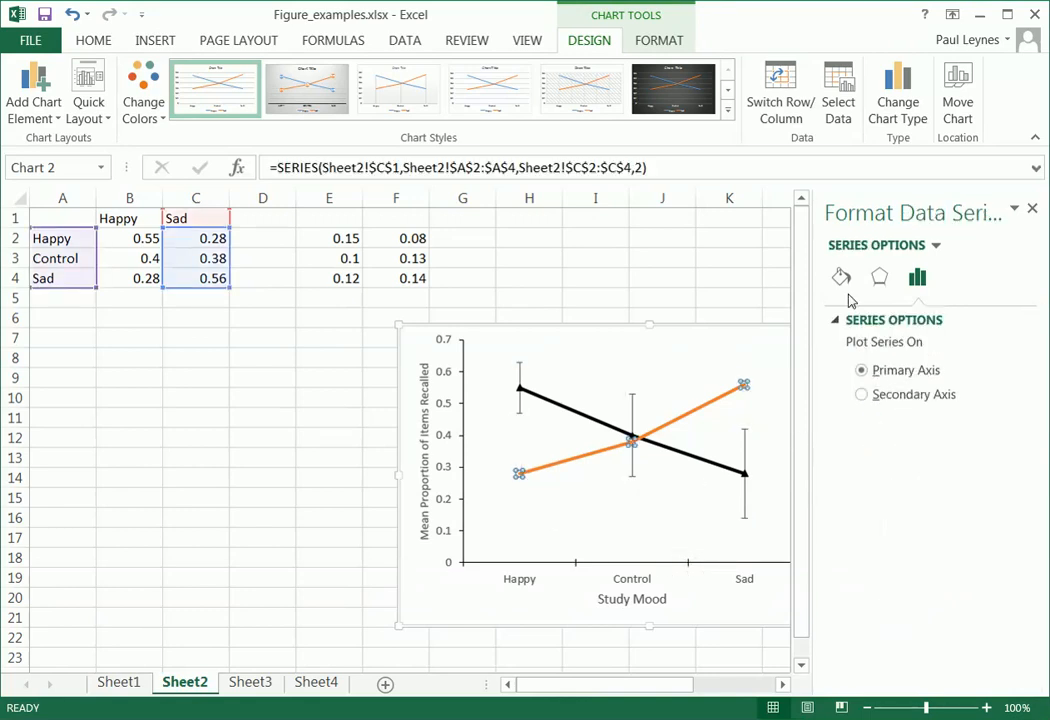
- Make the Sad line solid and switch it to built-in square markers
{"action": "left_click", "coordinate": [840, 276]}
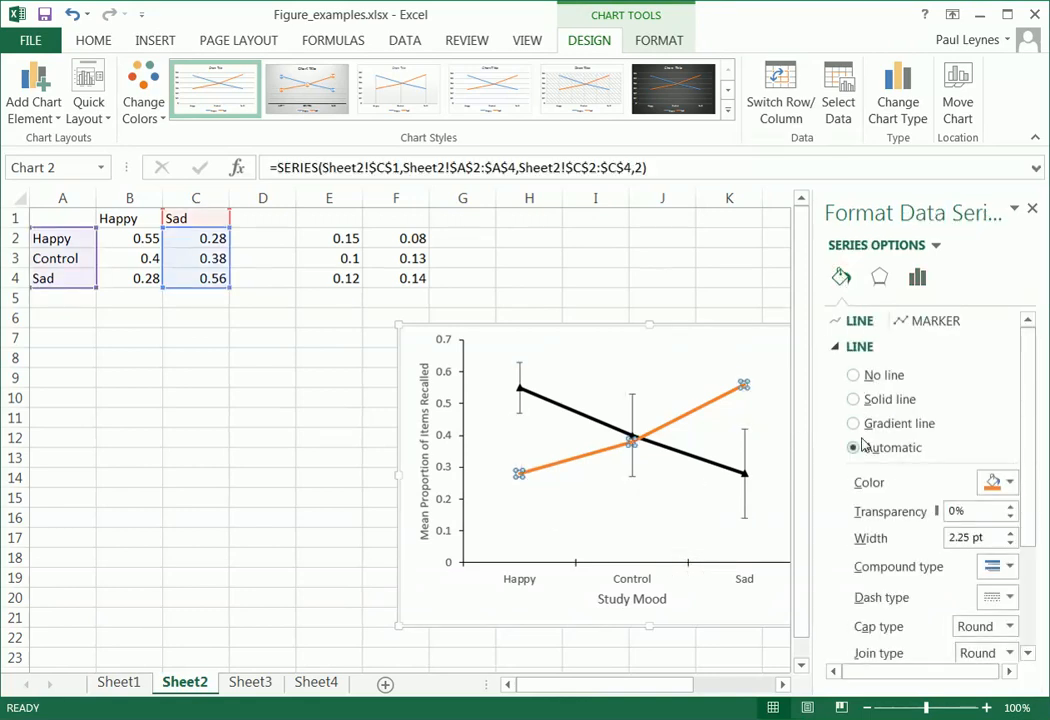
{"action": "left_click", "coordinate": [852, 400]}
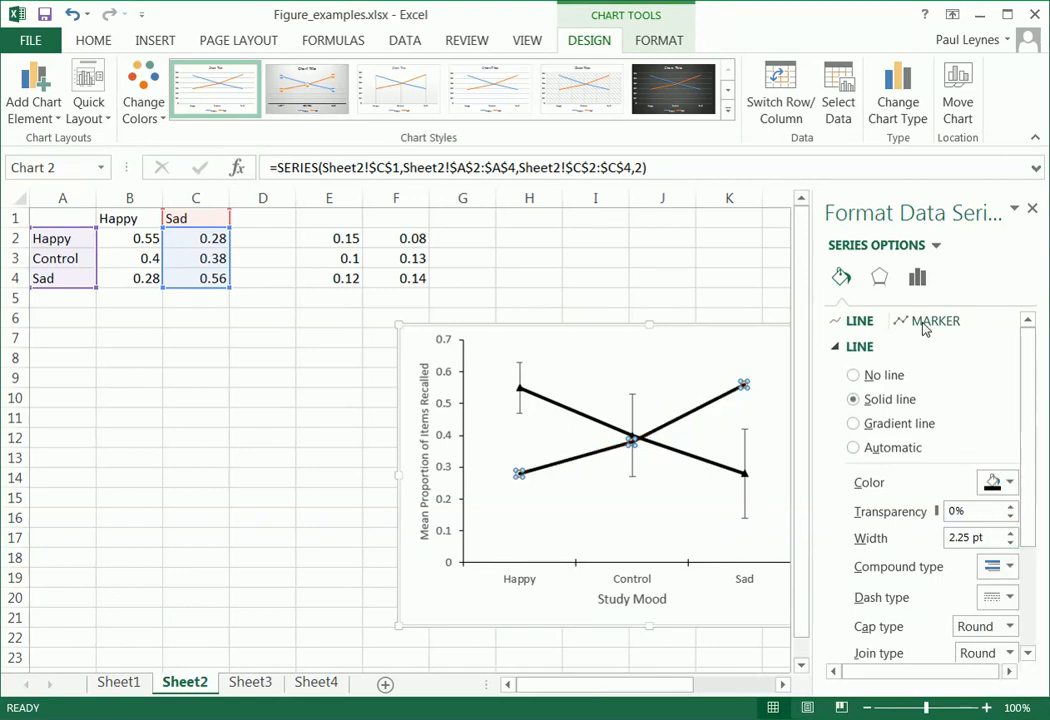
{"action": "left_click", "coordinate": [934, 320]}
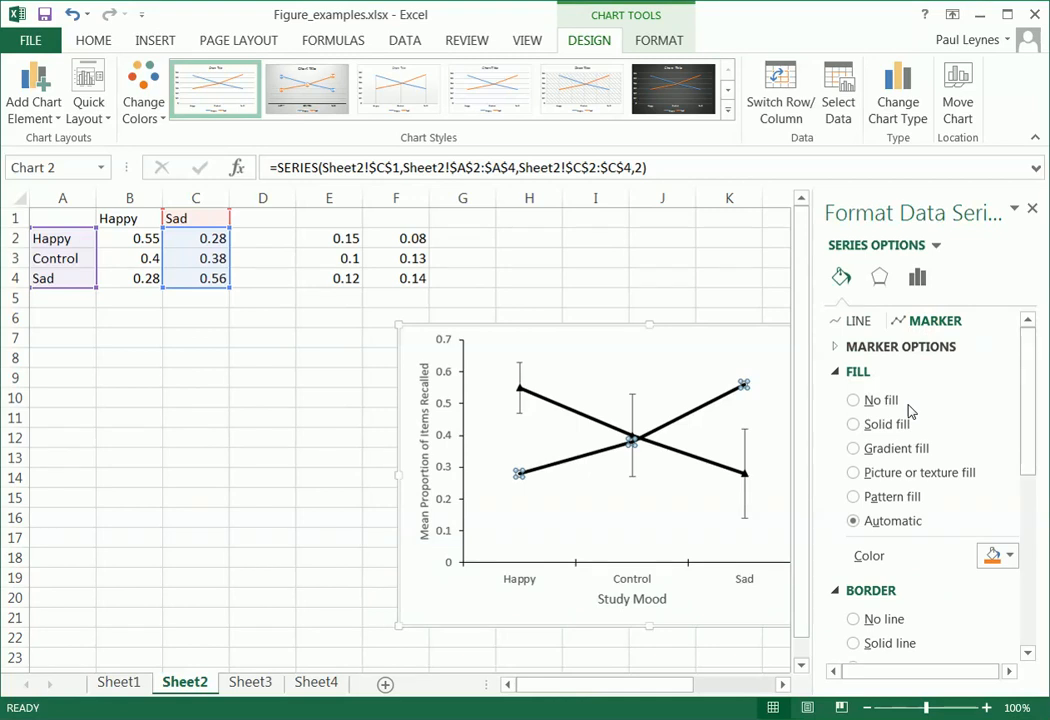
{"action": "left_click", "coordinate": [852, 400]}
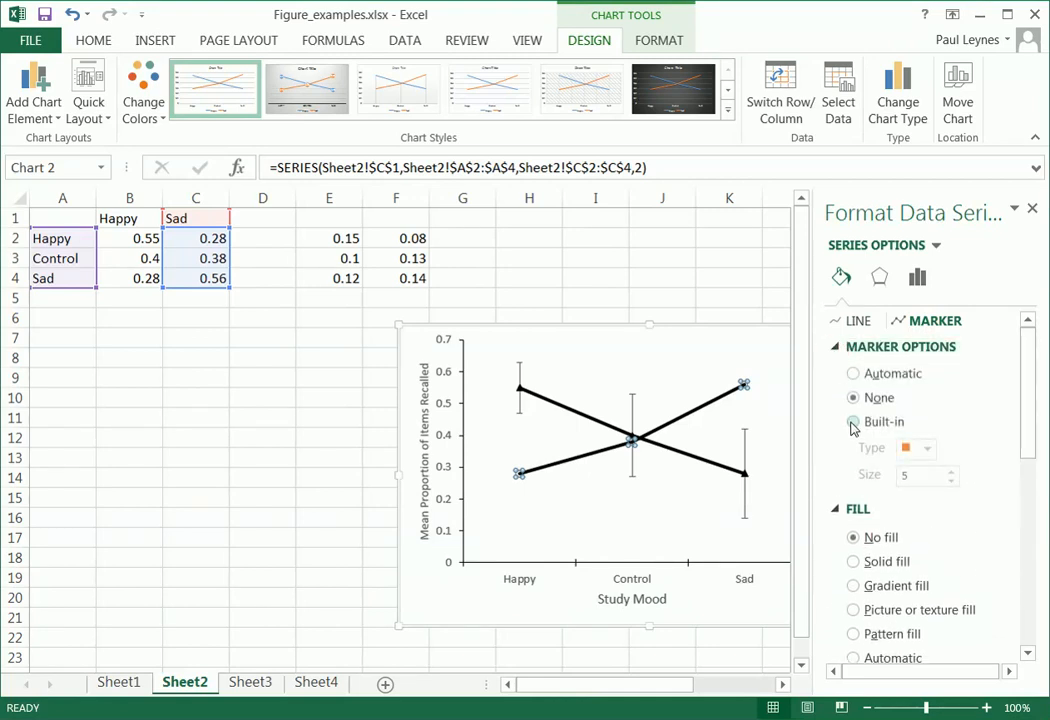
{"action": "left_click", "coordinate": [852, 420]}
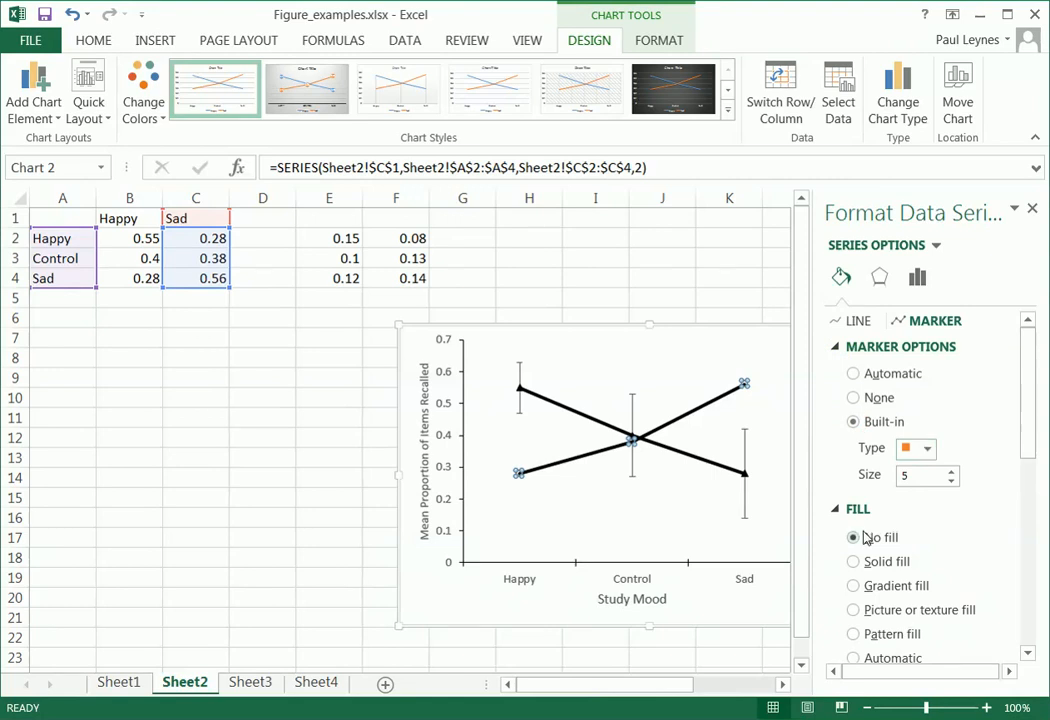
- Set the Sad square markers to no fill and size 6
{"action": "scroll", "scroll_direction": "down", "scroll_amount": 3}
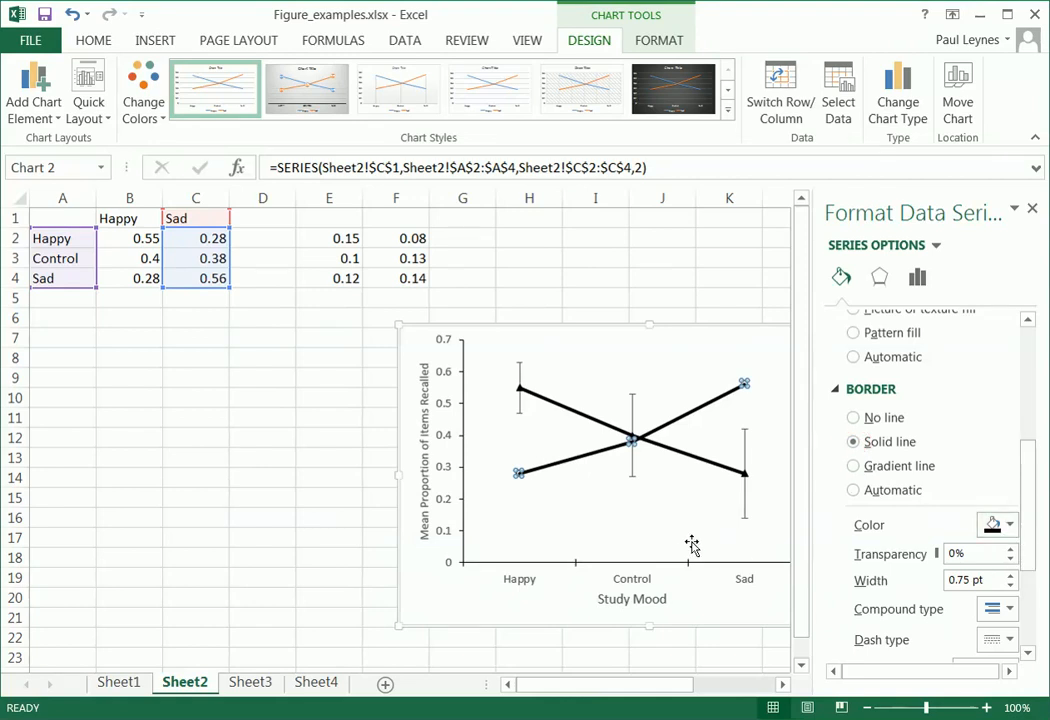
{"action": "left_click", "coordinate": [696, 532]}
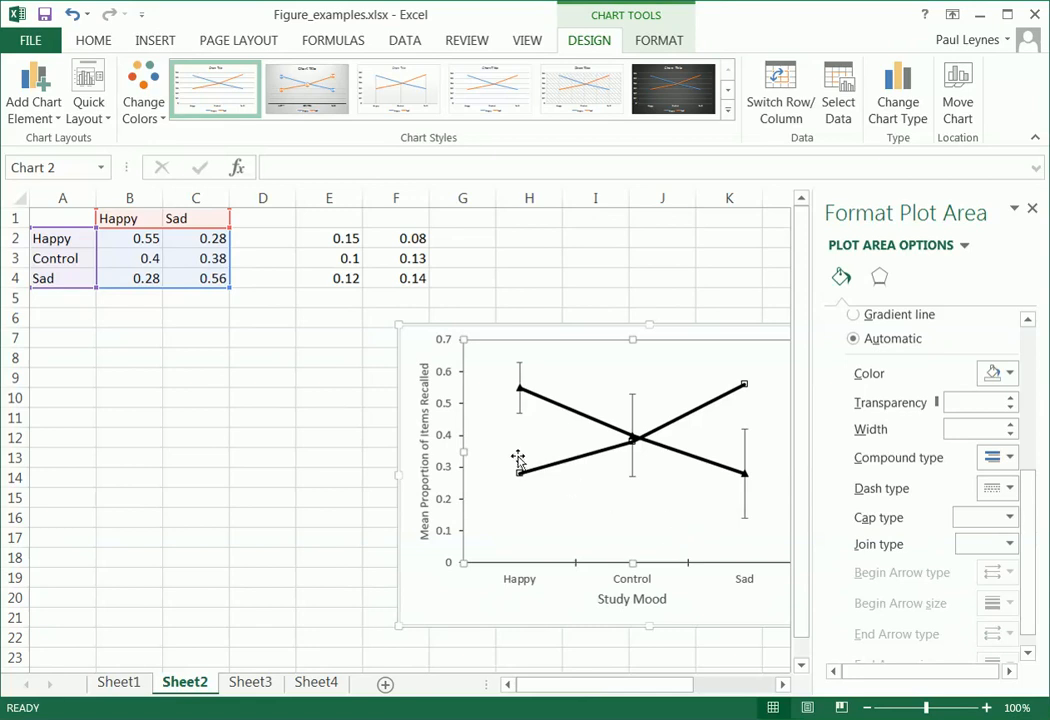
{"action": "mouse_move", "coordinate": [748, 392]}
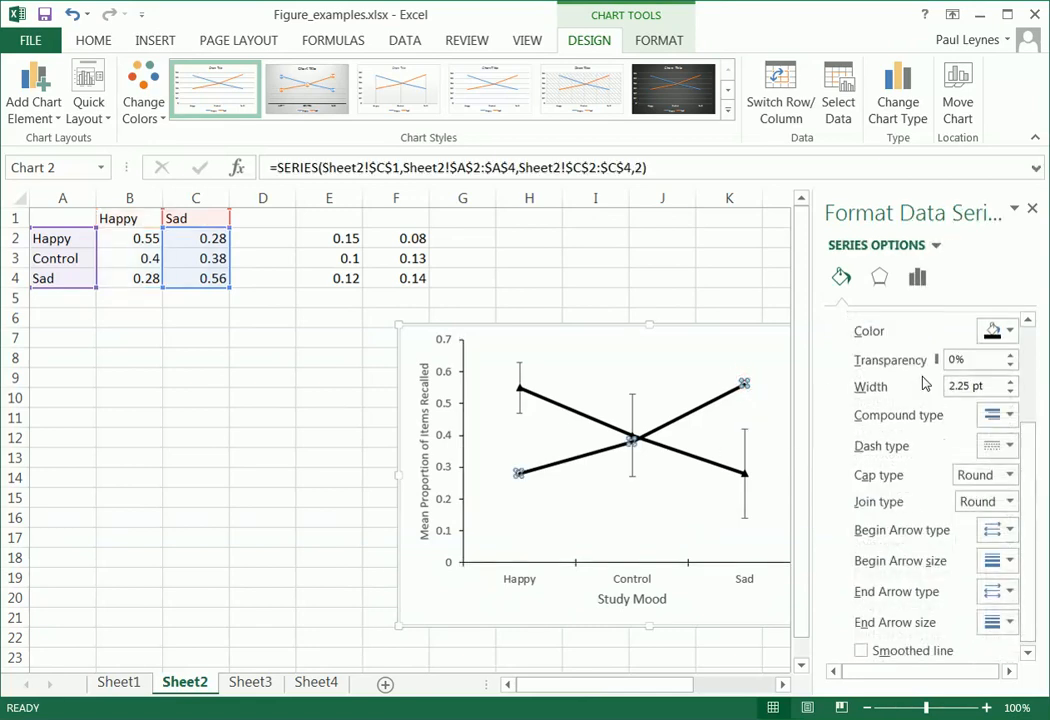
{"action": "left_click", "coordinate": [916, 276]}
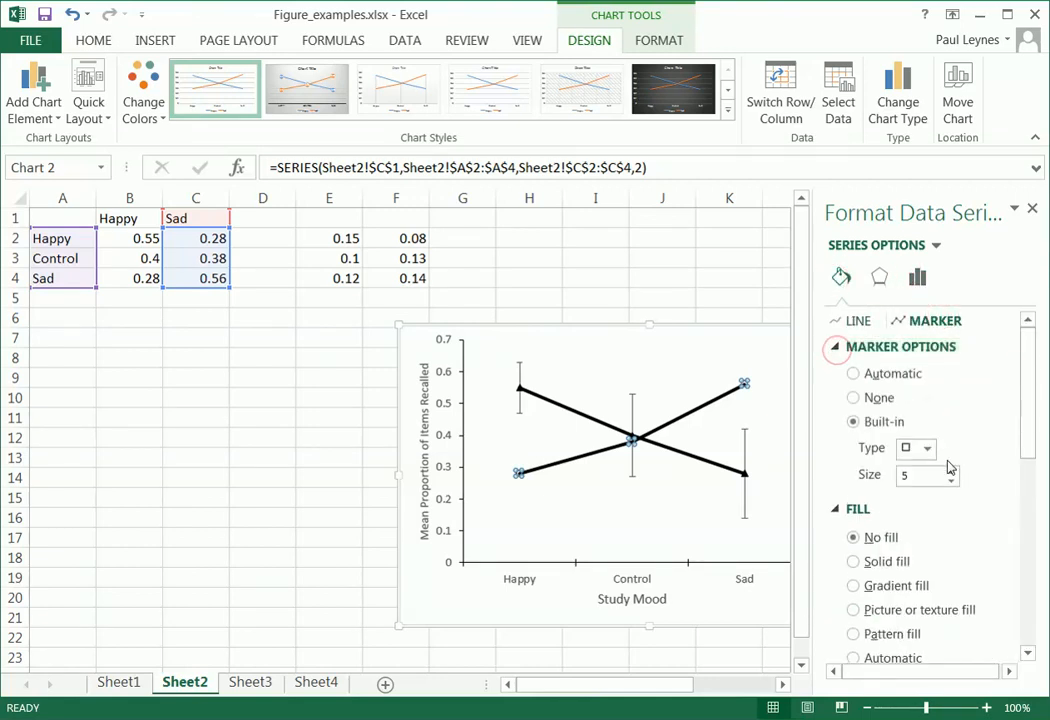
{"action": "left_click", "coordinate": [952, 470]}
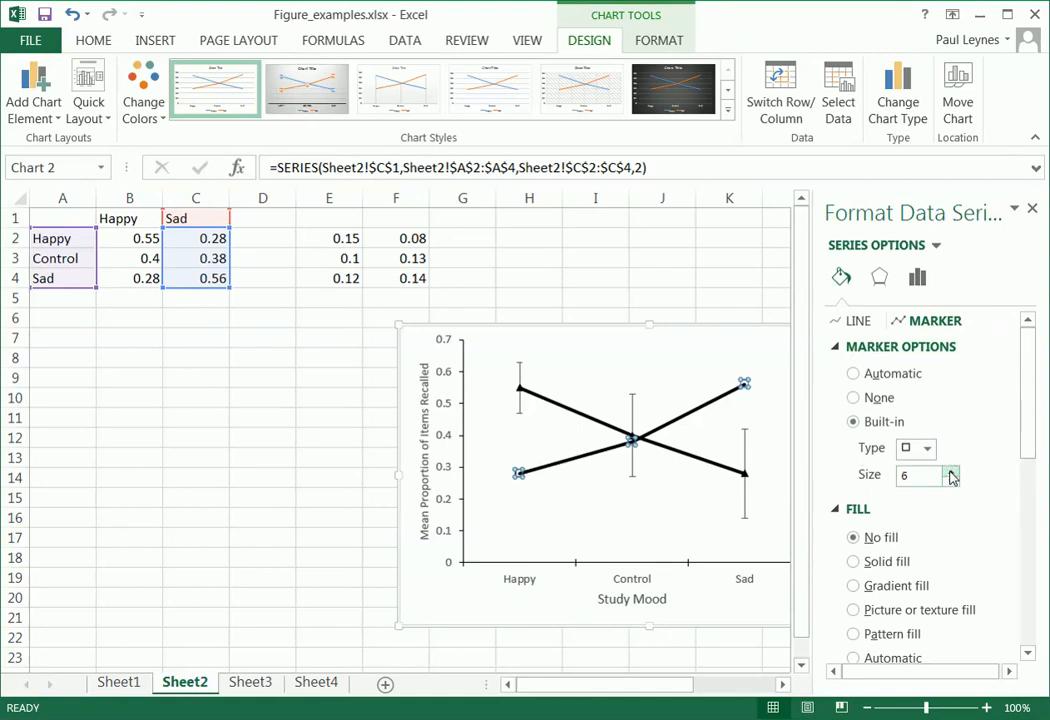
{"action": "mouse_move", "coordinate": [1010, 240]}
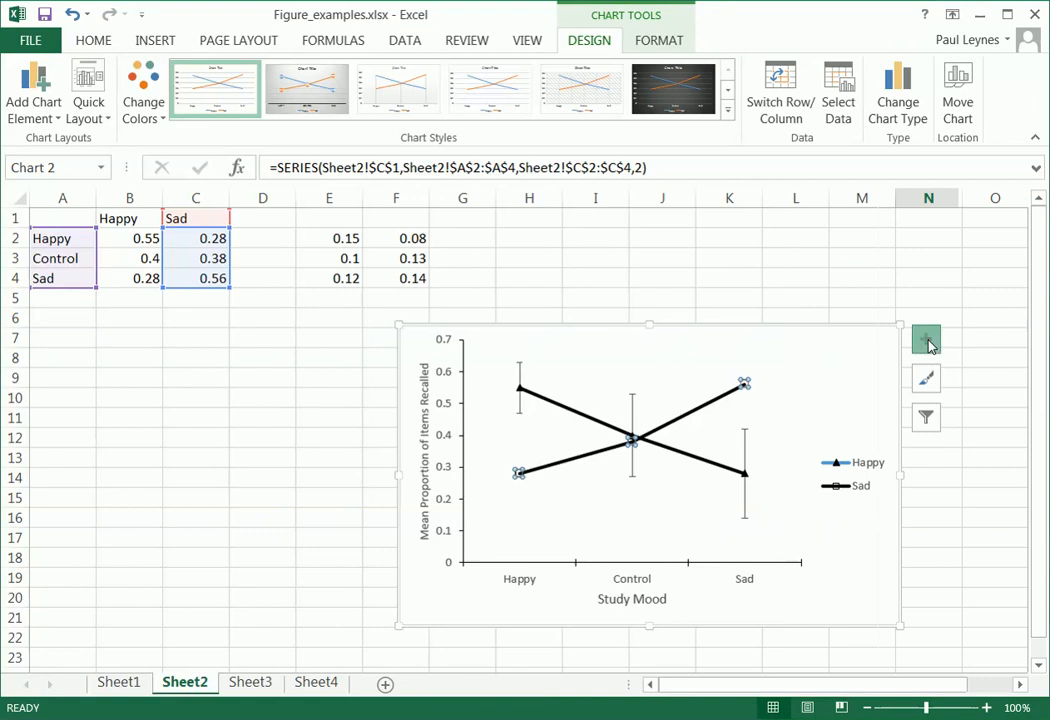
- Set the Sad line's error bars to custom values E2:E4 for both positive and negative
{"action": "left_click", "coordinate": [924, 340]}
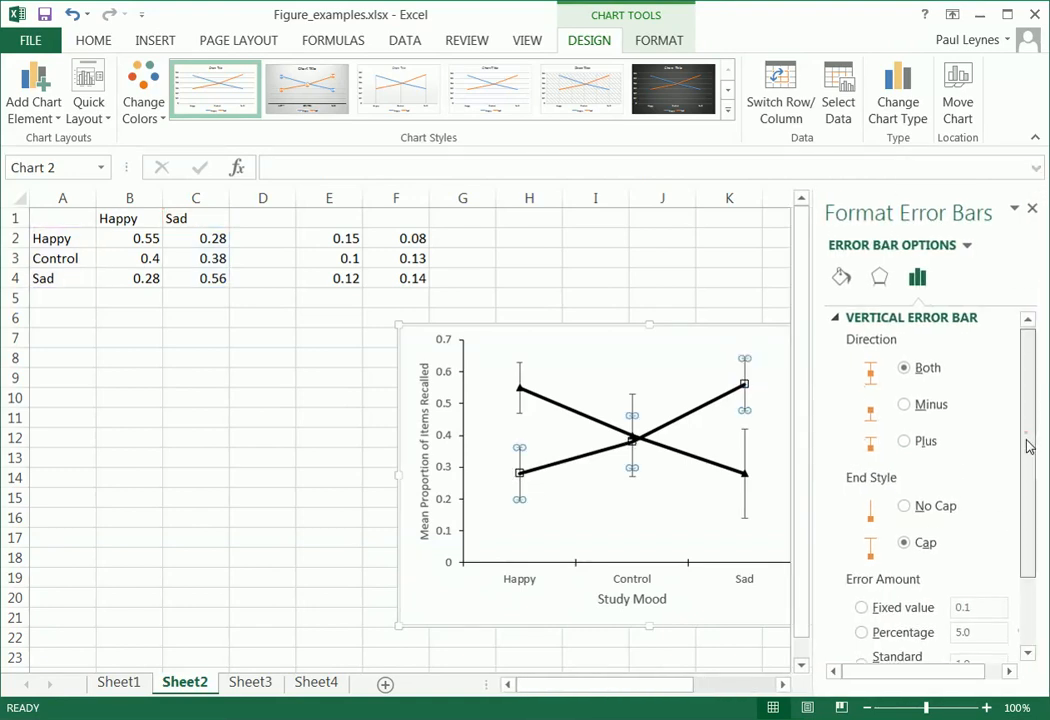
{"action": "scroll", "scroll_direction": "down", "scroll_amount": 3}
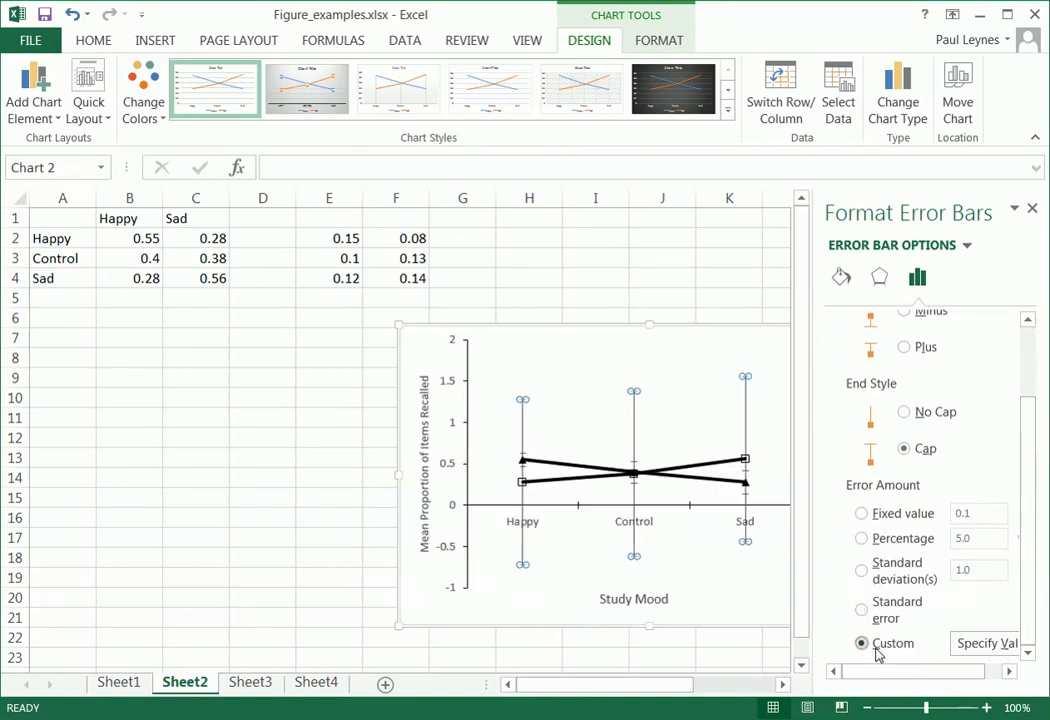
{"action": "left_click", "coordinate": [988, 644]}
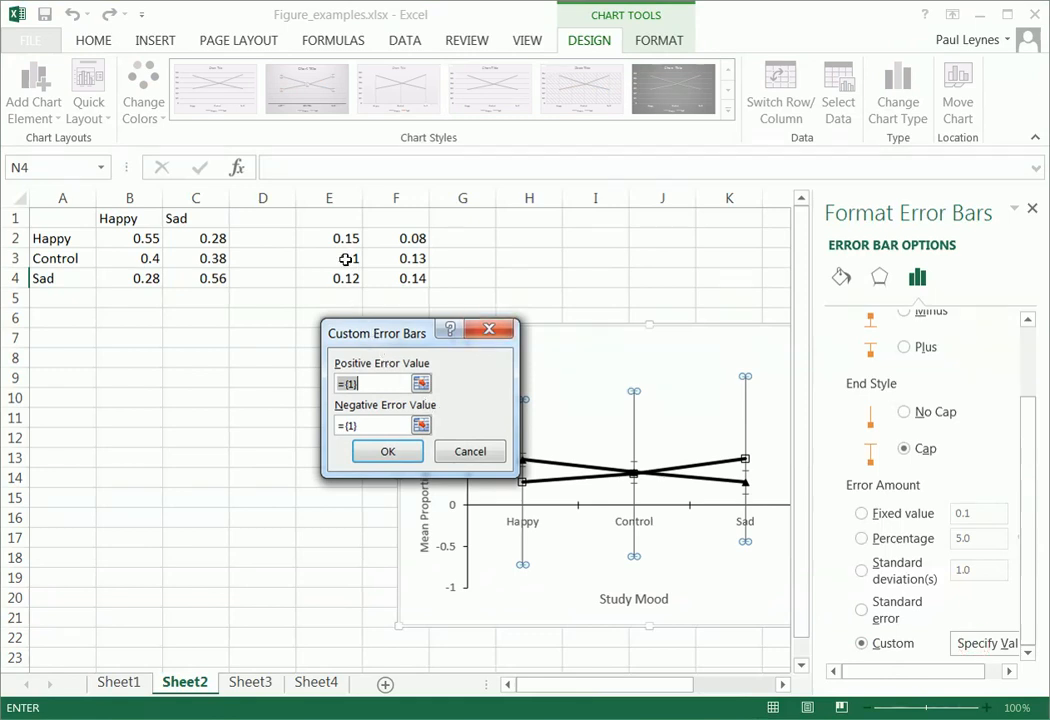
{"action": "left_click_drag", "start_coordinate": [346, 238], "coordinate": [346, 278]}
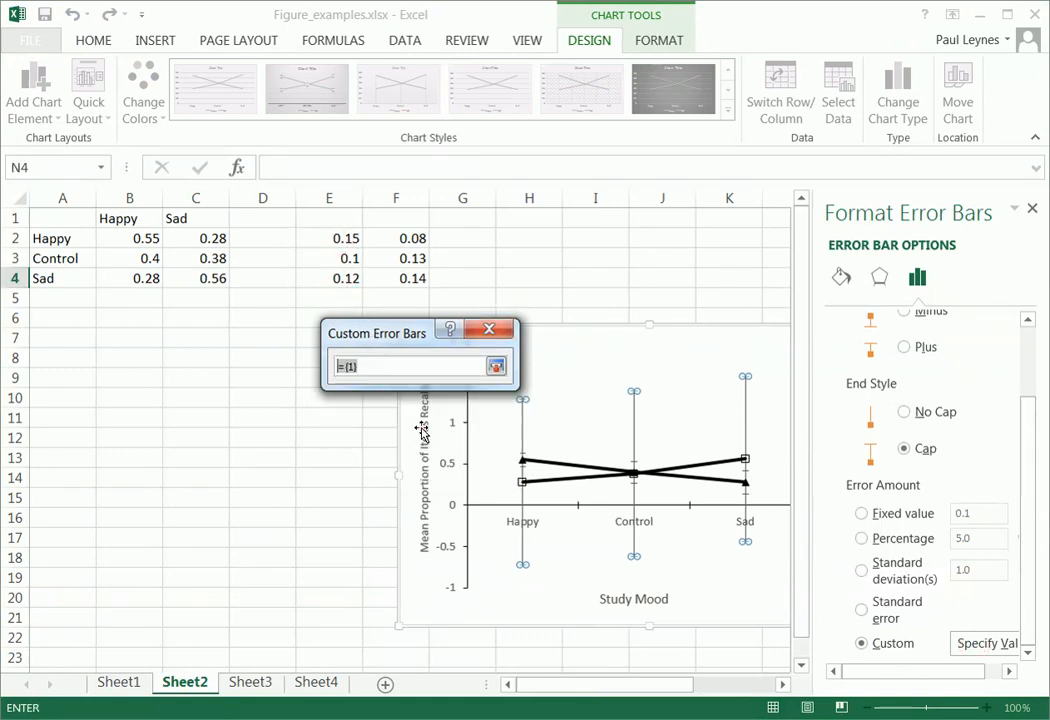
{"action": "left_click_drag", "start_coordinate": [344, 238], "coordinate": [344, 278]}
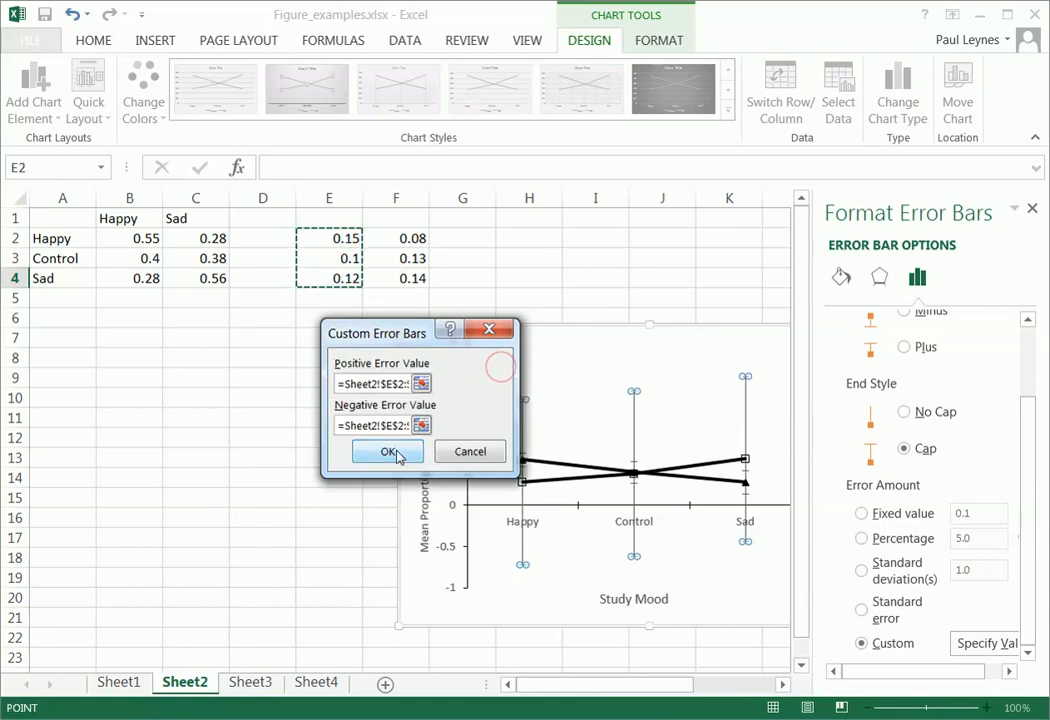
{"action": "left_click", "coordinate": [388, 452]}
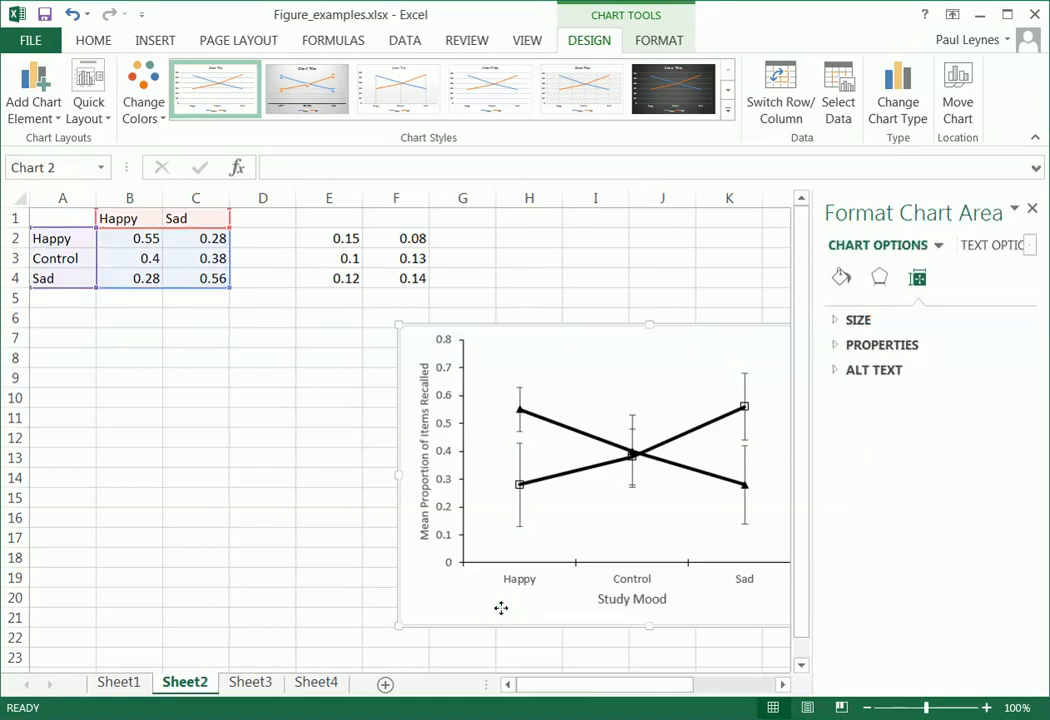
{"action": "mouse_move", "coordinate": [820, 408]}
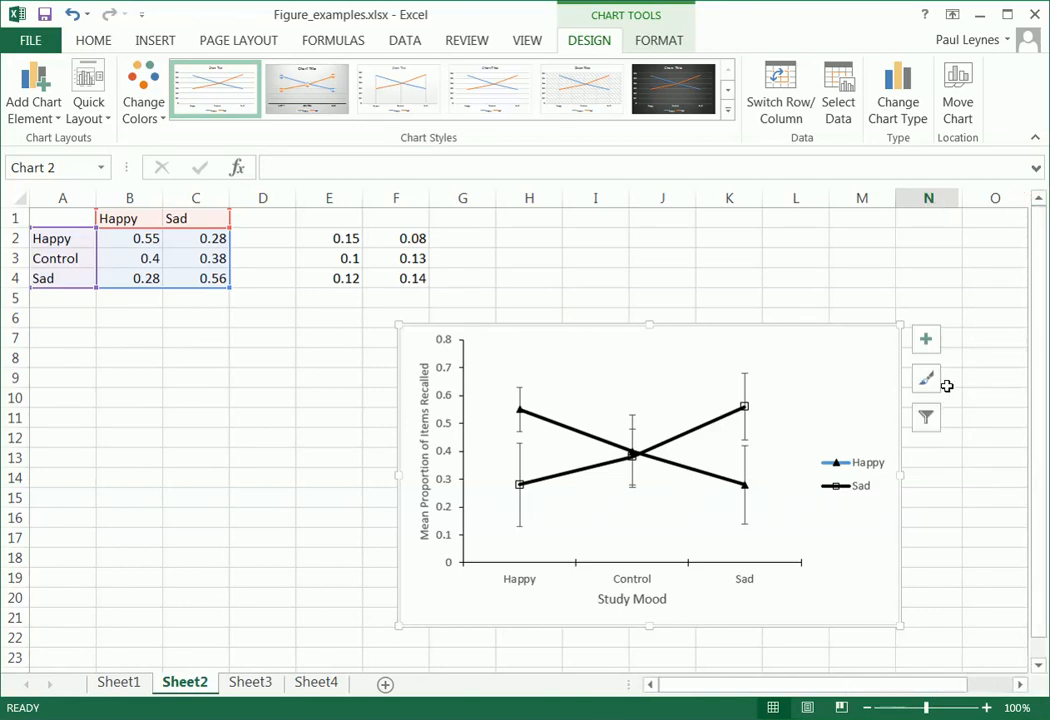
{"action": "mouse_move", "coordinate": [844, 462]}
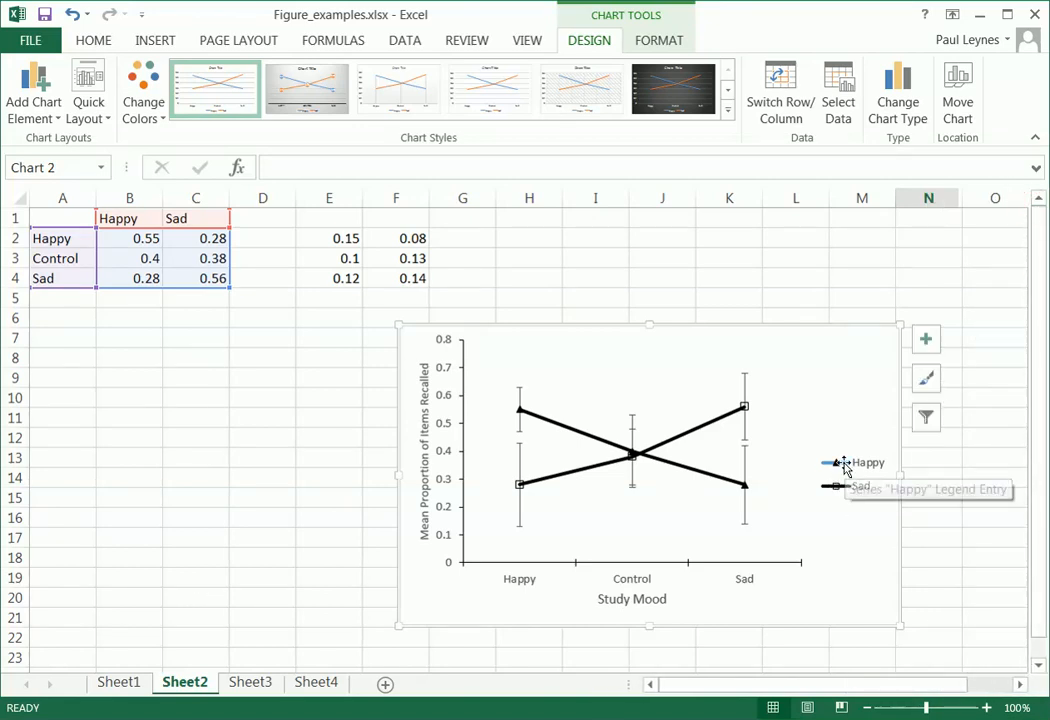
- Format the Happy series as a solid black line to match the Sad series
{"action": "left_click", "coordinate": [856, 470]}
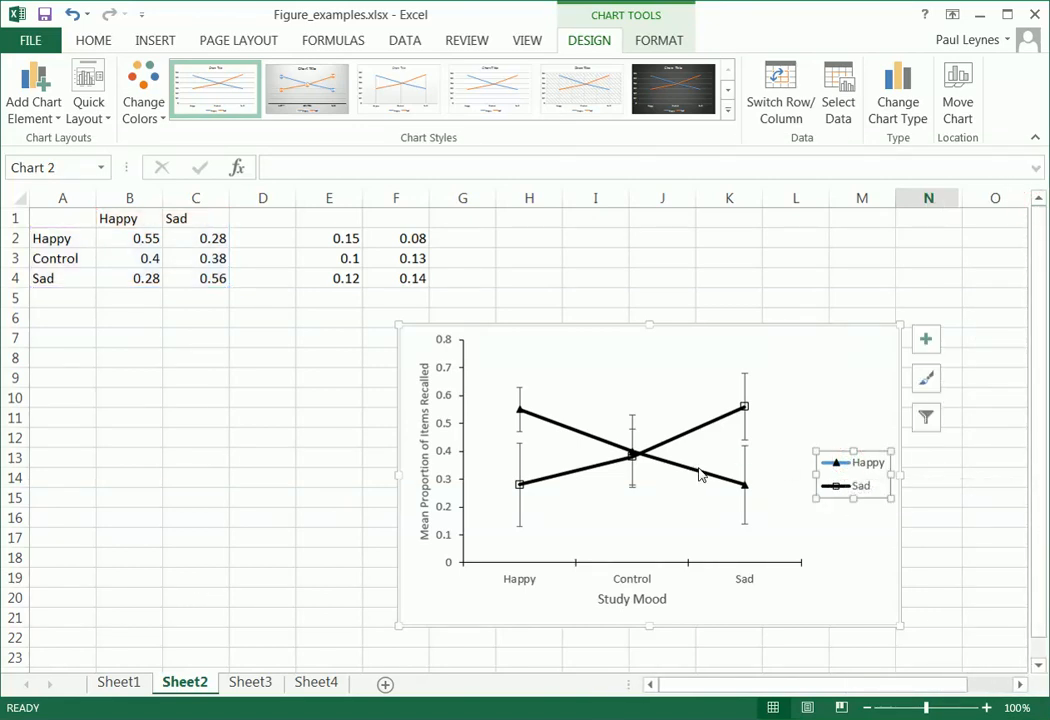
{"action": "double_click", "coordinate": [700, 470]}
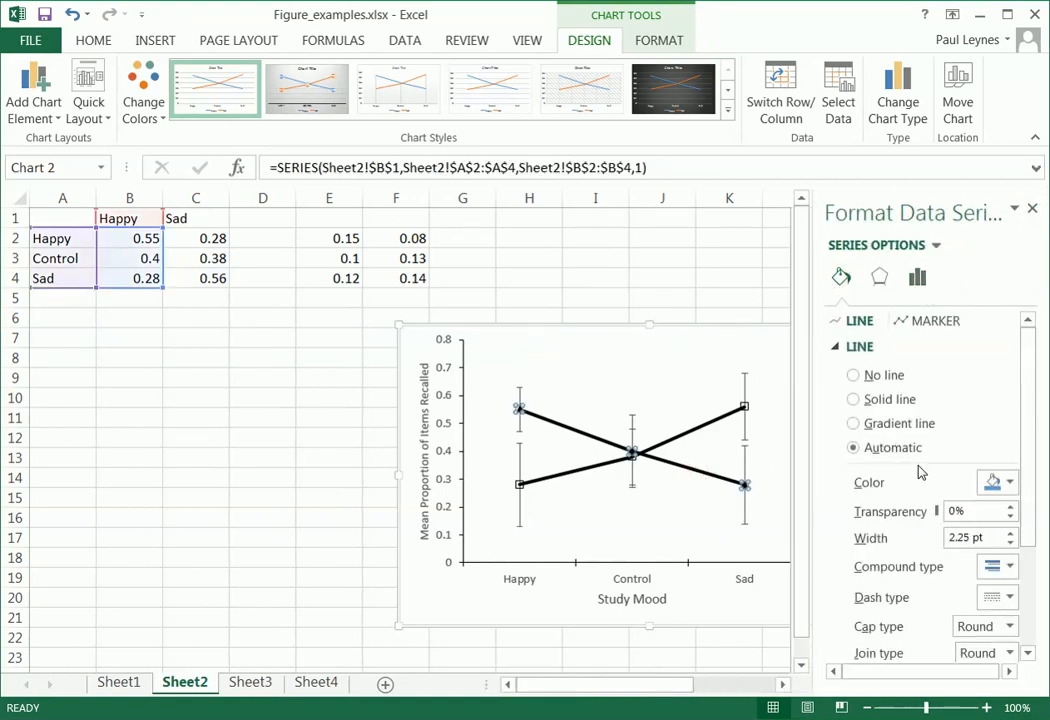
{"action": "left_click", "coordinate": [852, 400]}
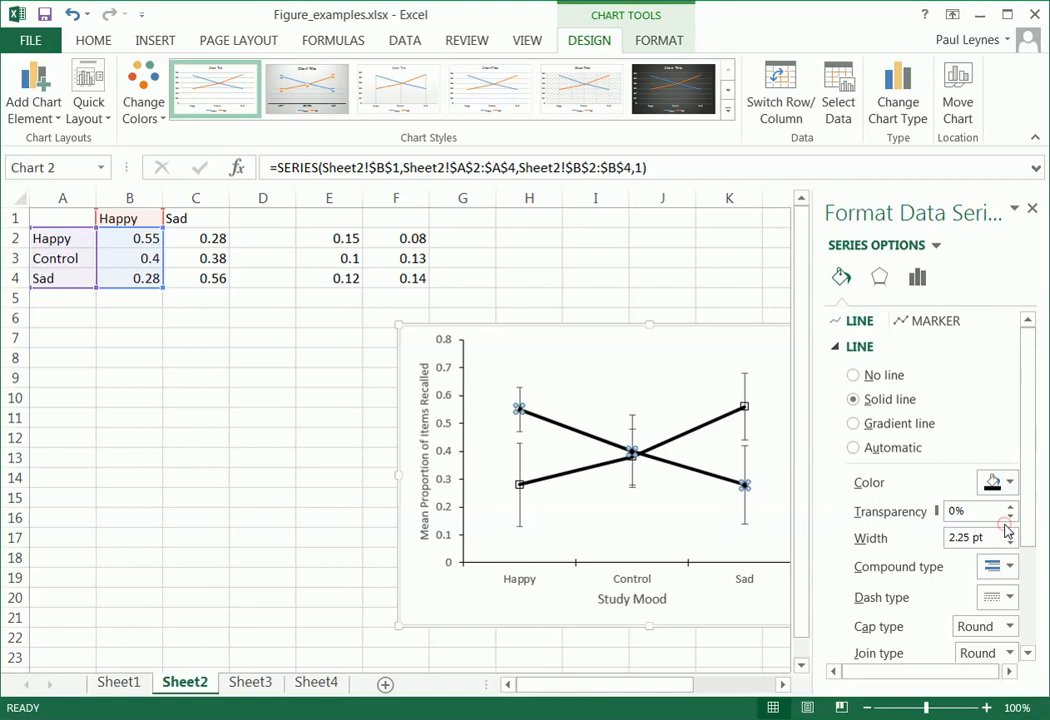
{"action": "left_click", "coordinate": [1032, 208]}
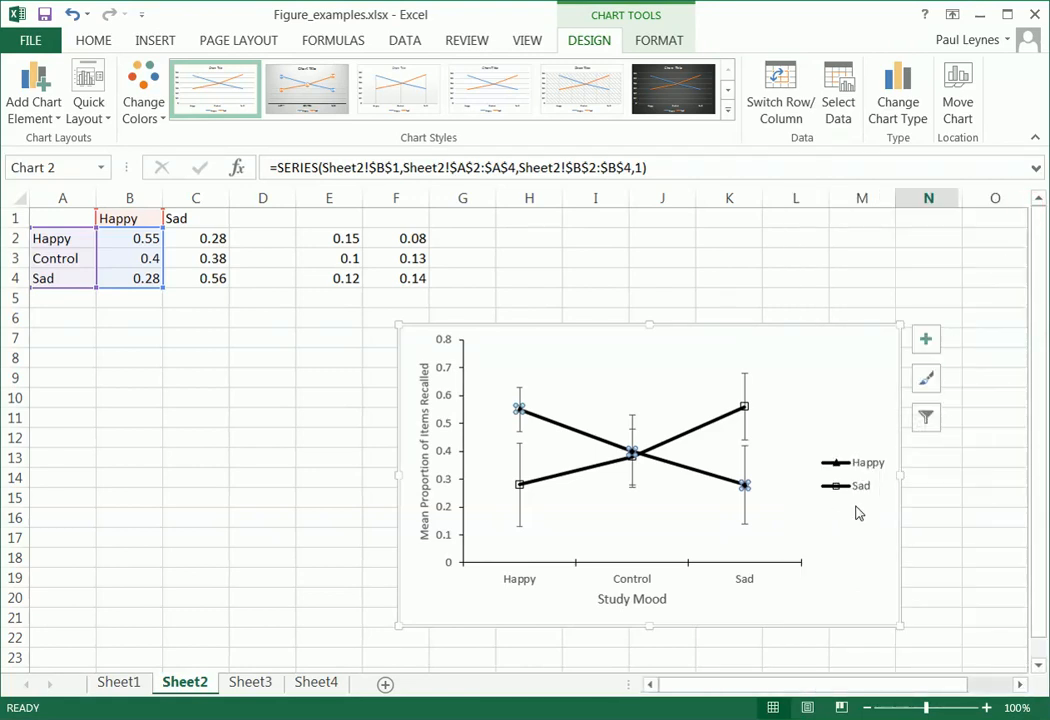
{"action": "mouse_move", "coordinate": [856, 516]}
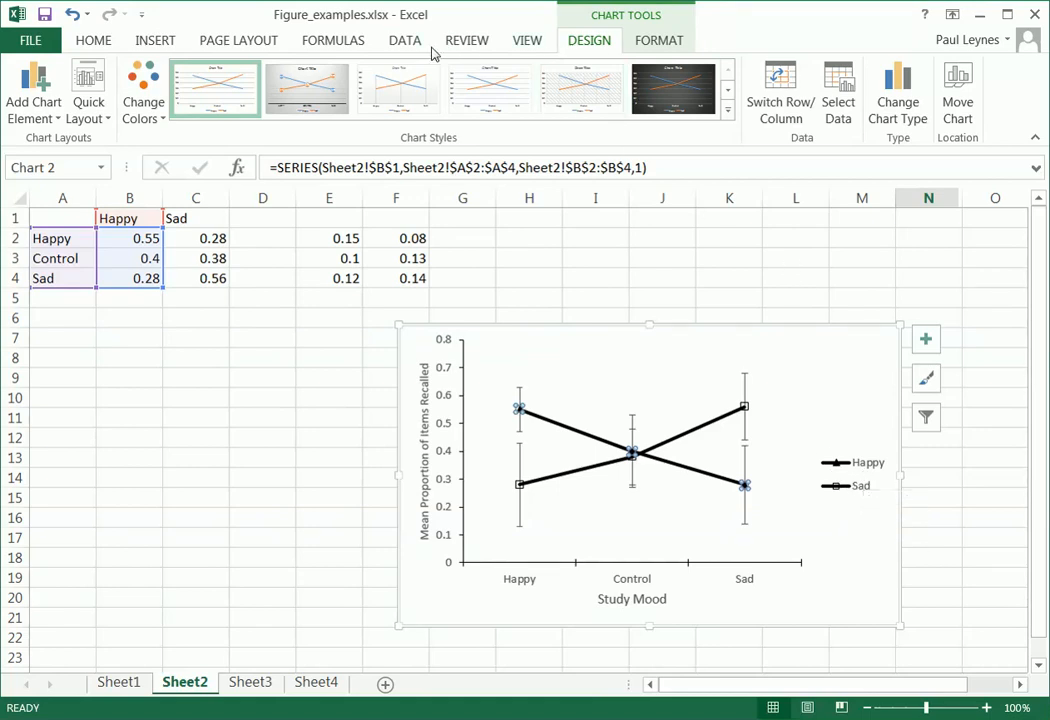
- Insert a text box above the legend reading 'Test Mood'
{"action": "left_click", "coordinate": [466, 40]}
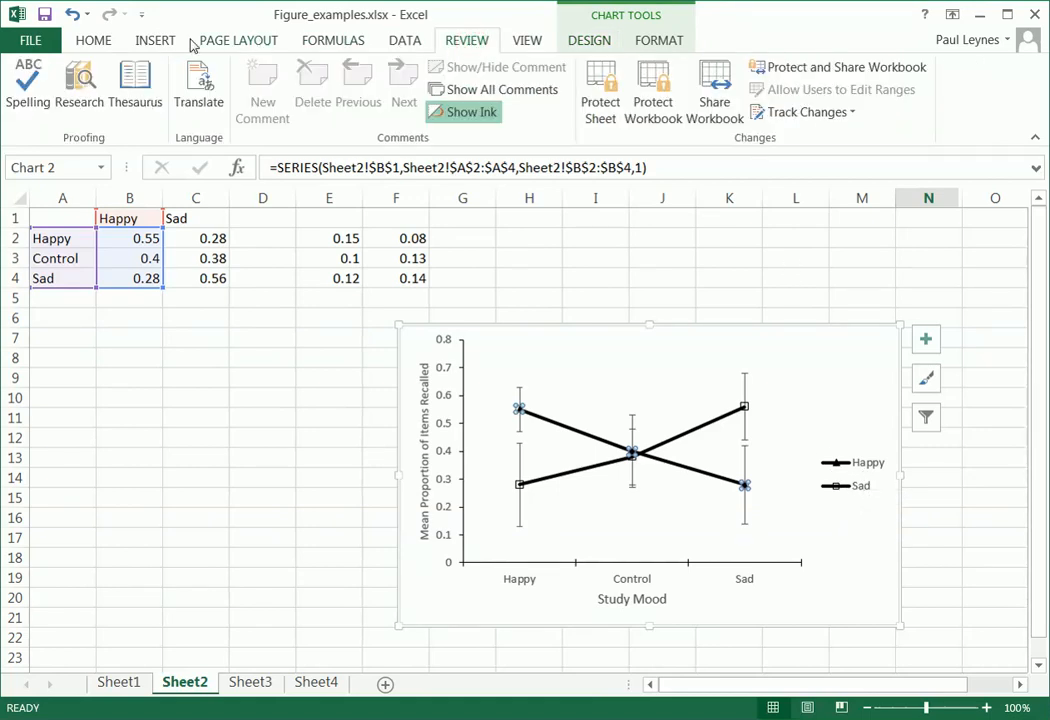
{"action": "left_click", "coordinate": [156, 40]}
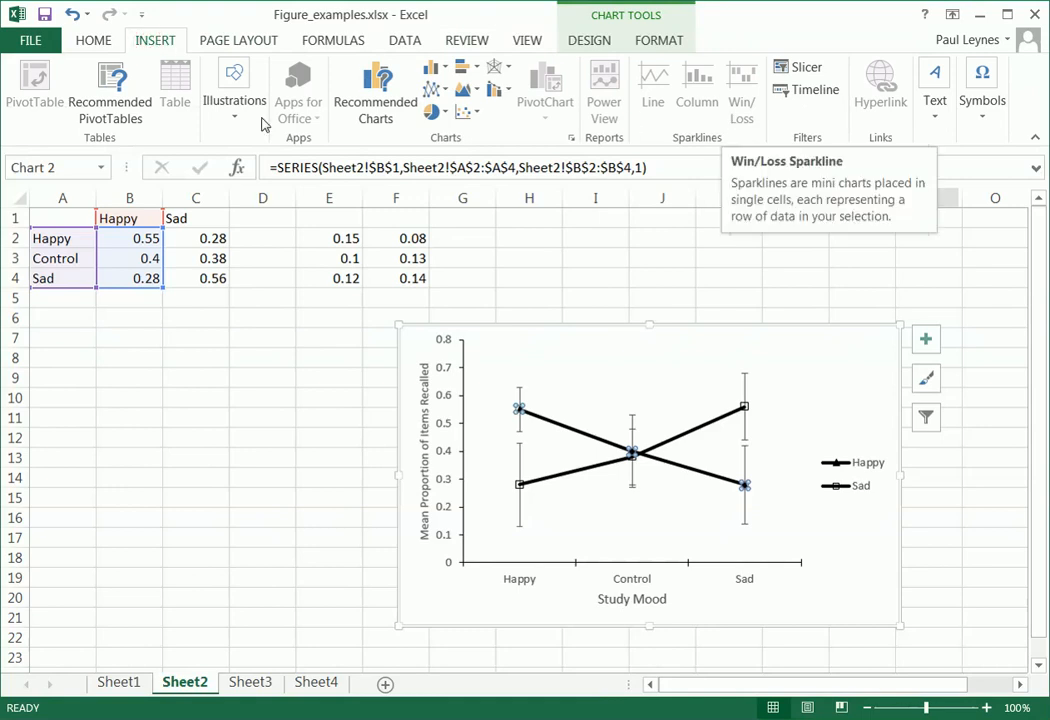
{"action": "mouse_move", "coordinate": [332, 140]}
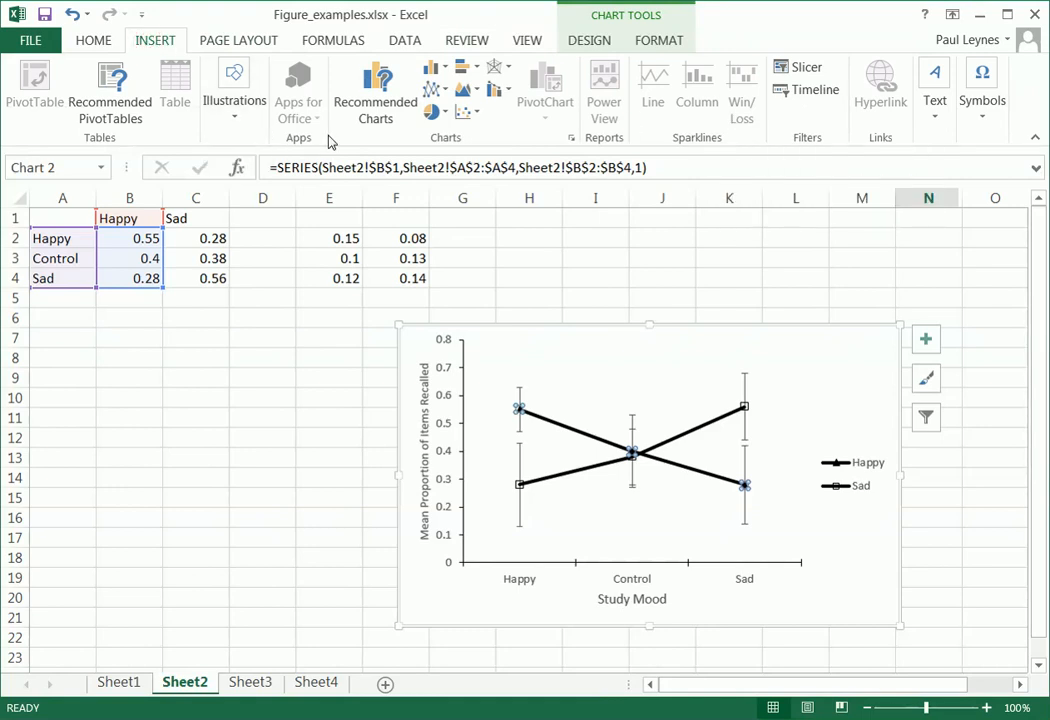
{"action": "left_click", "coordinate": [932, 90]}
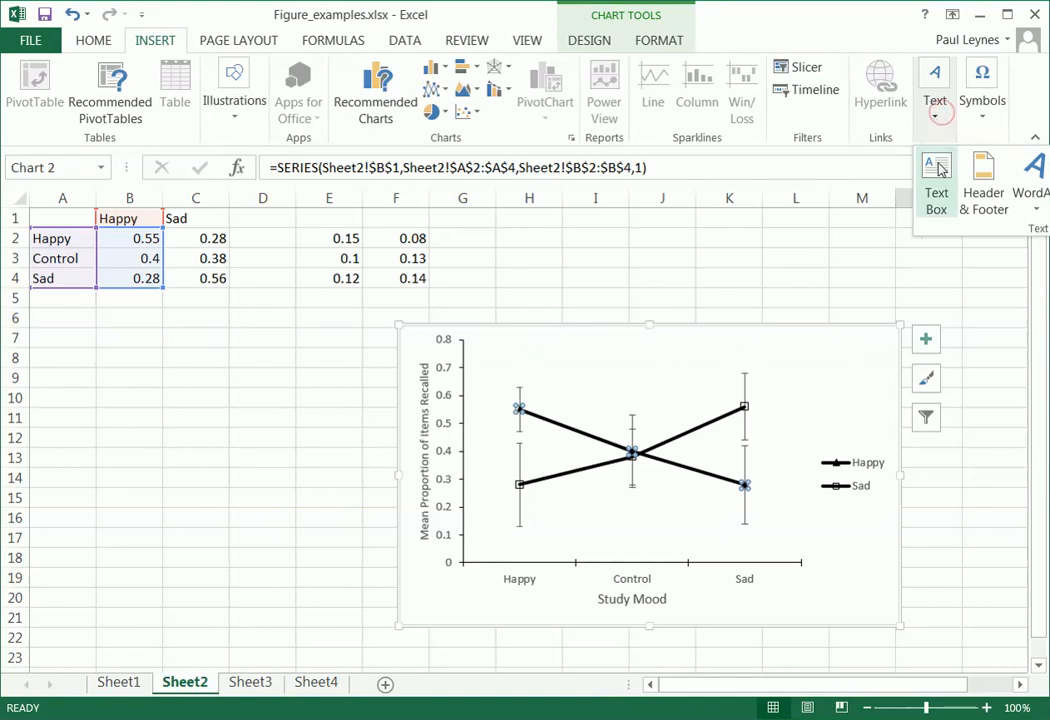
{"action": "left_click", "coordinate": [934, 90]}
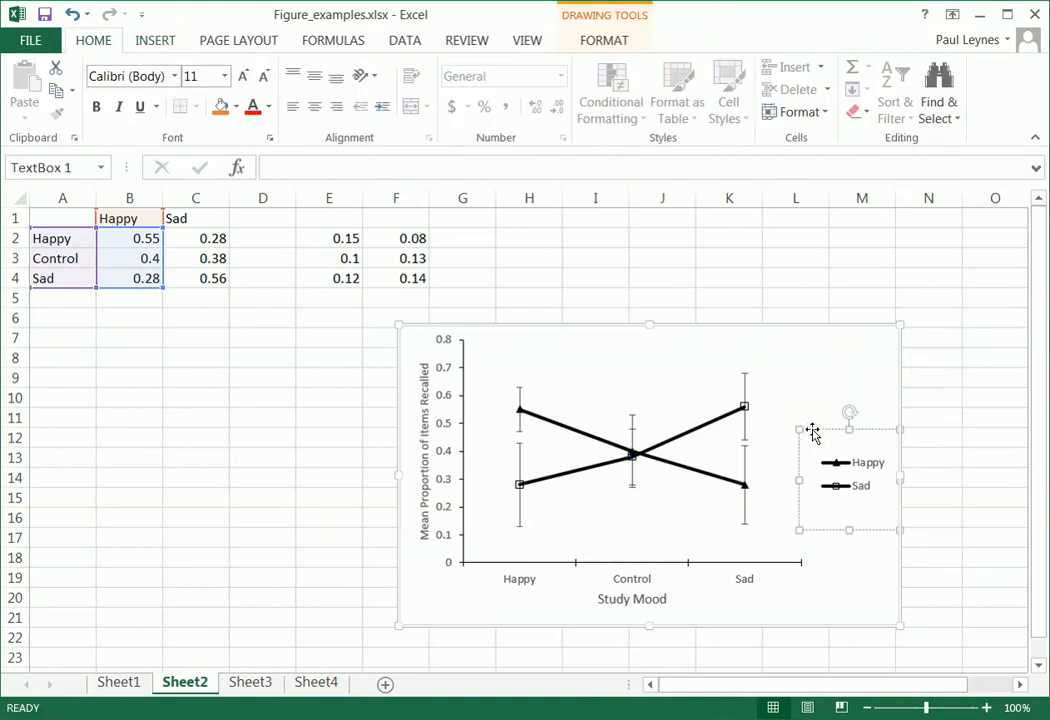
{"action": "type", "text": "Test Mood"}
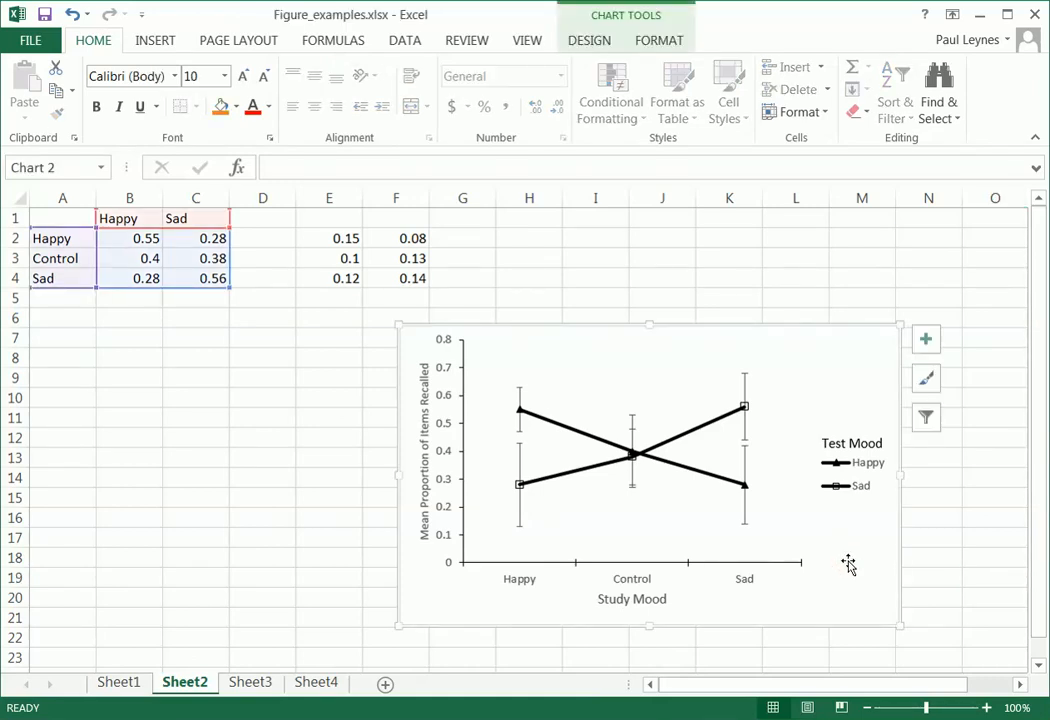
{"action": "mouse_move", "coordinate": [804, 630]}
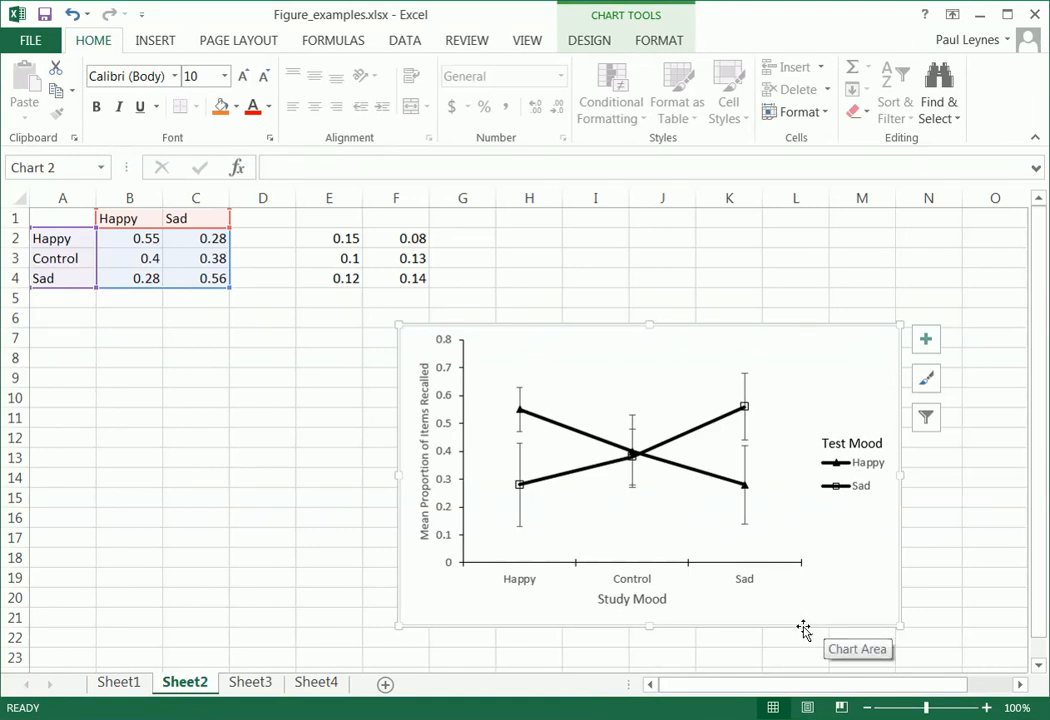
- Copy the whole finished mood chart from the chart area's context menu
{"action": "right_click", "coordinate": [804, 630]}
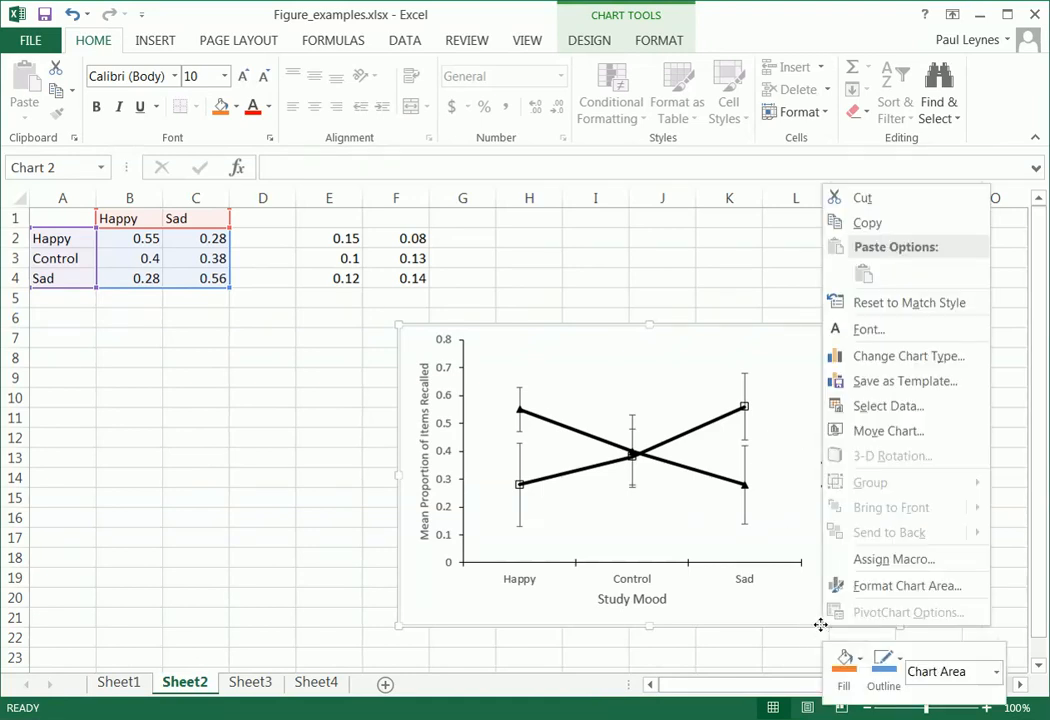
{"action": "left_click", "coordinate": [884, 664]}
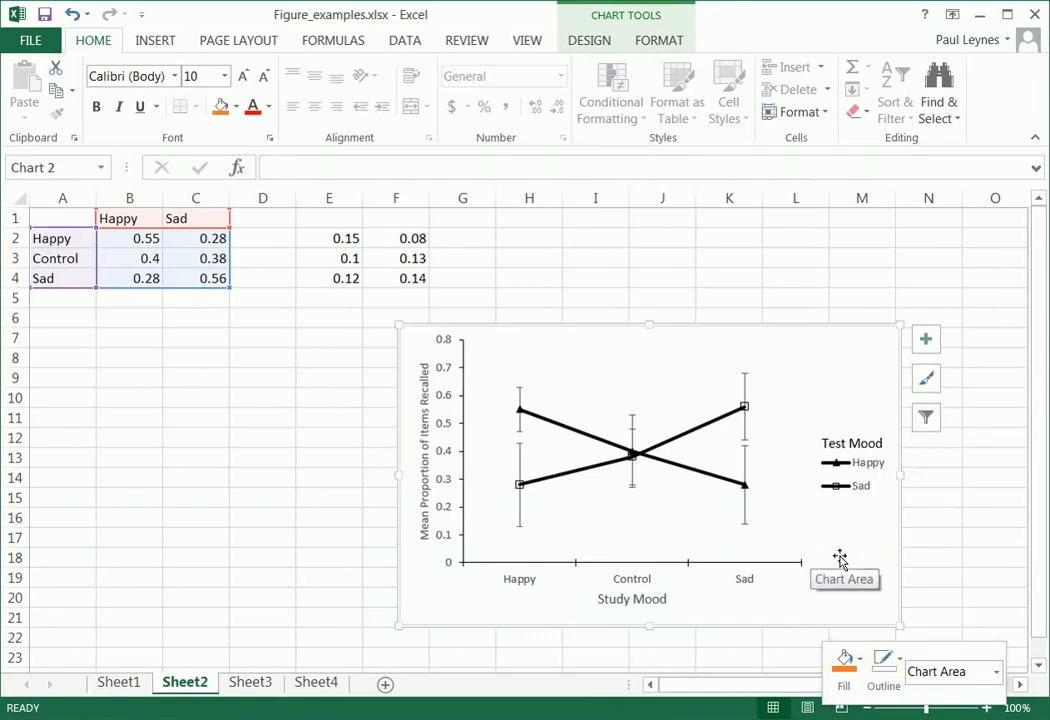
{"action": "mouse_move", "coordinate": [816, 620]}
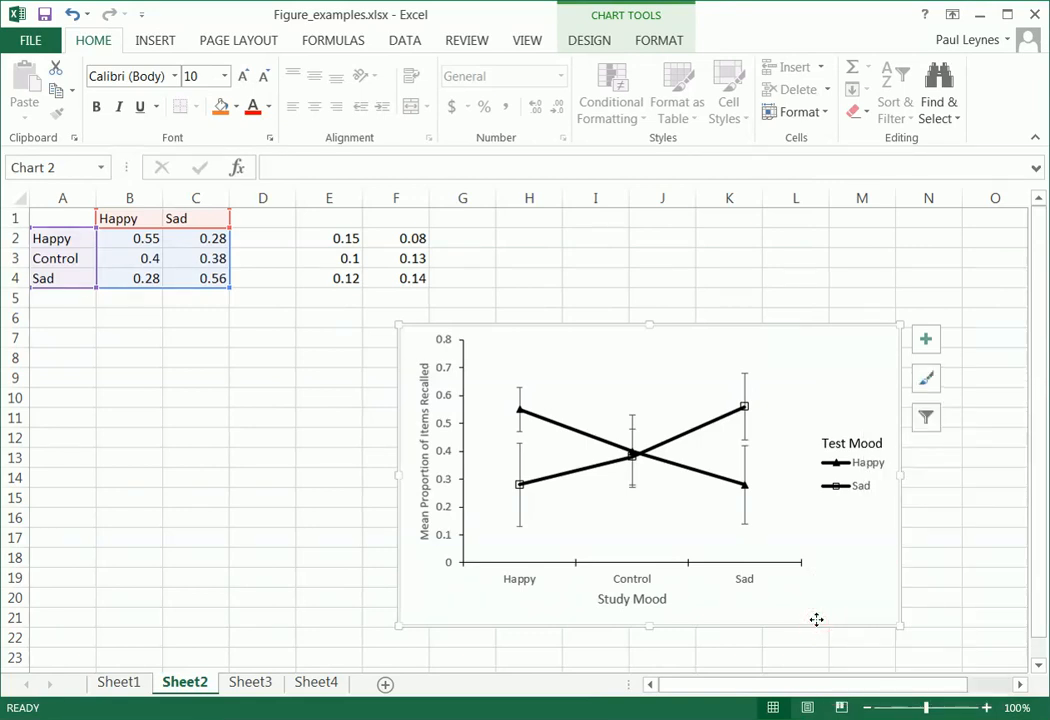
{"action": "mouse_move", "coordinate": [194, 646]}
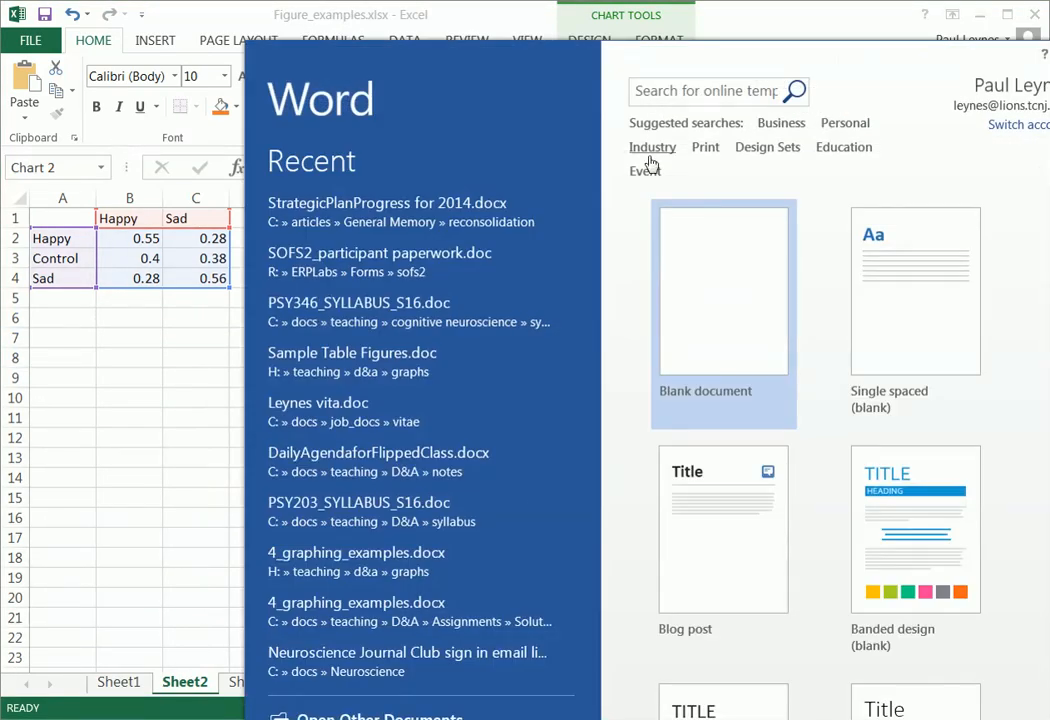
- Paste the chart into a new blank Word document and caption it 'Figure 1.'
{"action": "left_click", "coordinate": [724, 316]}
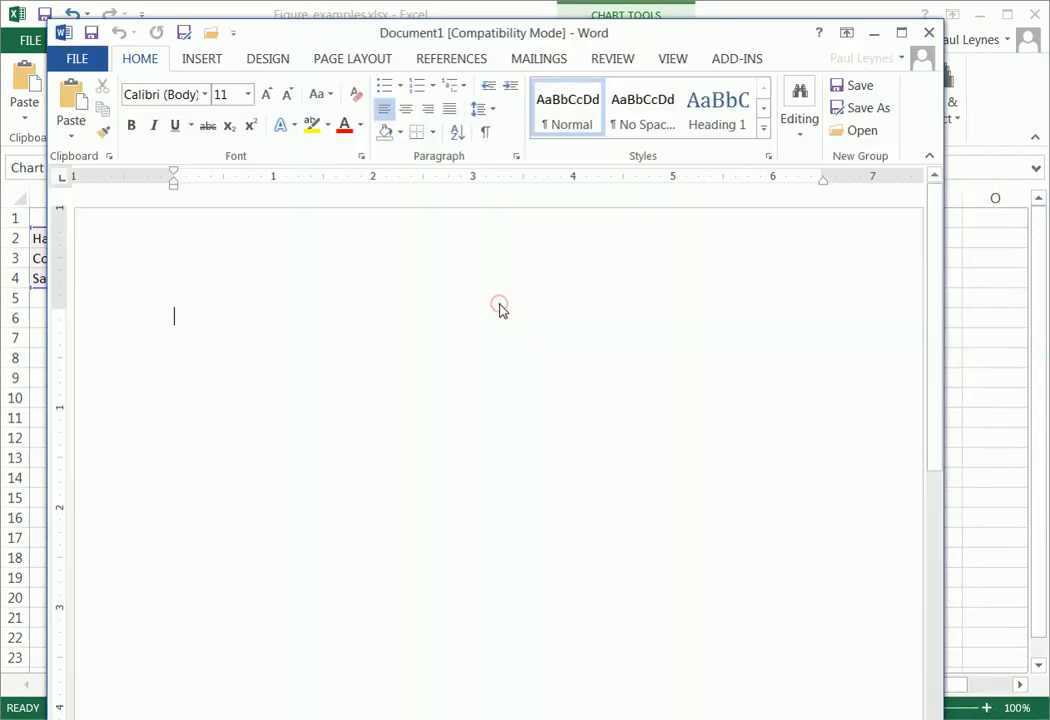
{"action": "key", "text": "ctrl+v"}
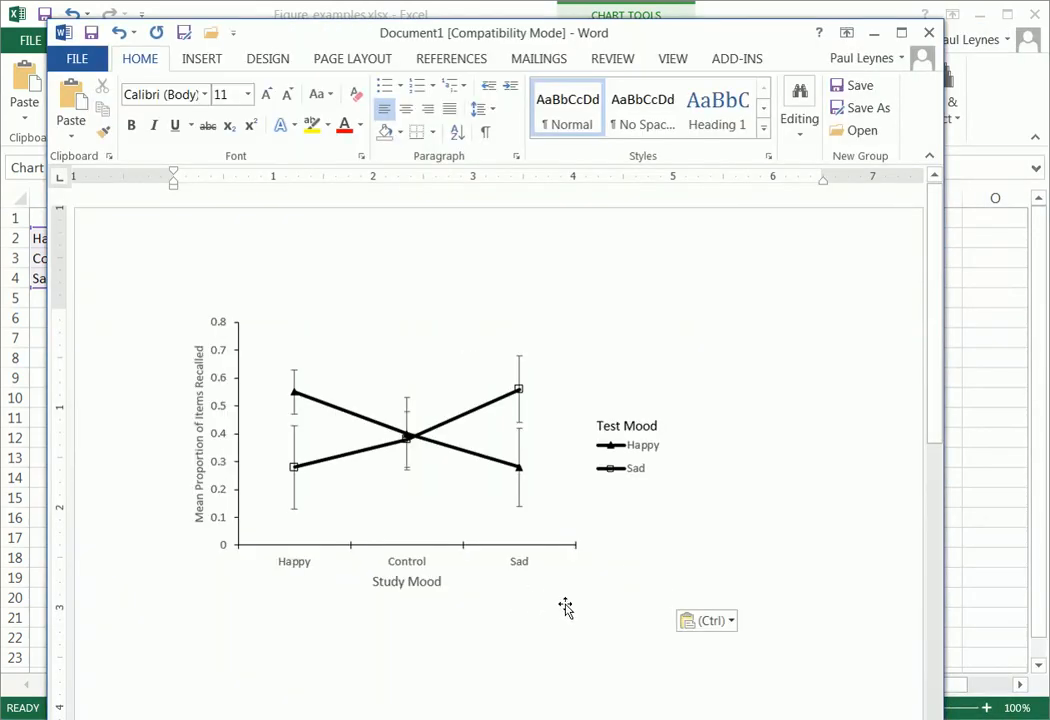
{"action": "mouse_move", "coordinate": [568, 608]}
{"action": "type", "text": "F"}
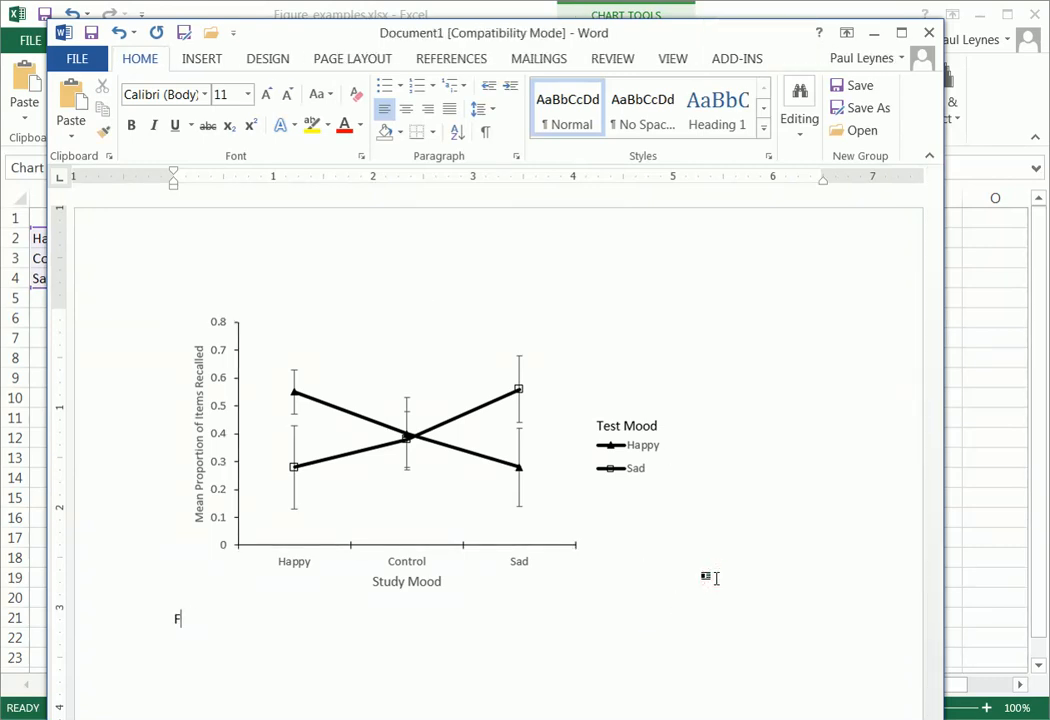
{"action": "type", "text": "igure 1."}
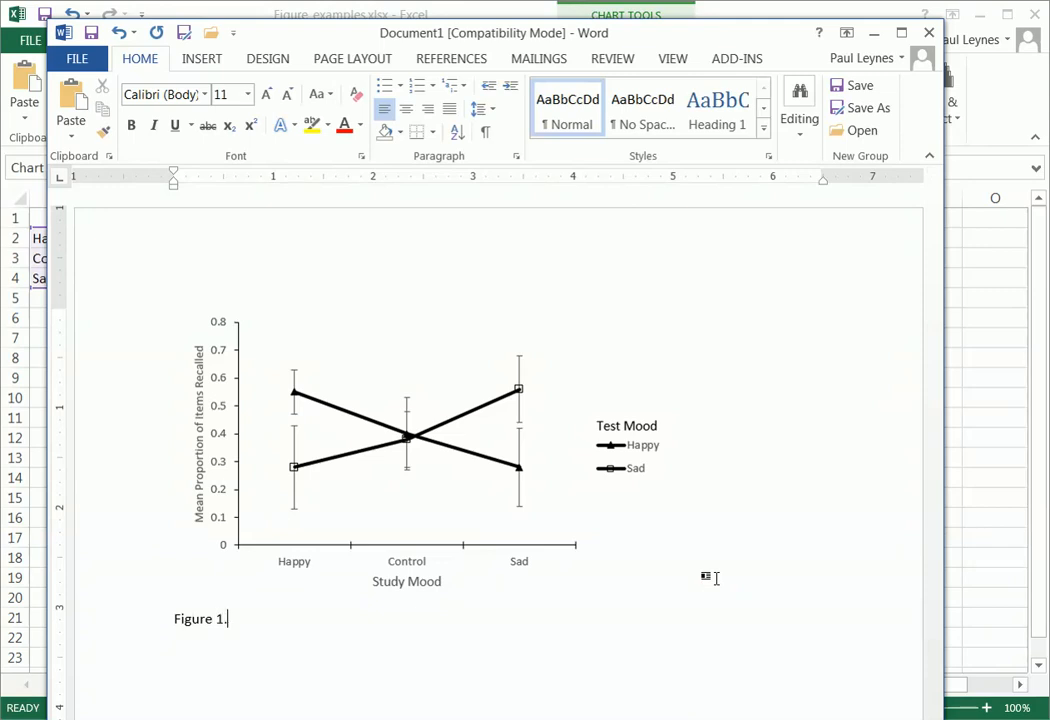